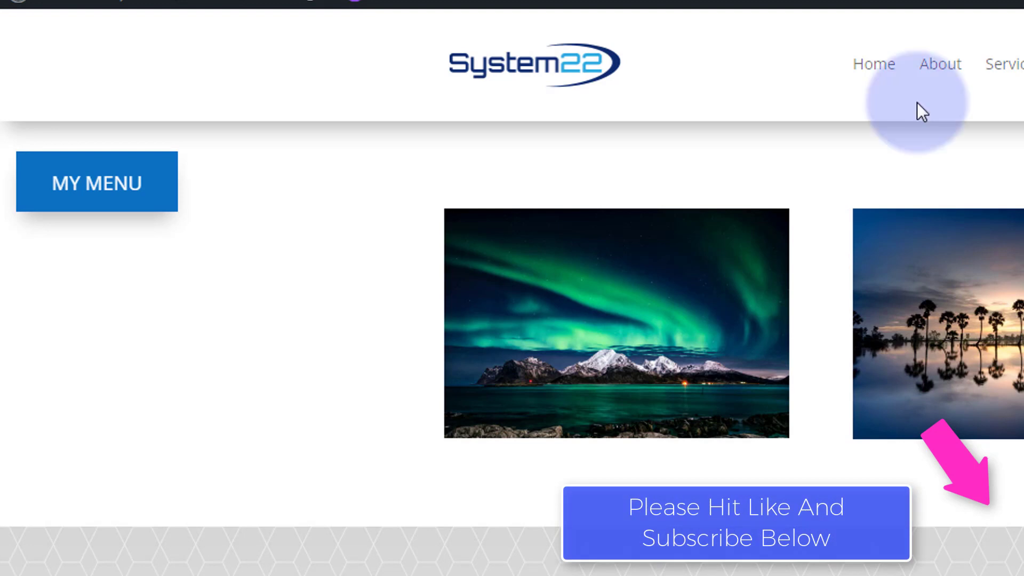
mouse_move(274, 273)
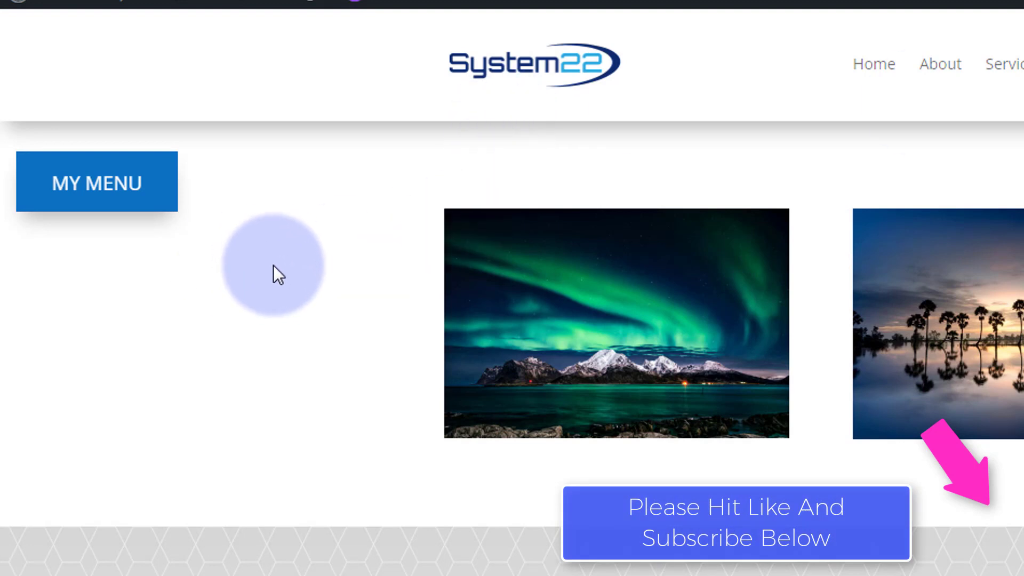
mouse_move(275, 326)
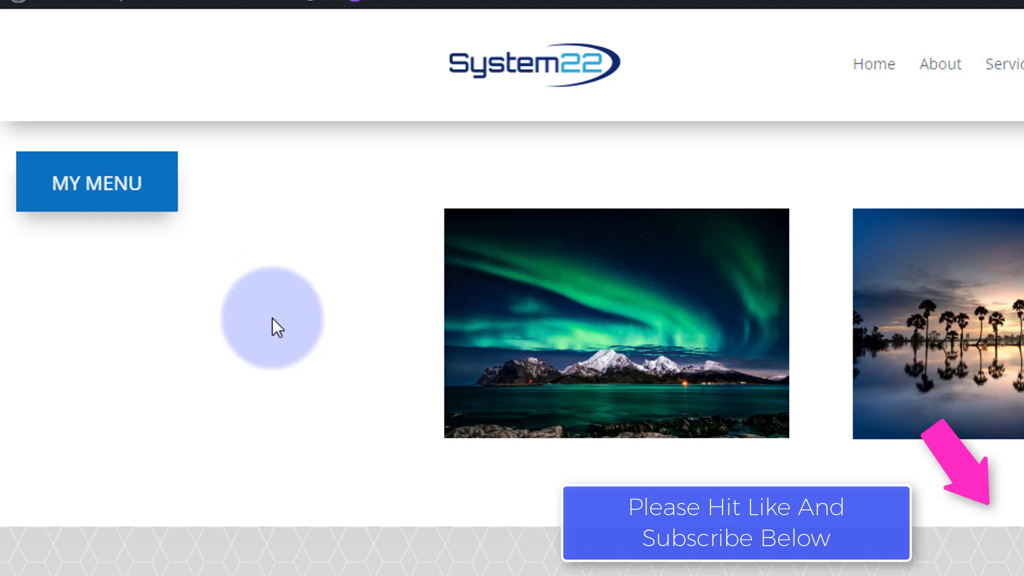
Step: View Supreme Modules Lite details and scroll the module grid to the Try Divi Supreme Lite Now section
scroll("down", 3)
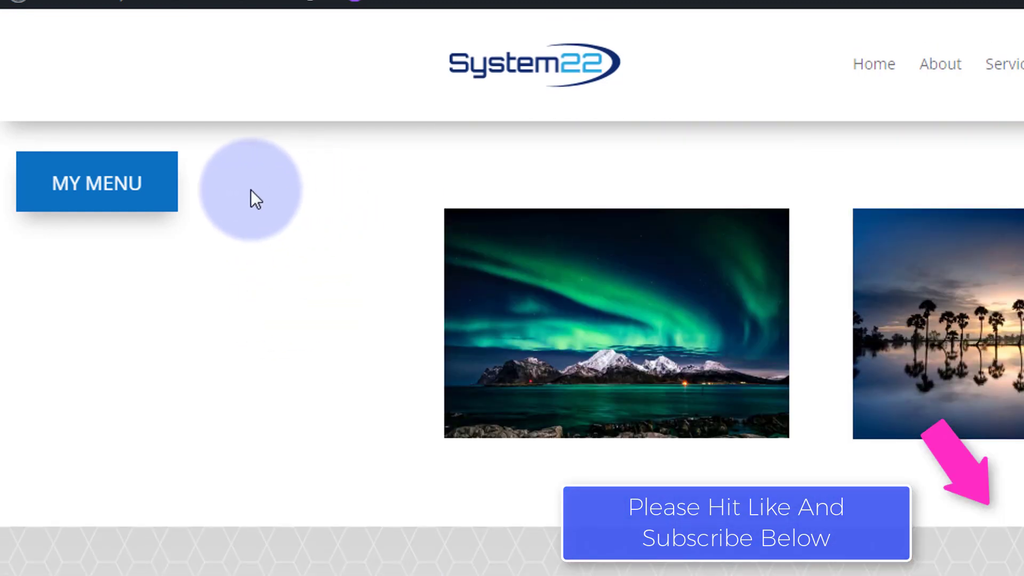
left_click(96, 181)
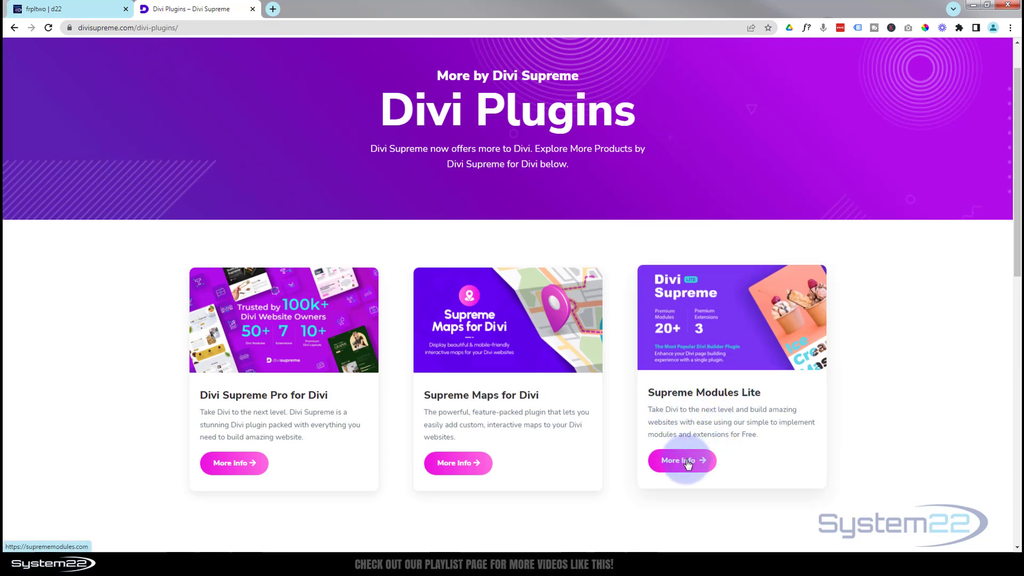
left_click(681, 461)
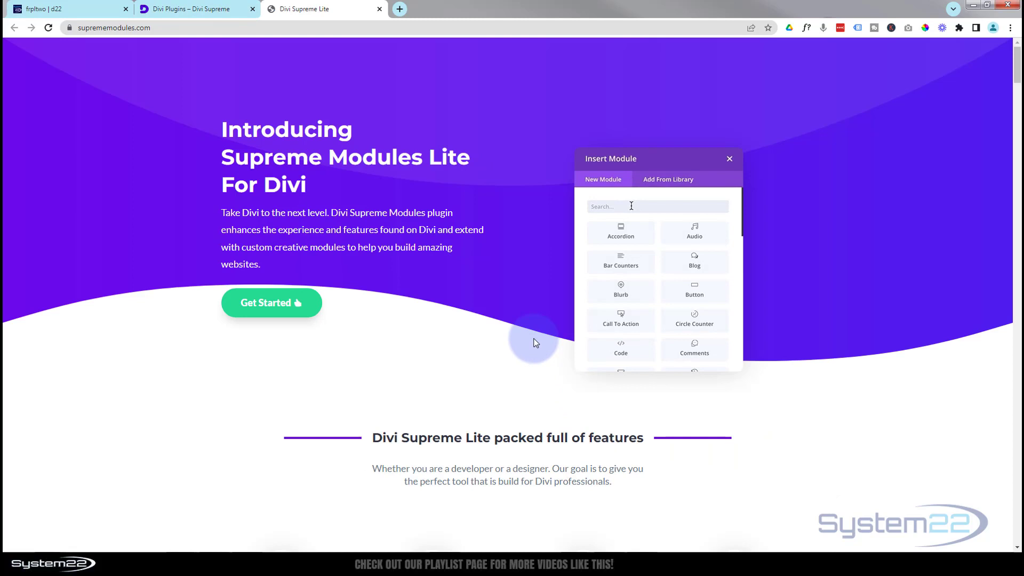
scroll("down", 3)
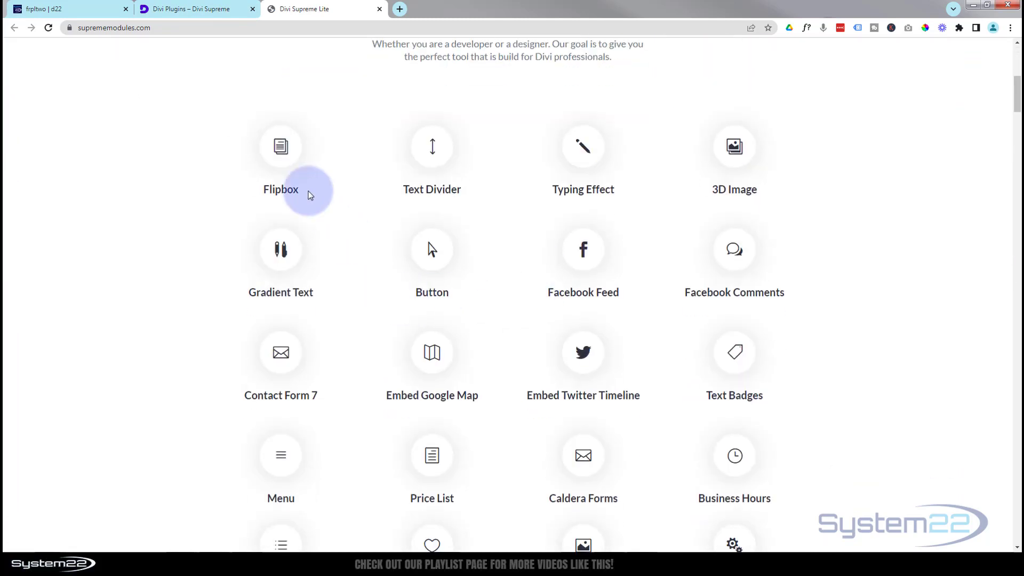
scroll("down", 3)
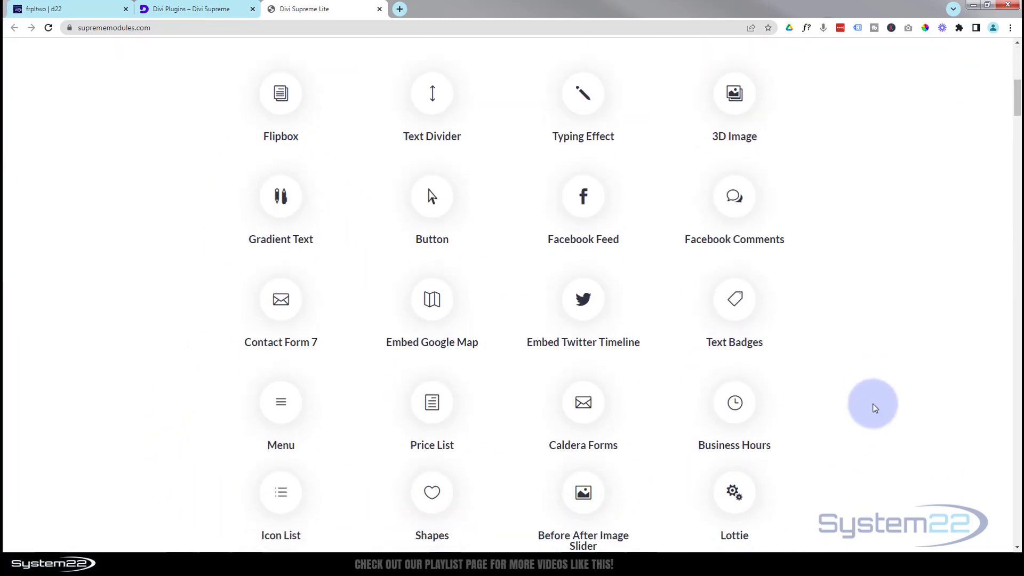
scroll("down", 3)
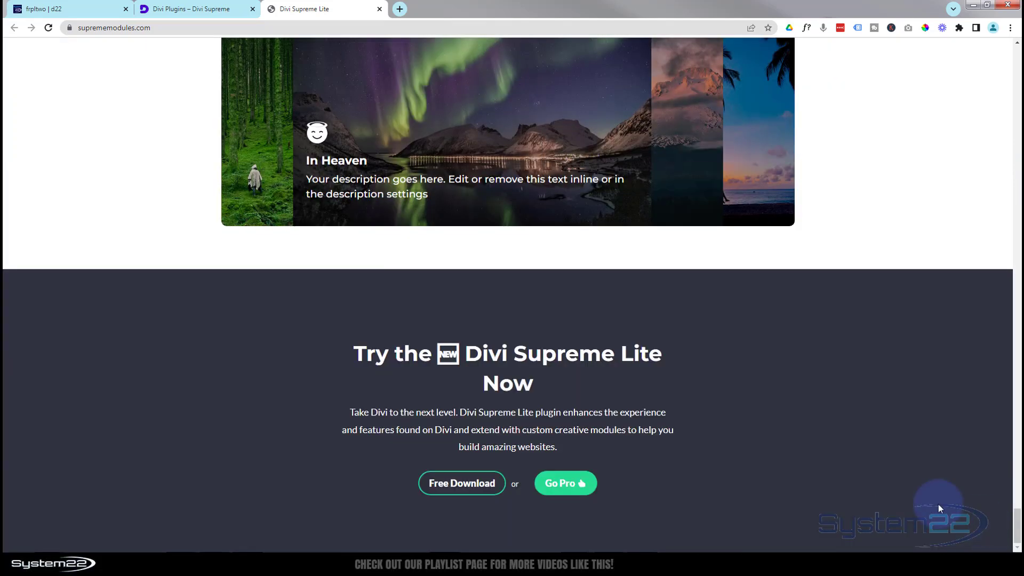
mouse_move(461, 483)
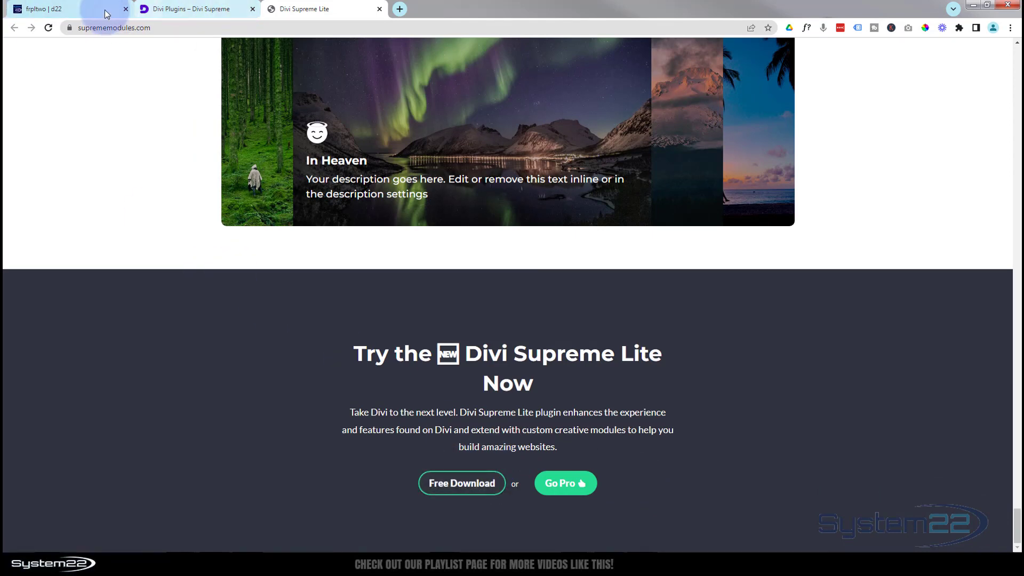
Step: Enable the Visual Builder on the site page and delete the Supreme Menu row in Wireframe view
left_click(62, 8)
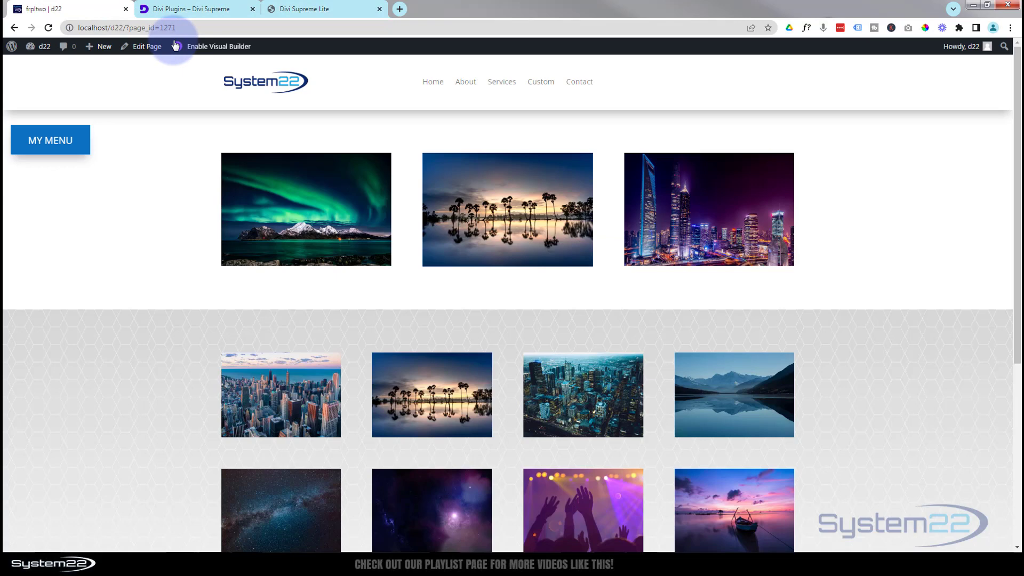
left_click(218, 46)
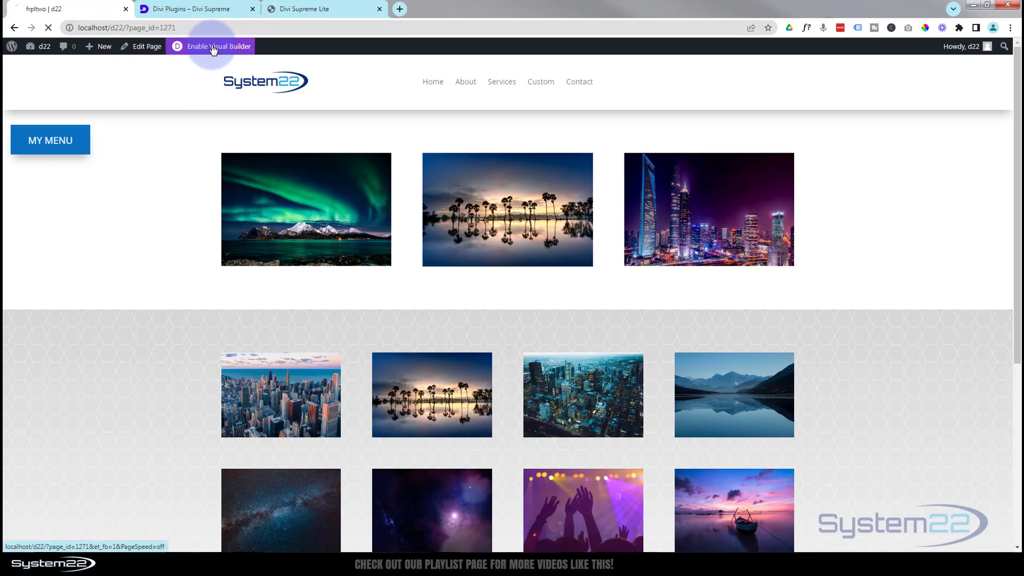
left_click(217, 46)
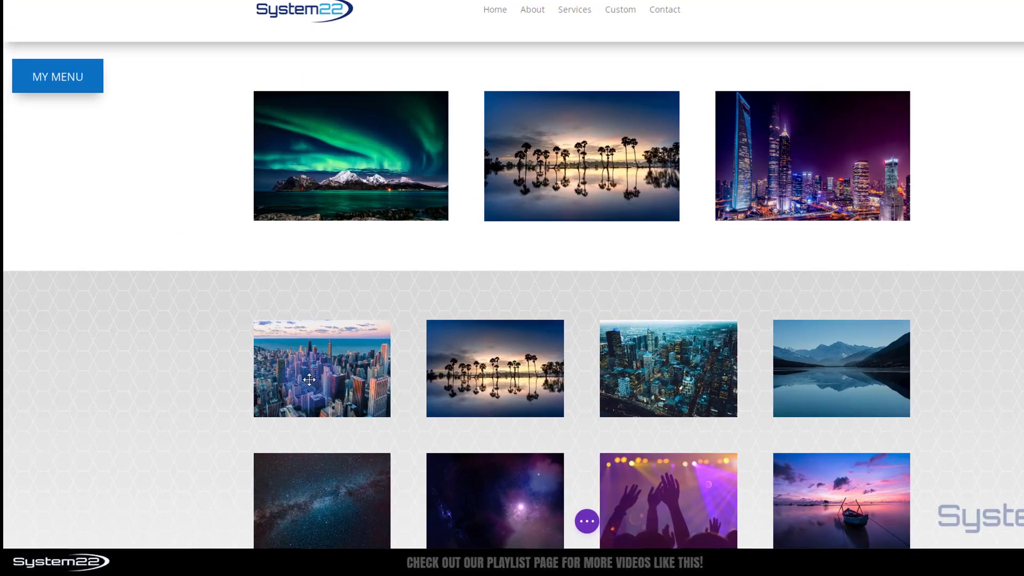
scroll("down", 3)
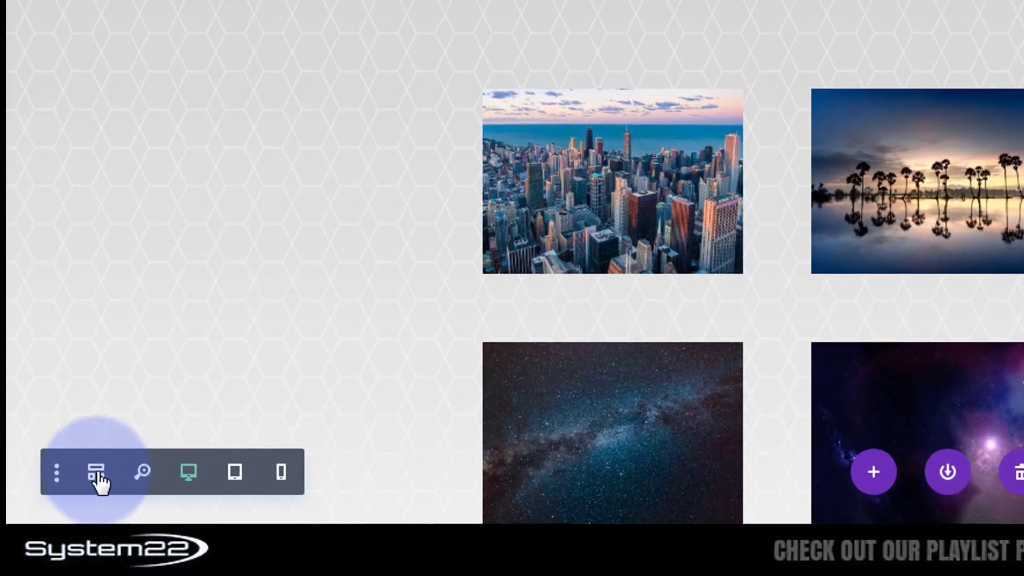
left_click(100, 471)
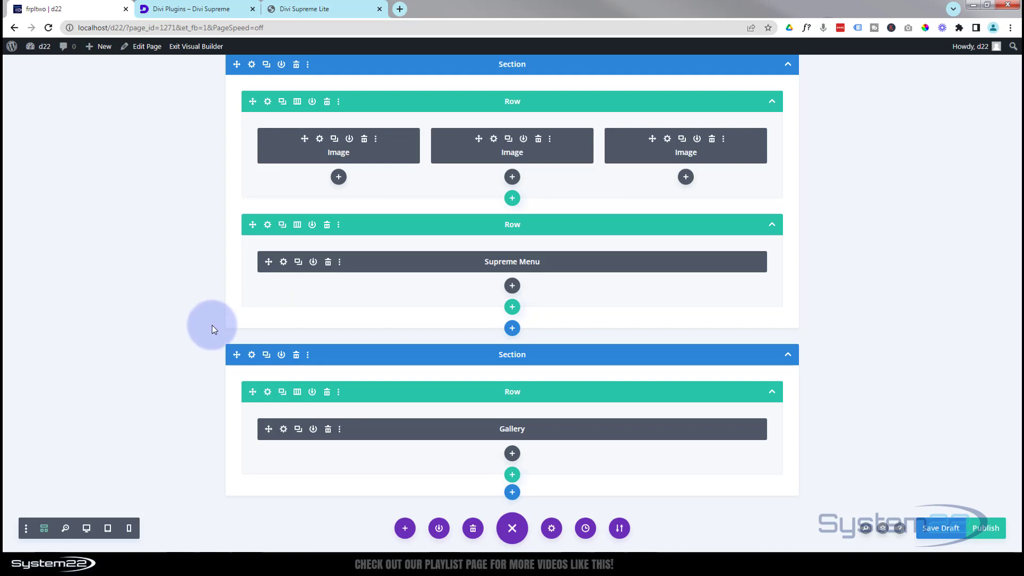
mouse_move(781, 205)
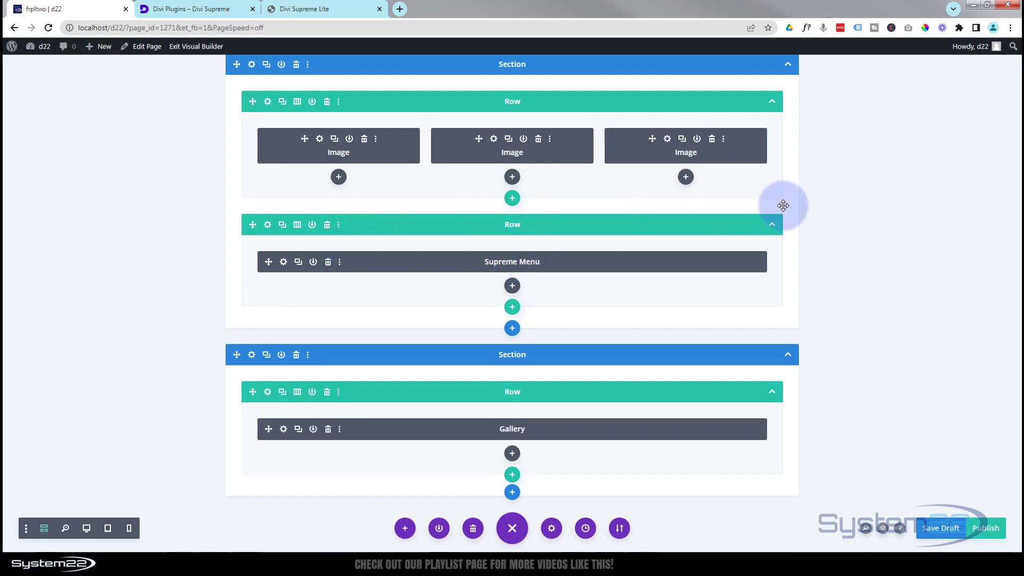
mouse_move(328, 228)
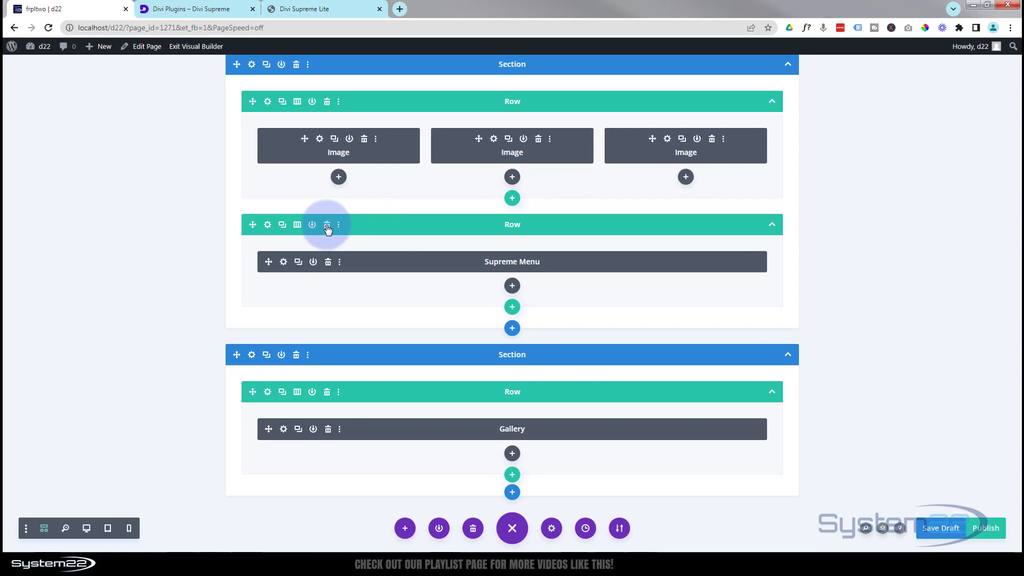
left_click(327, 224)
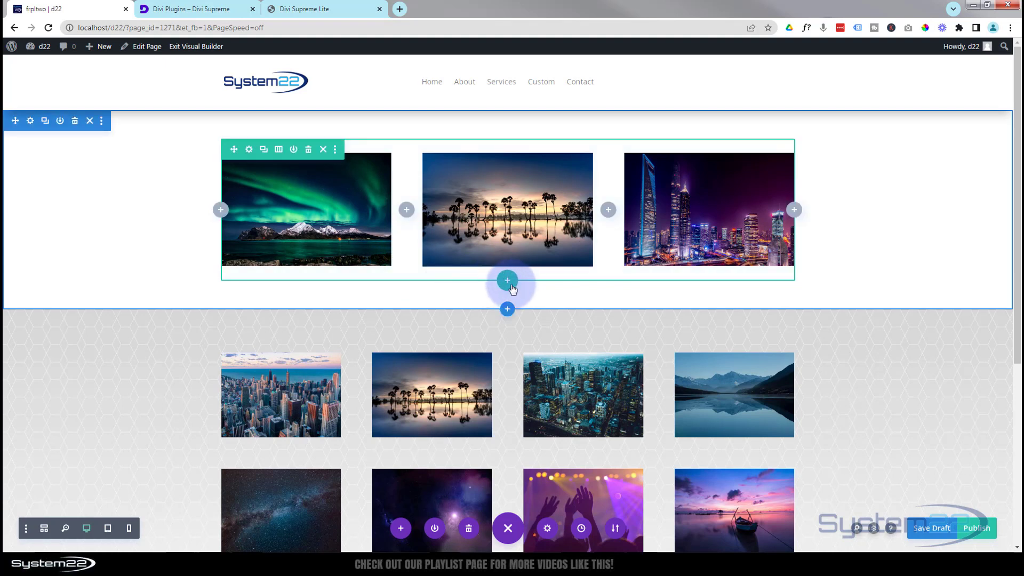
Step: Insert a one-column row under the image row and scroll the module picker to the Supreme modules
left_click(506, 281)
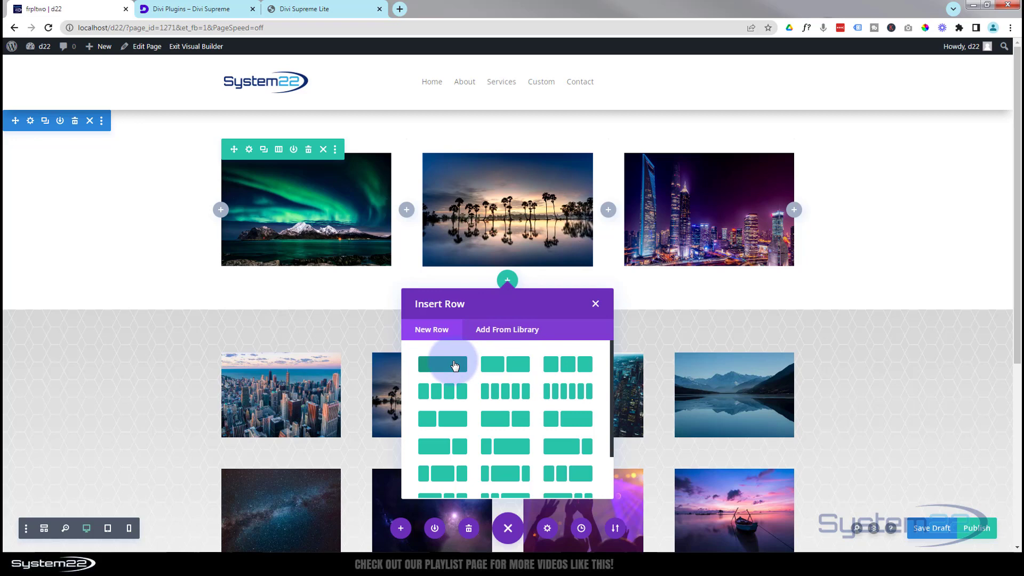
left_click(441, 364)
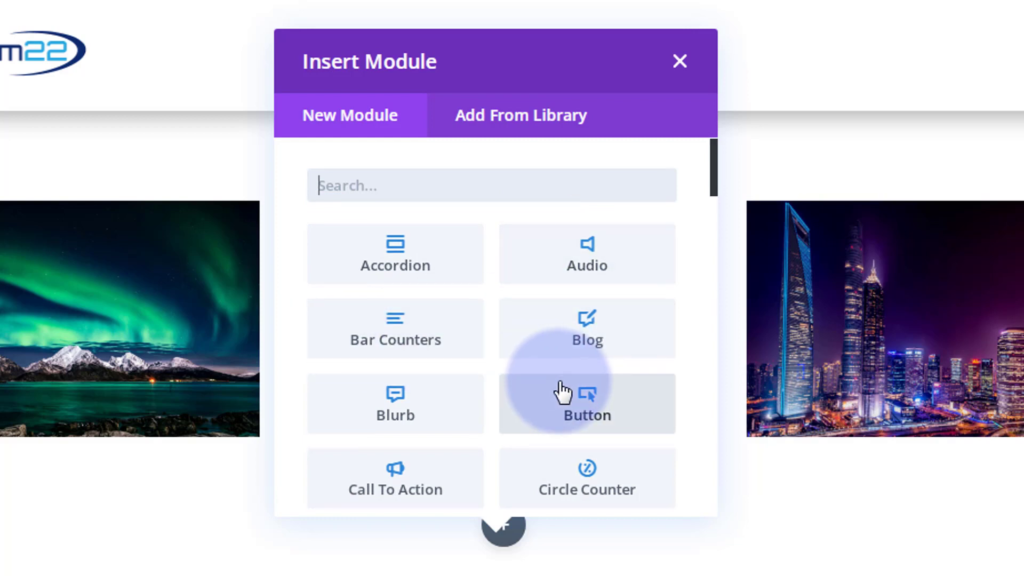
scroll("down", 3)
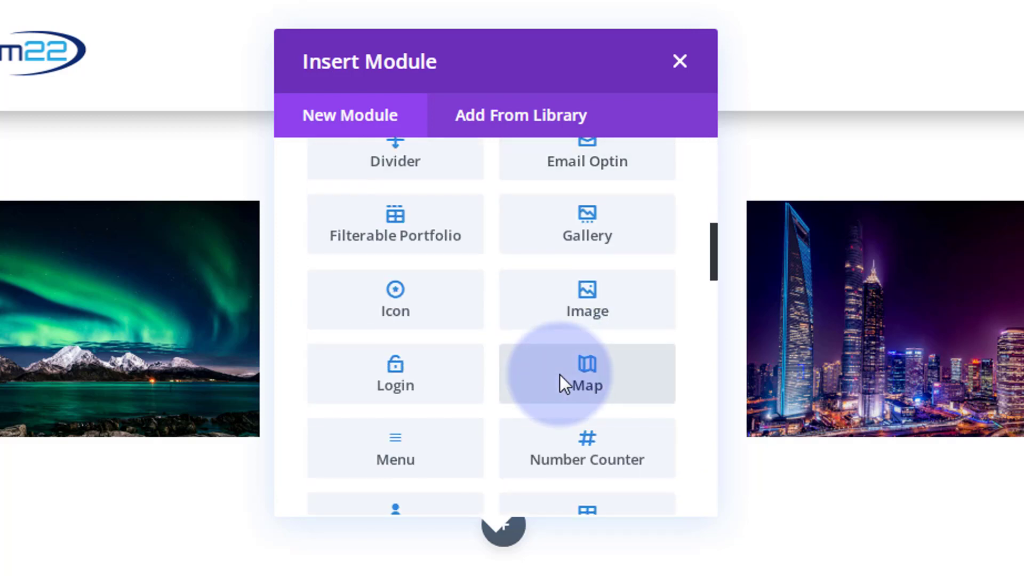
scroll("down", 3)
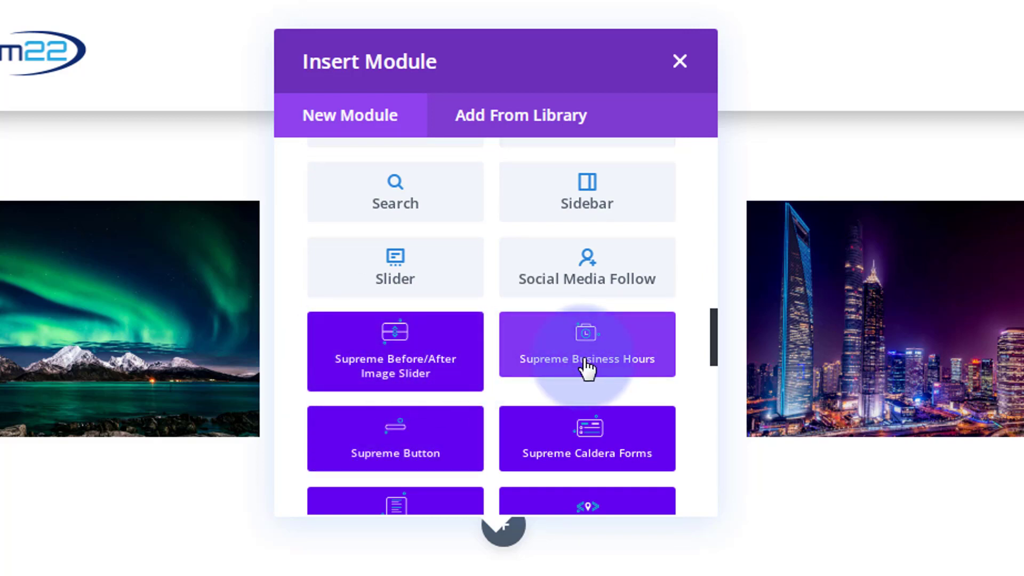
scroll("down", 3)
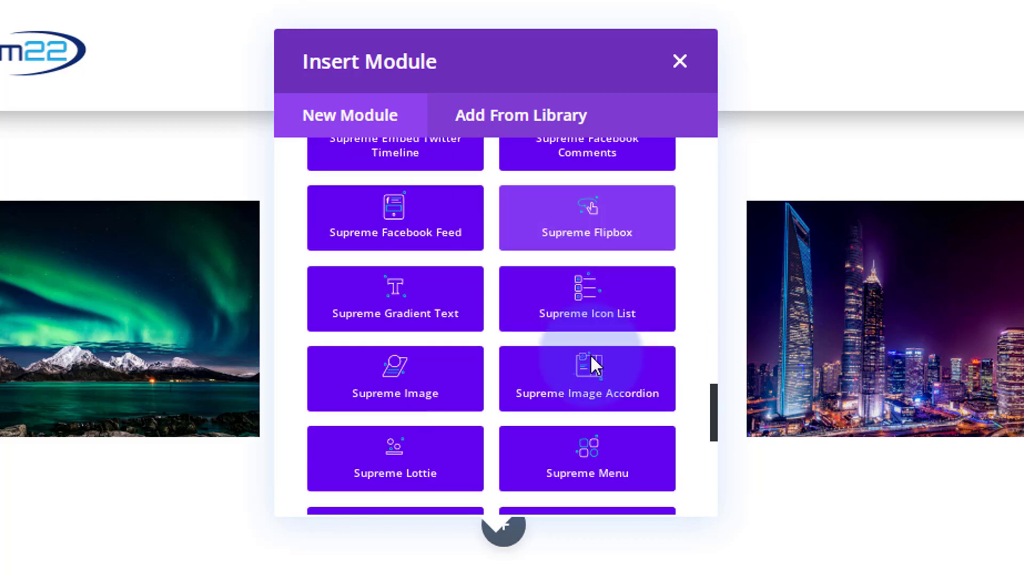
scroll("down", 3)
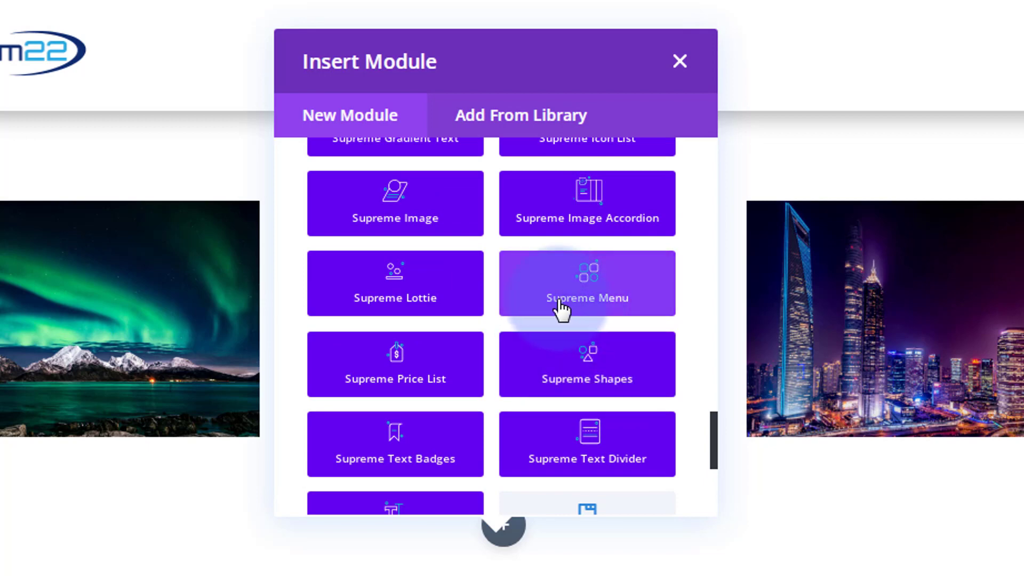
Step: Insert a Supreme Menu module and set its Menu Title to 'My Menu'
left_click(585, 284)
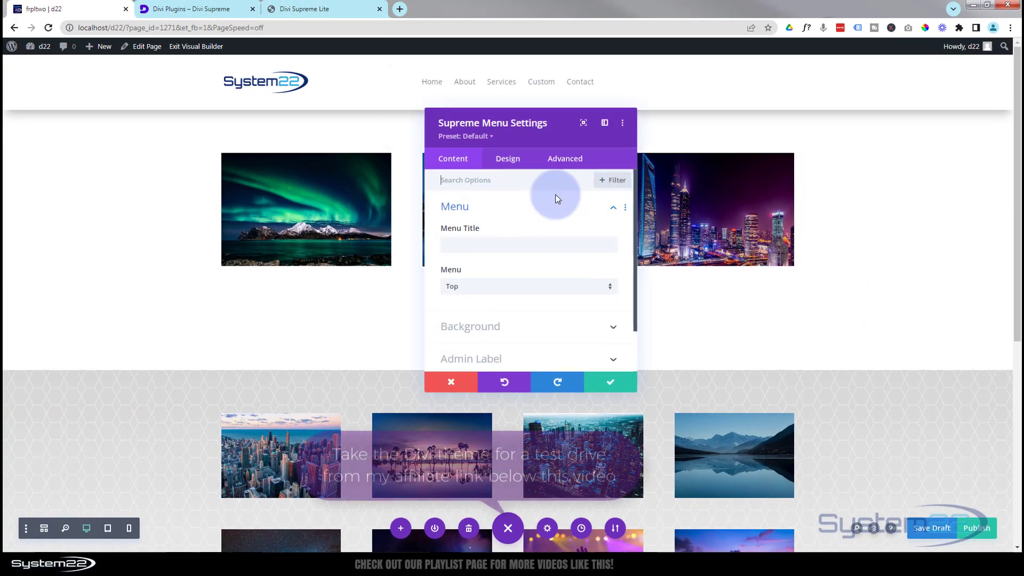
left_click_drag(556, 199, 473, 117)
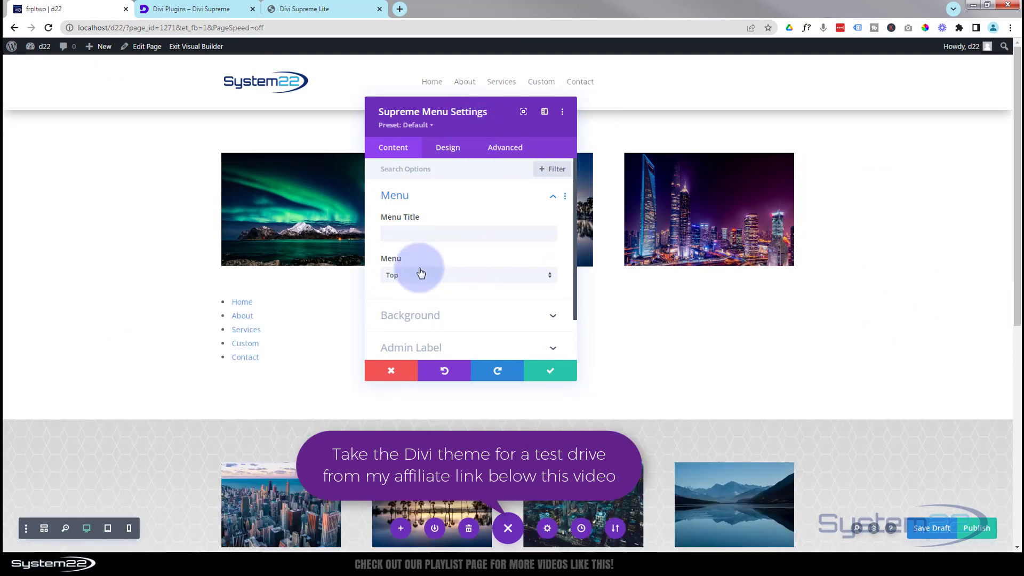
type("My")
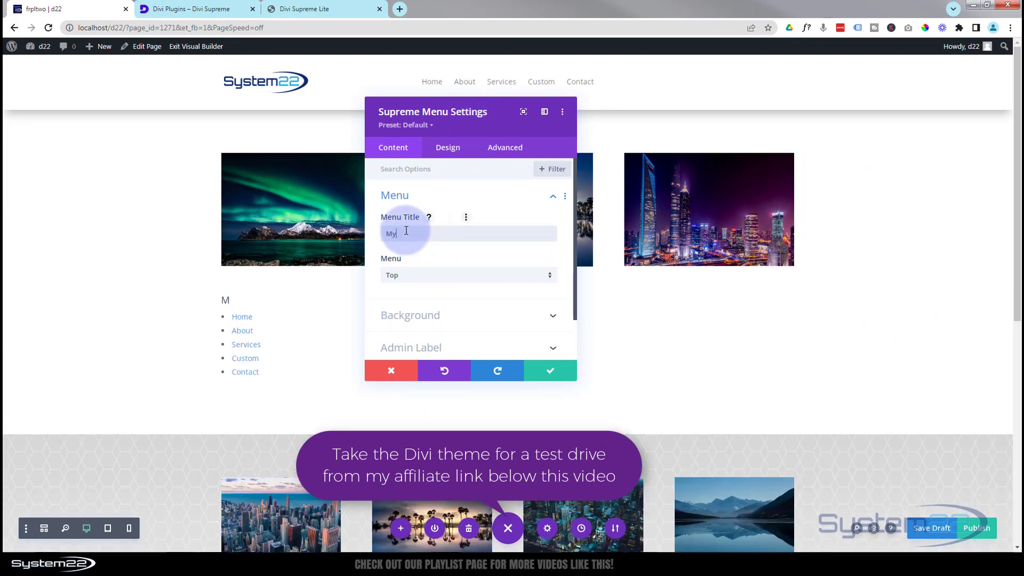
type("Menu")
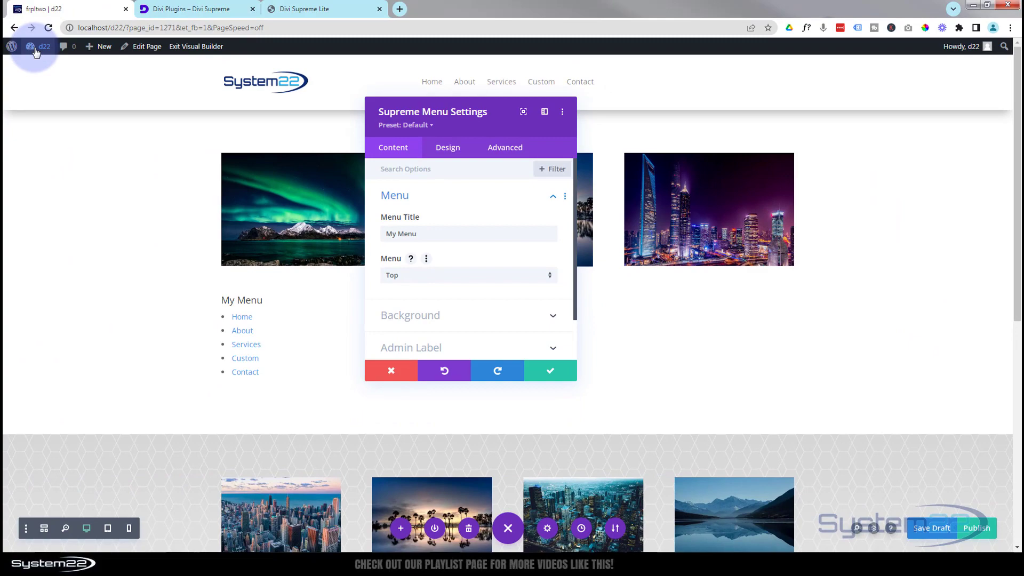
Step: Go to Appearance > Menus in the dashboard and keep the Top (Primary Menu) selected for editing
left_click(29, 46)
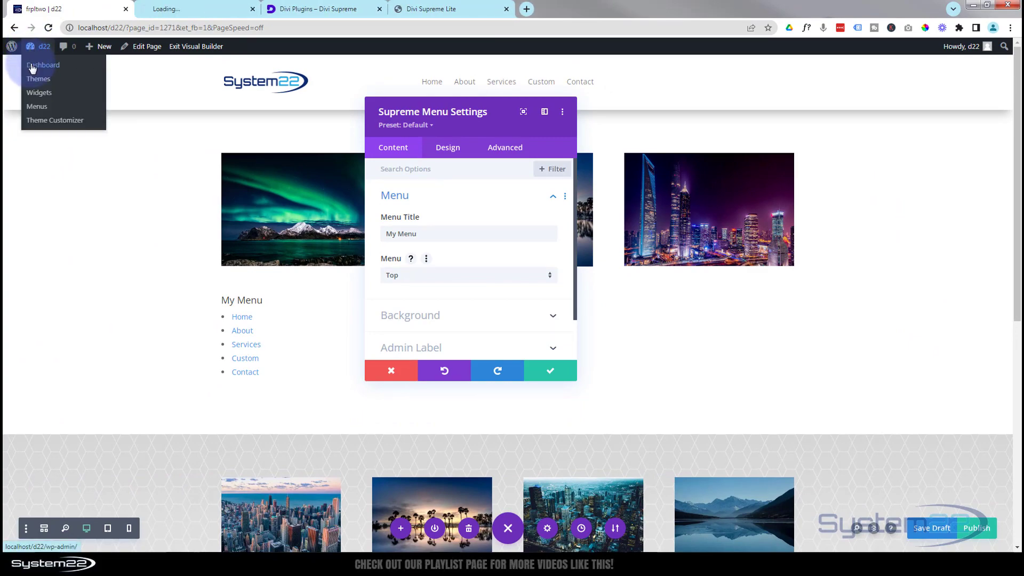
left_click(43, 65)
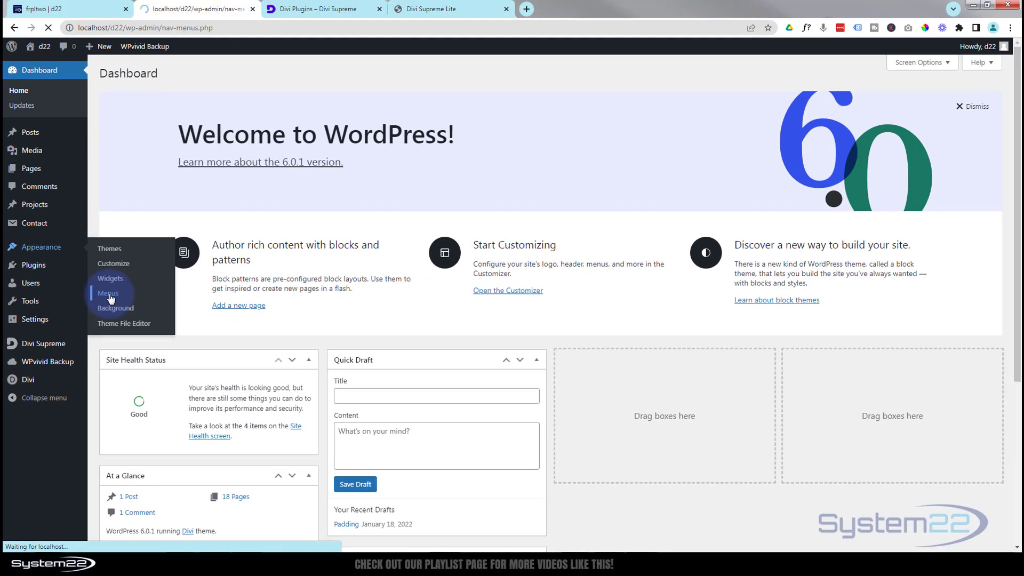
left_click(107, 292)
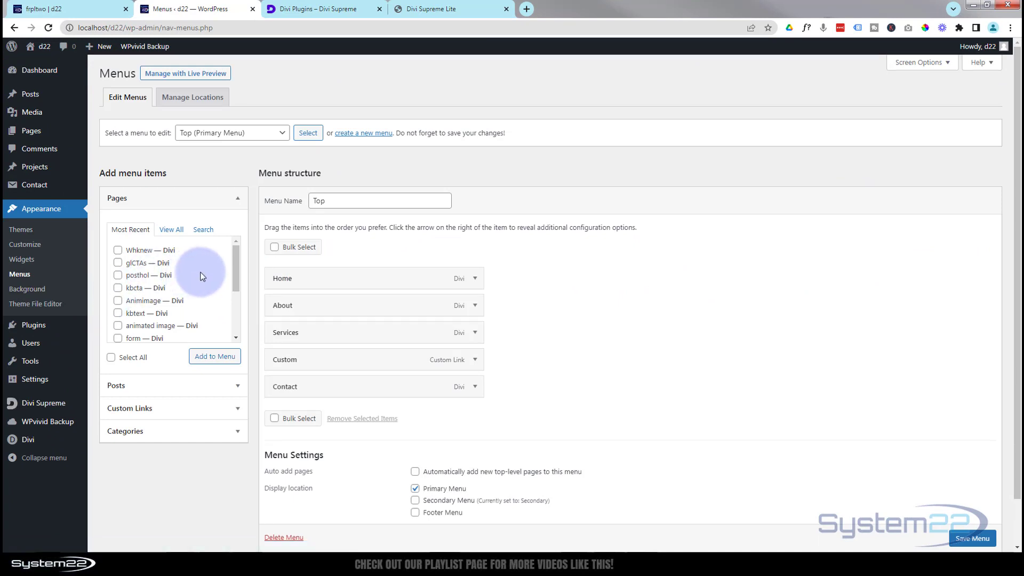
left_click(231, 133)
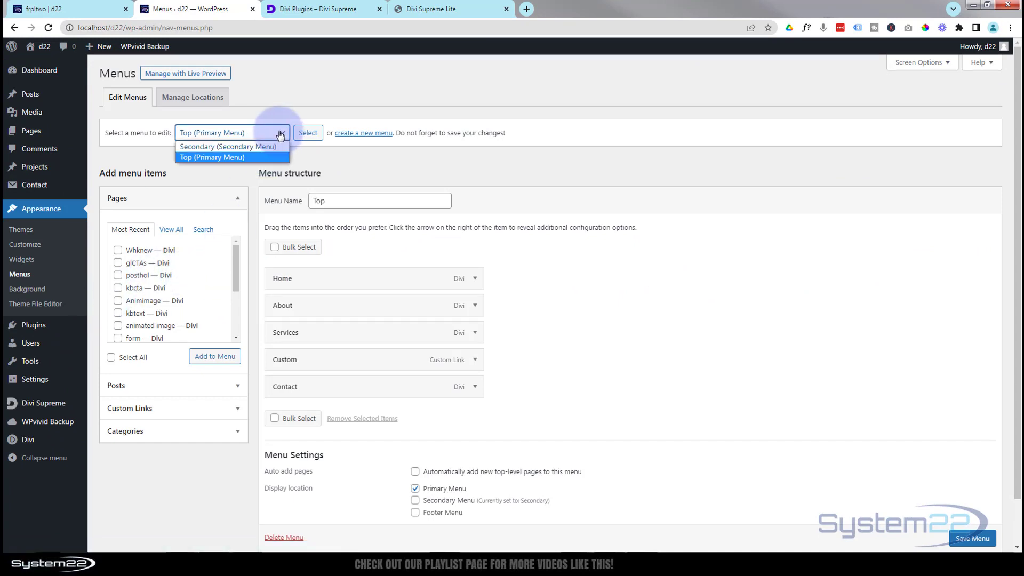
left_click(231, 156)
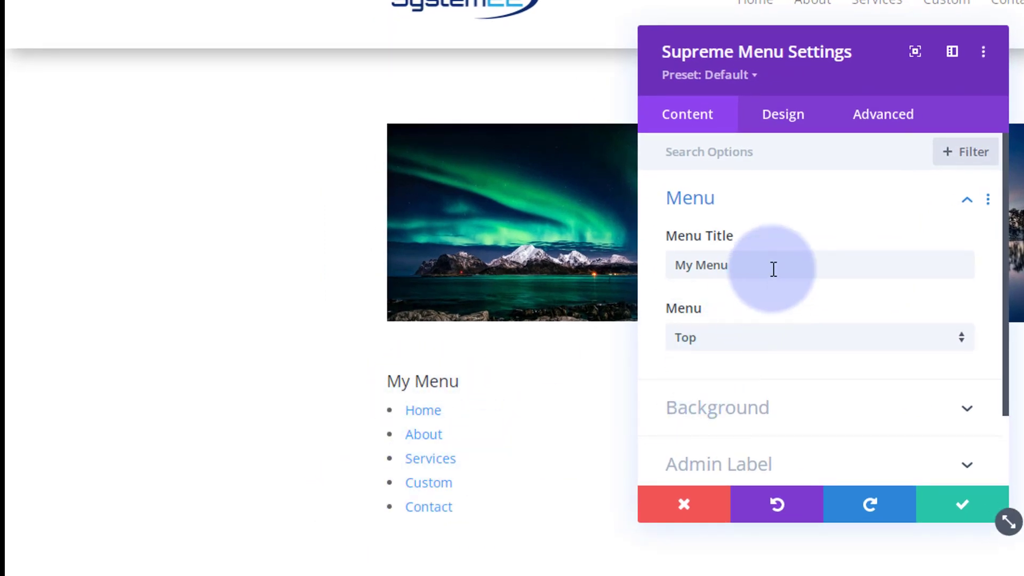
Step: Set the module's Background Color to the blue swatch
left_click(717, 406)
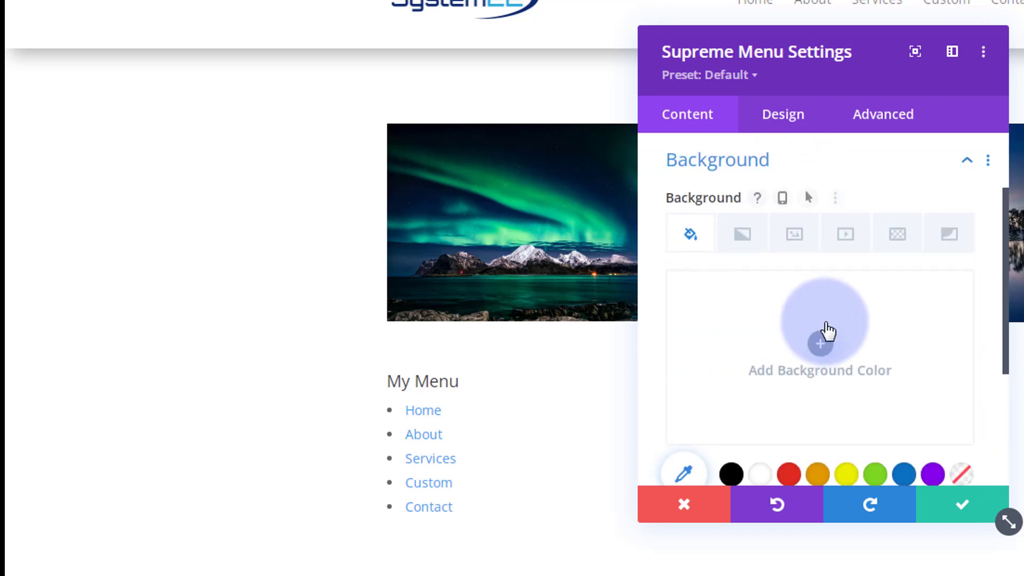
mouse_move(690, 234)
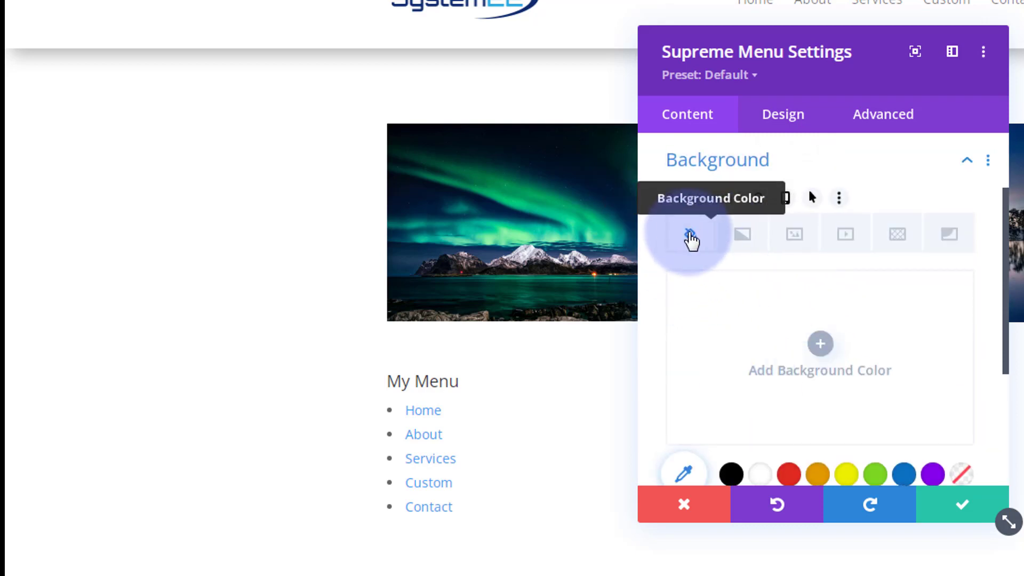
mouse_move(845, 234)
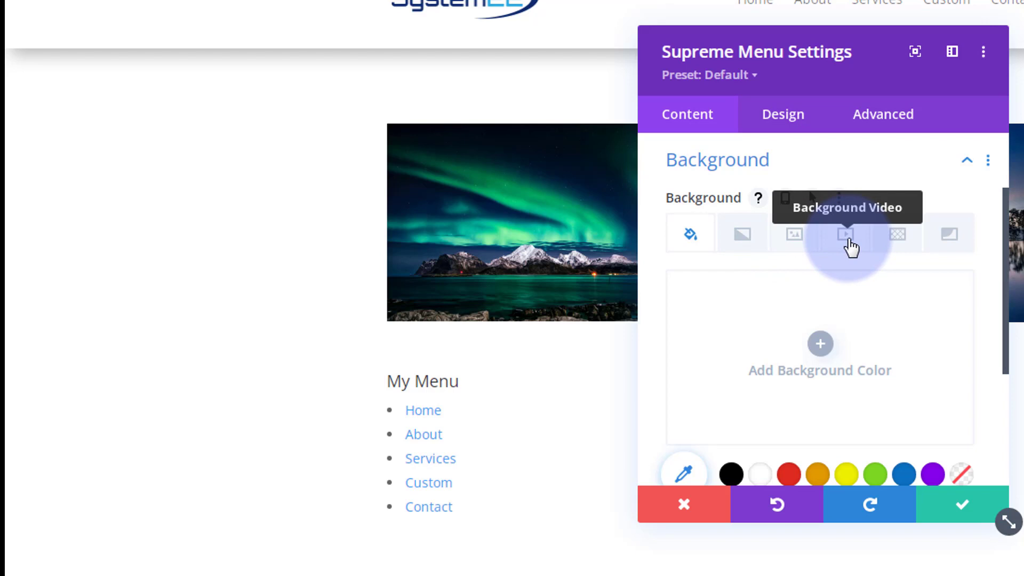
mouse_move(947, 234)
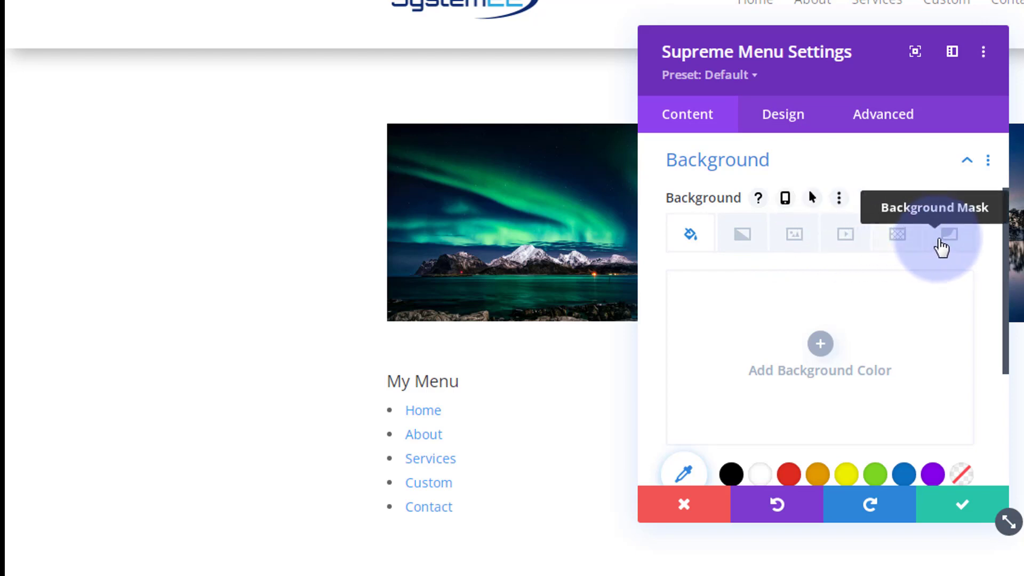
mouse_move(843, 234)
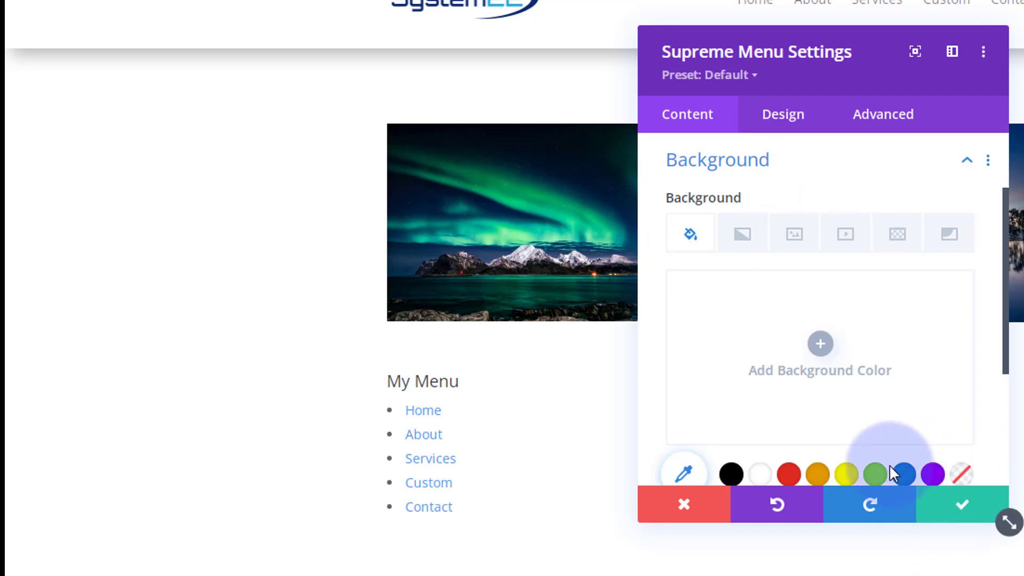
left_click(903, 473)
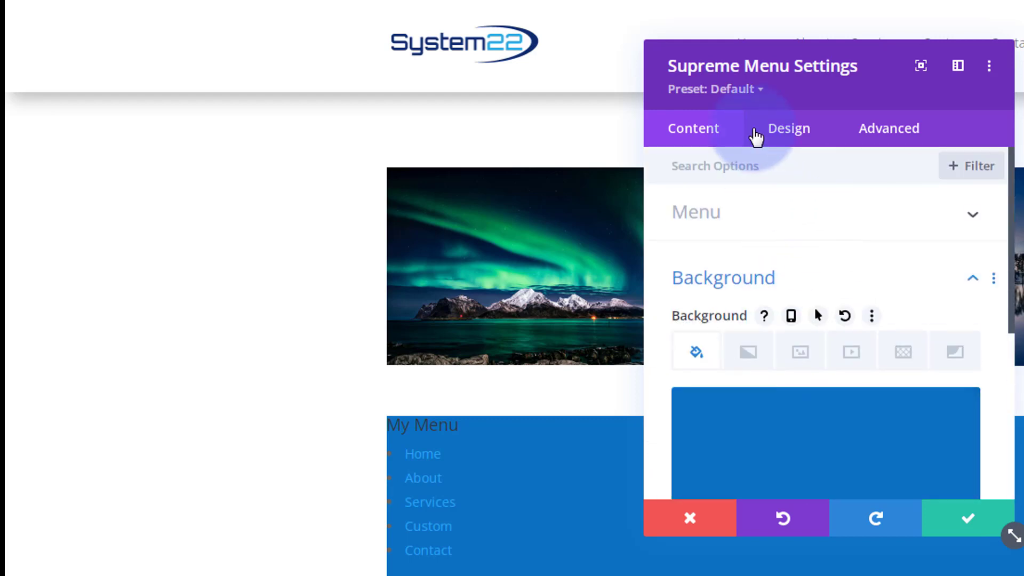
Step: In Design > Title, make the menu title uppercase, then bring up the title font list
left_click(787, 128)
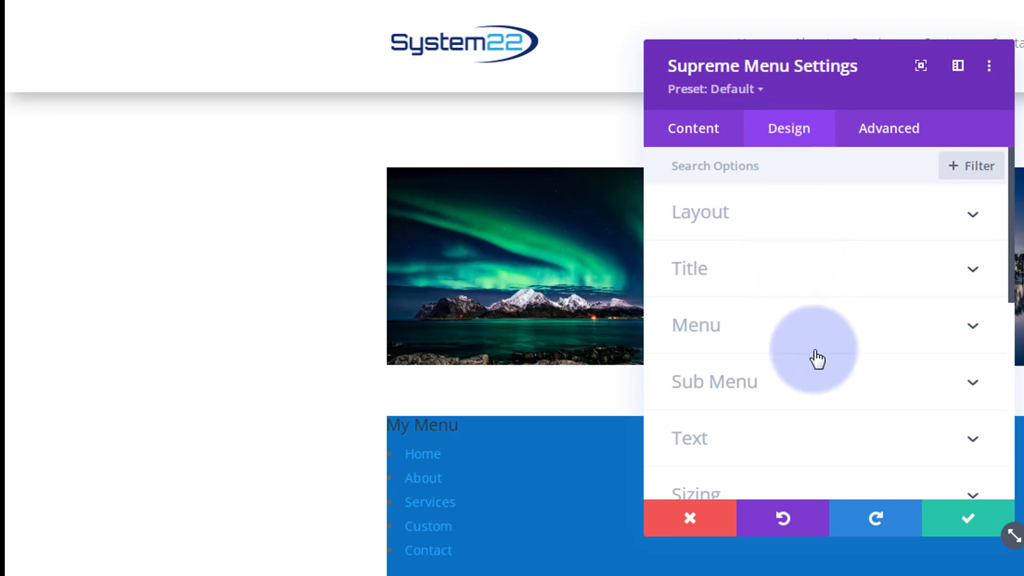
left_click(700, 211)
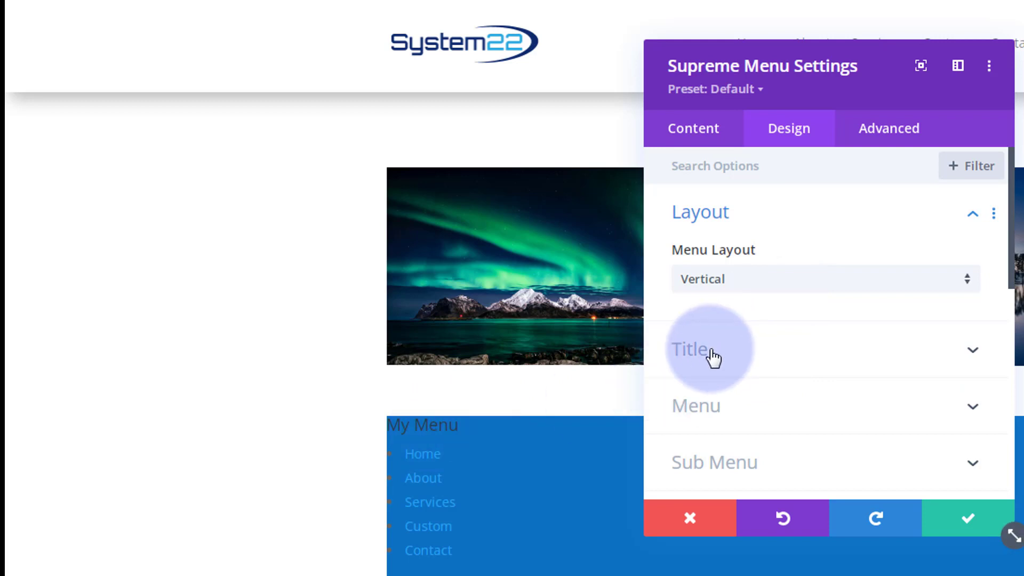
left_click(689, 350)
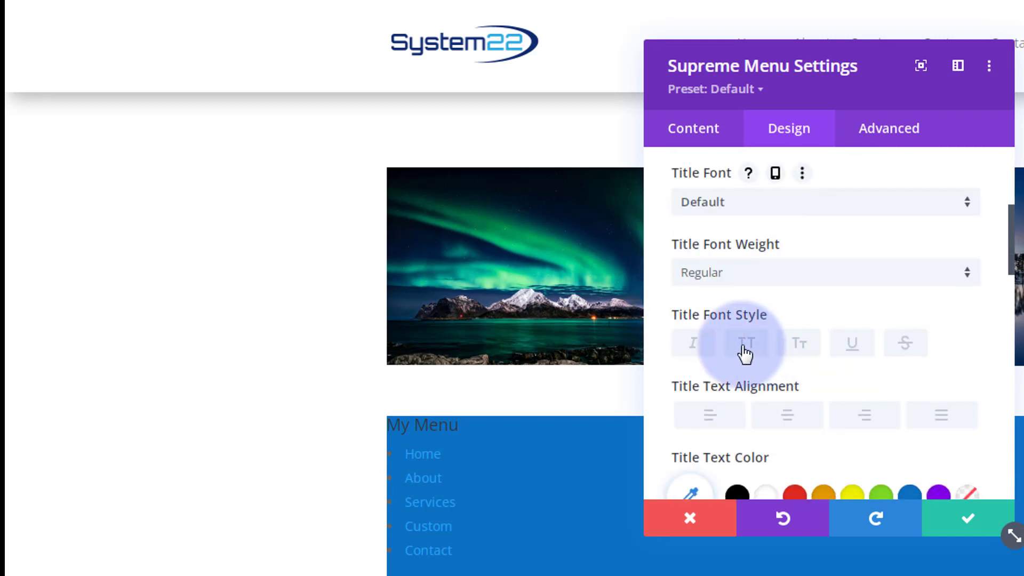
left_click(745, 342)
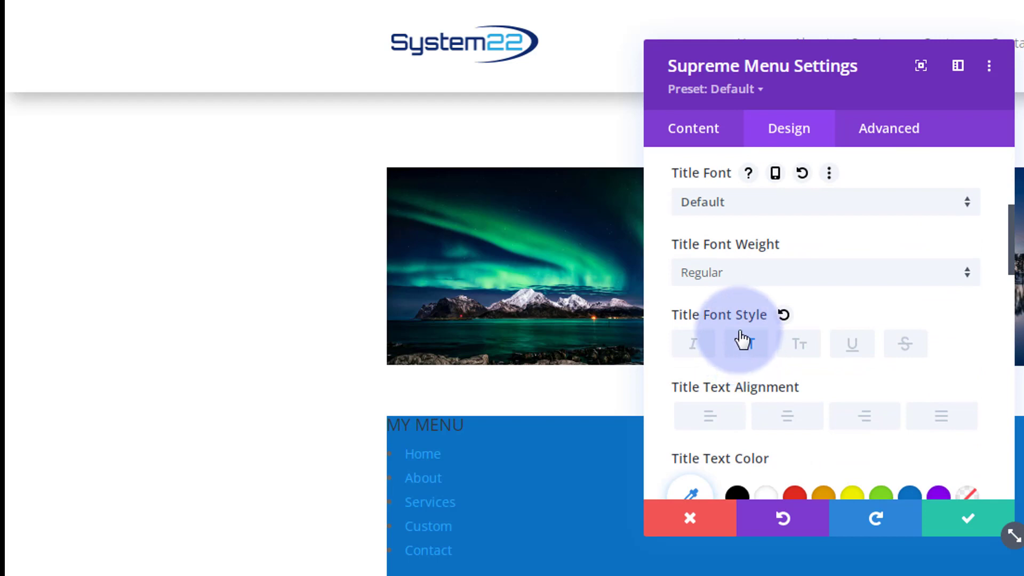
left_click(745, 344)
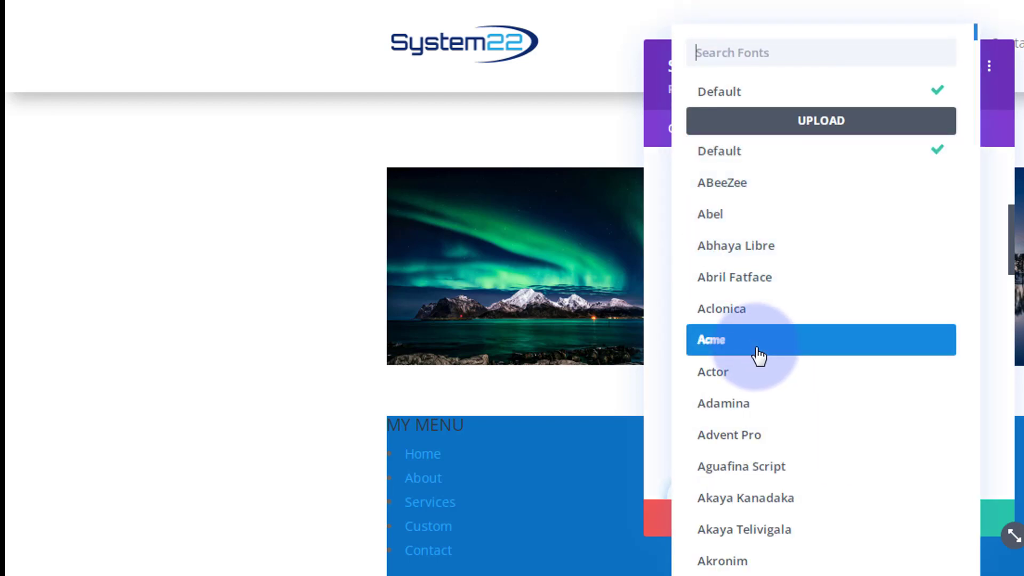
mouse_move(787, 466)
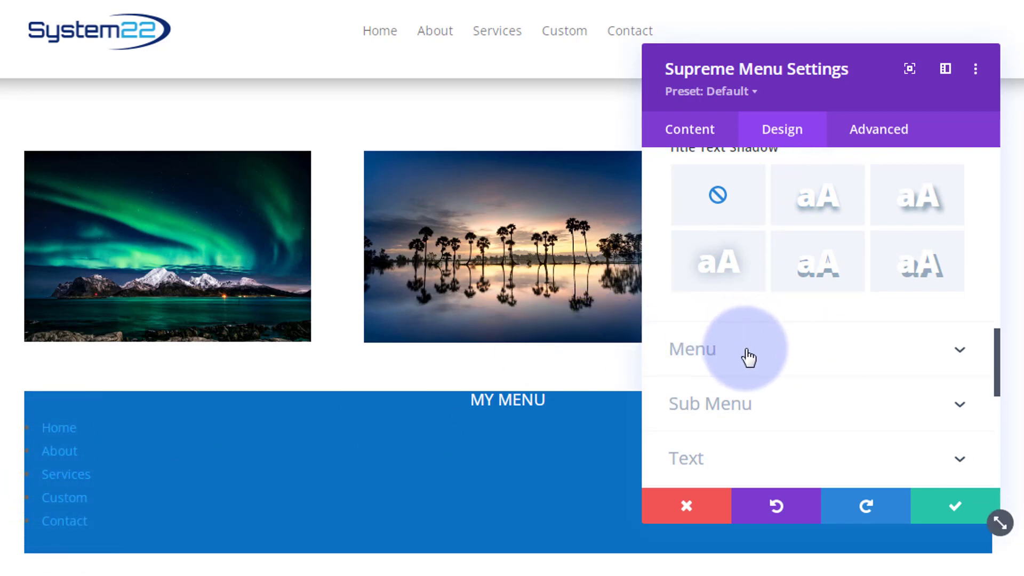
Step: Set Menu Link Color to white and List Style Type to None, reviewing the remaining menu text settings
left_click(693, 349)
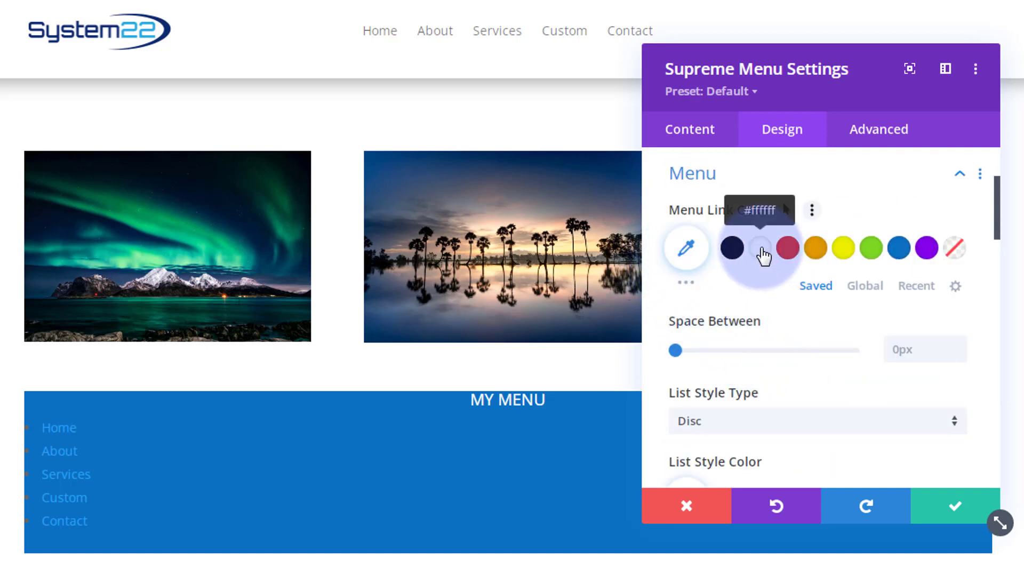
left_click(758, 248)
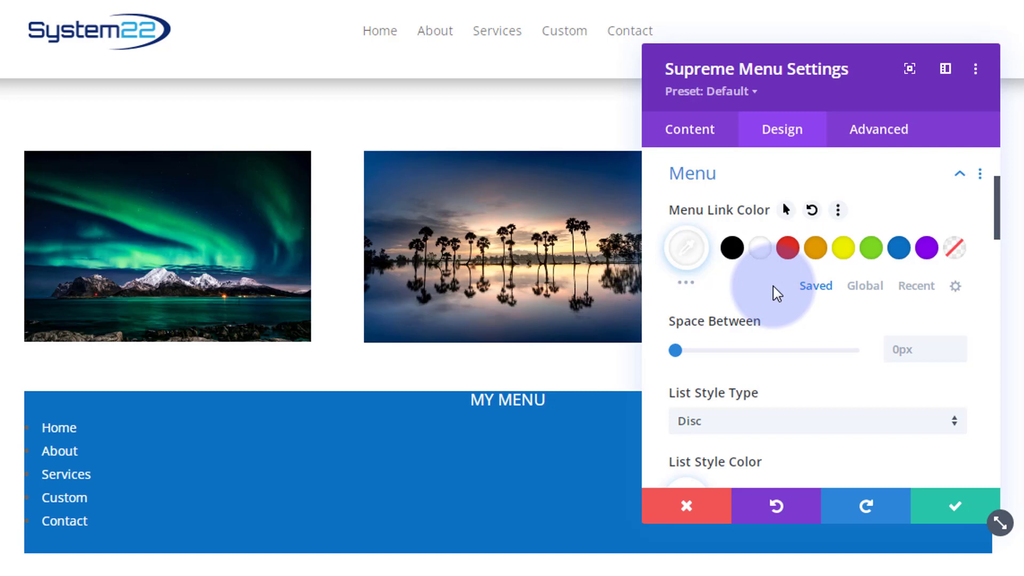
scroll("down", 3)
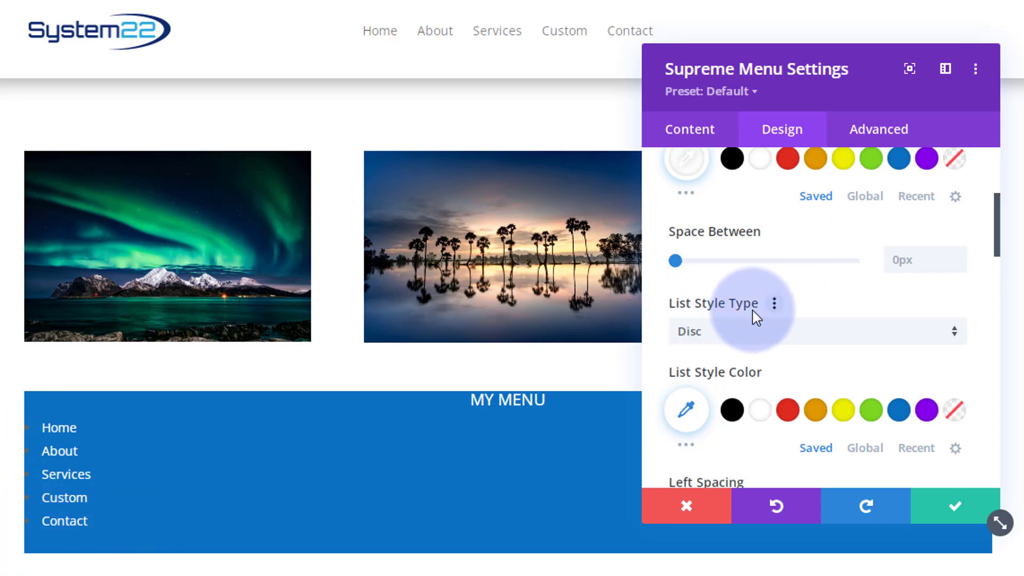
left_click(813, 331)
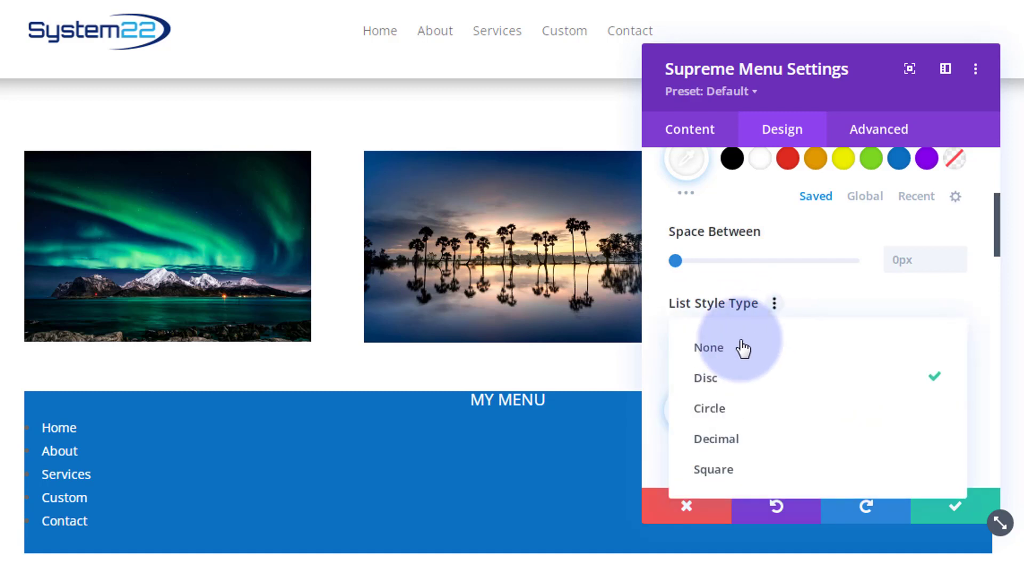
left_click(708, 347)
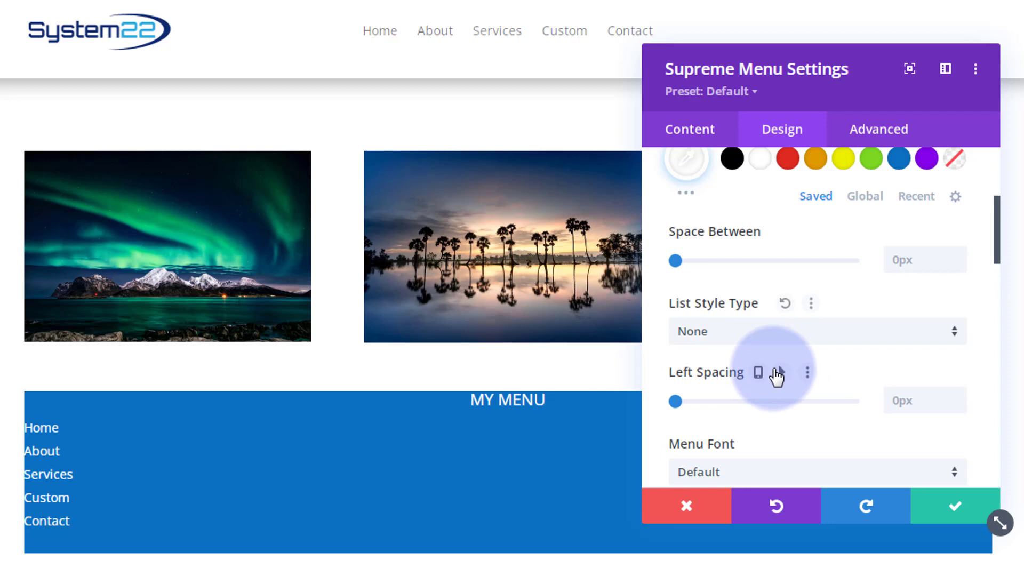
scroll("down", 3)
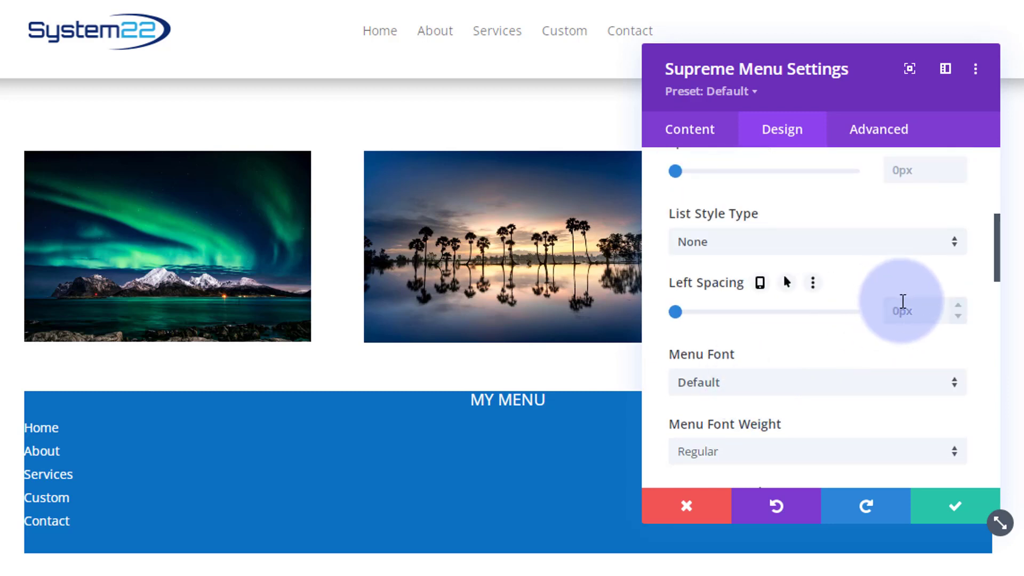
mouse_move(917, 311)
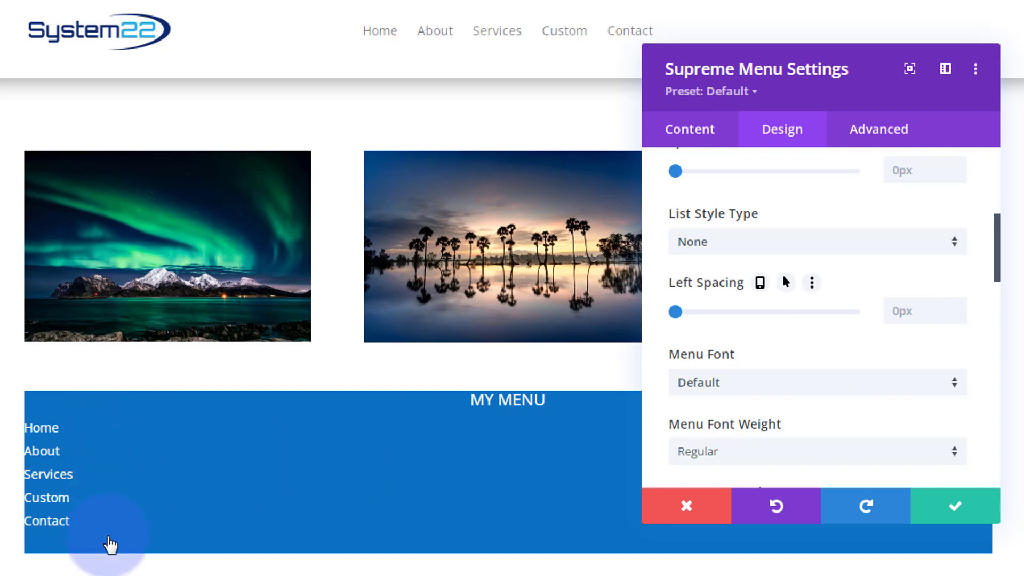
mouse_move(191, 487)
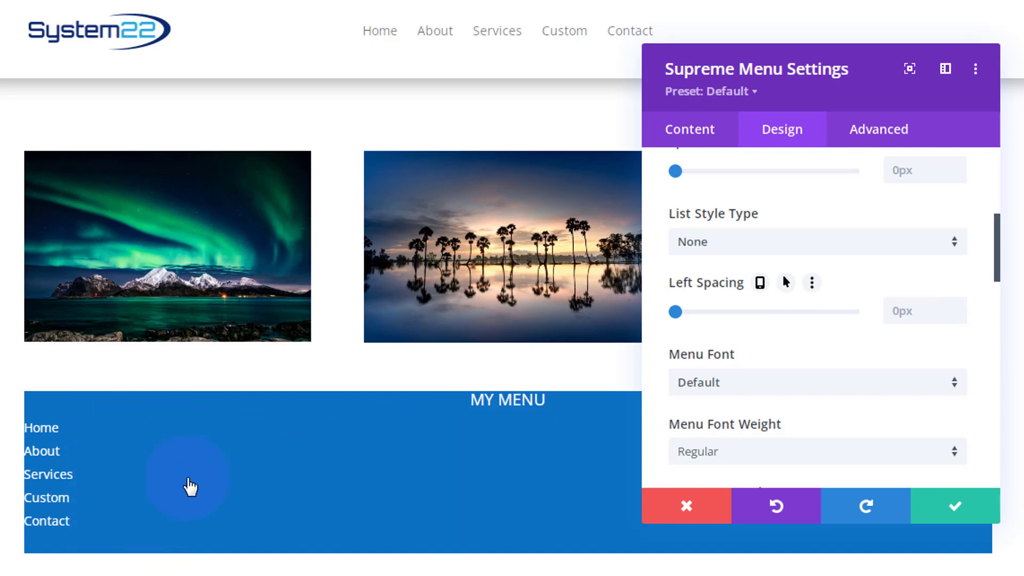
scroll("down", 3)
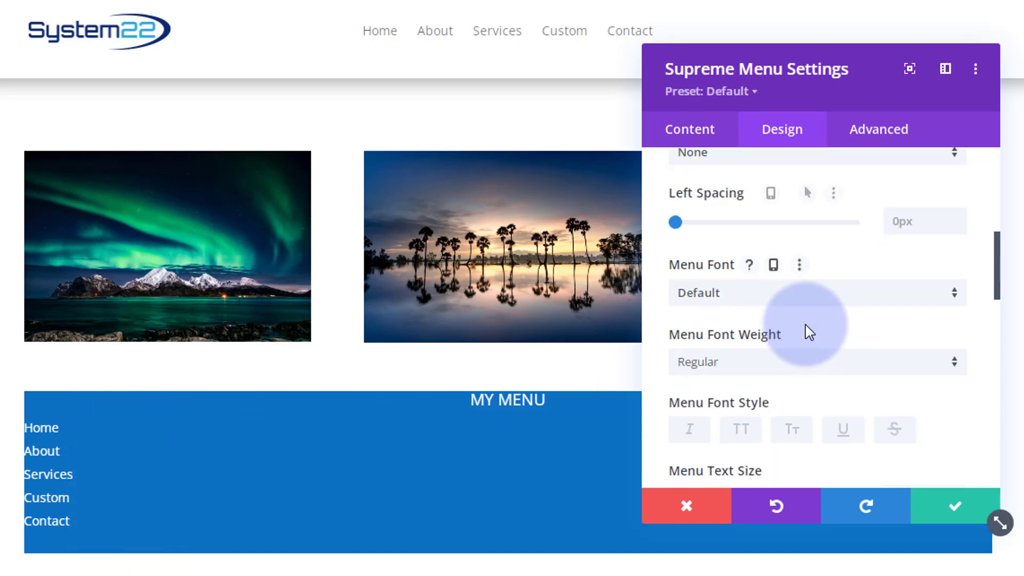
scroll("down", 3)
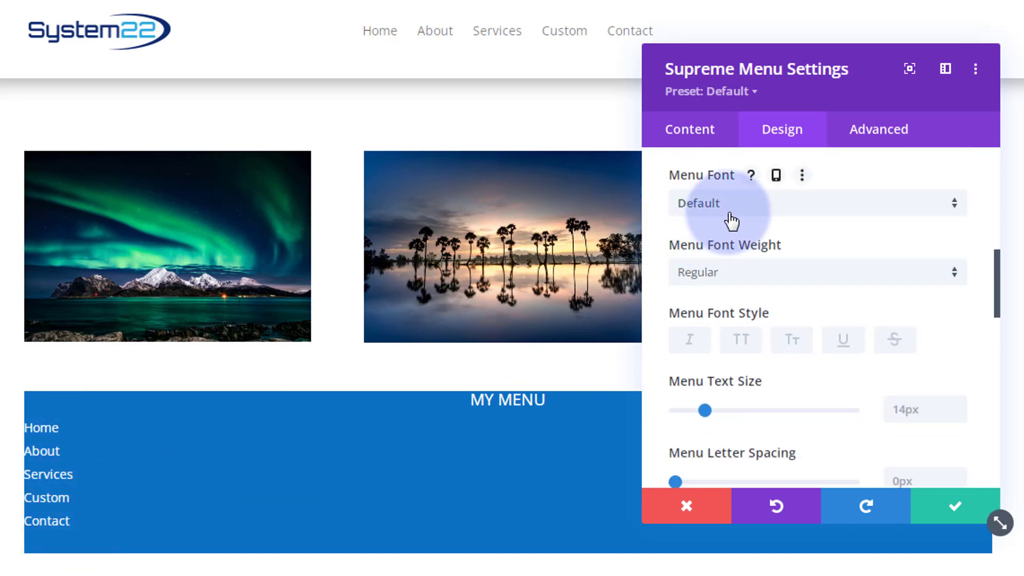
scroll("down", 3)
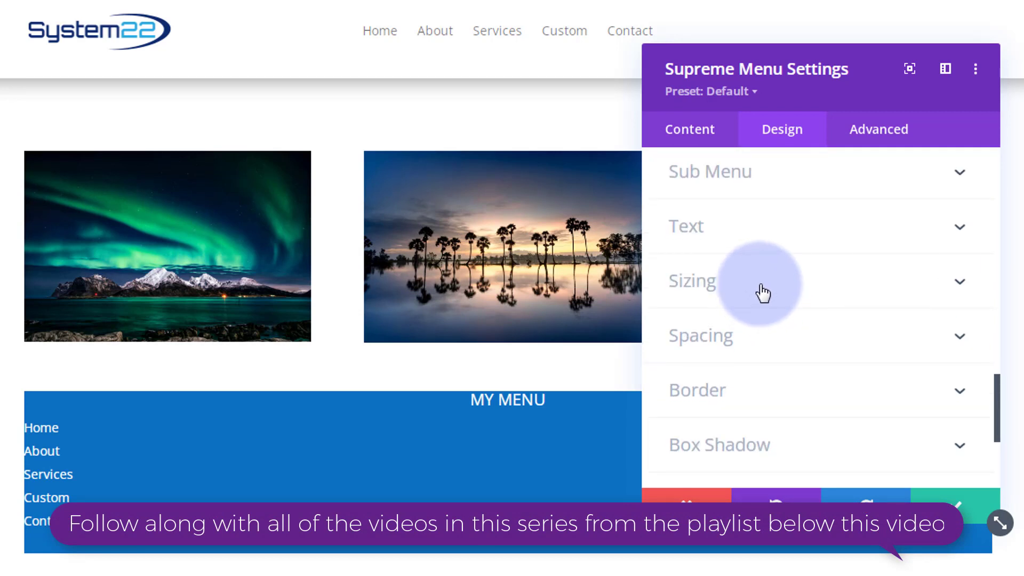
Step: In Sizing, set the module Width to 200px, then revise it to 150px
left_click(691, 280)
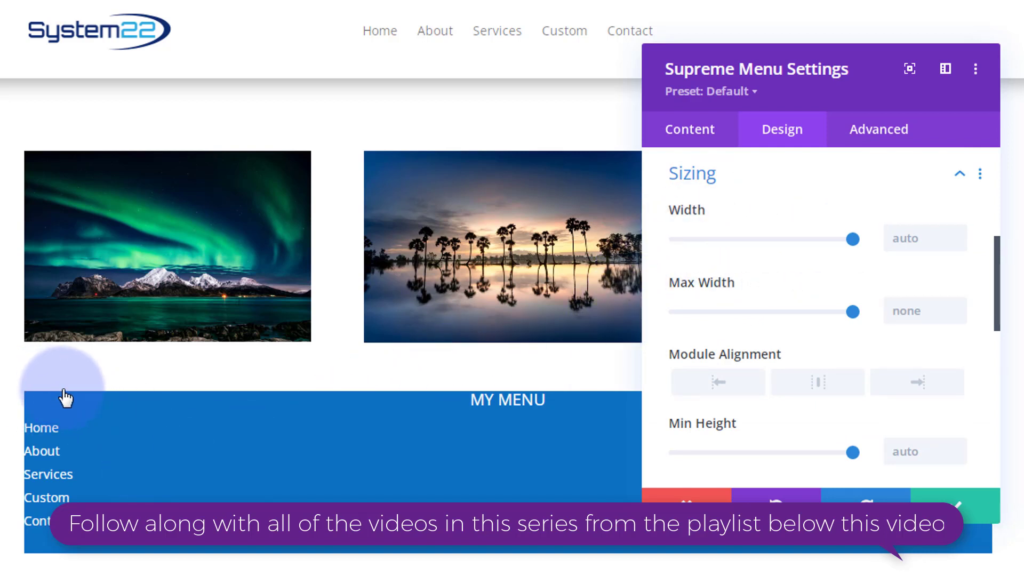
mouse_move(158, 403)
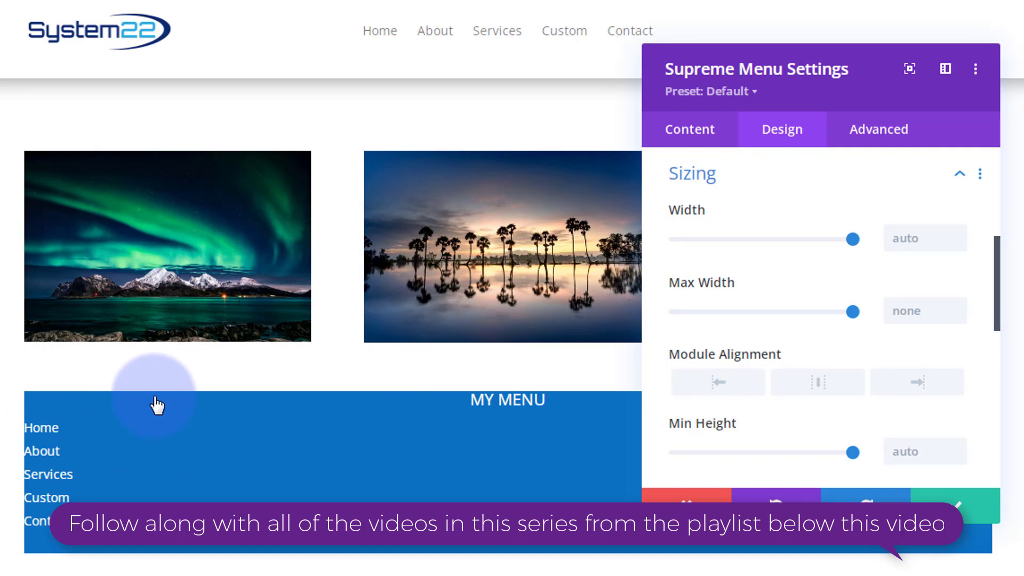
mouse_move(58, 434)
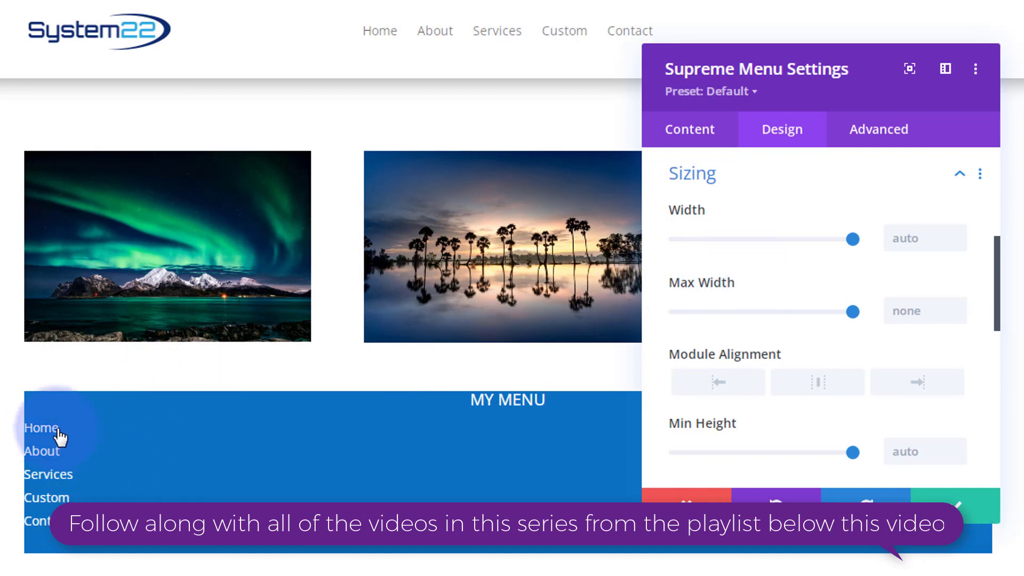
mouse_move(123, 395)
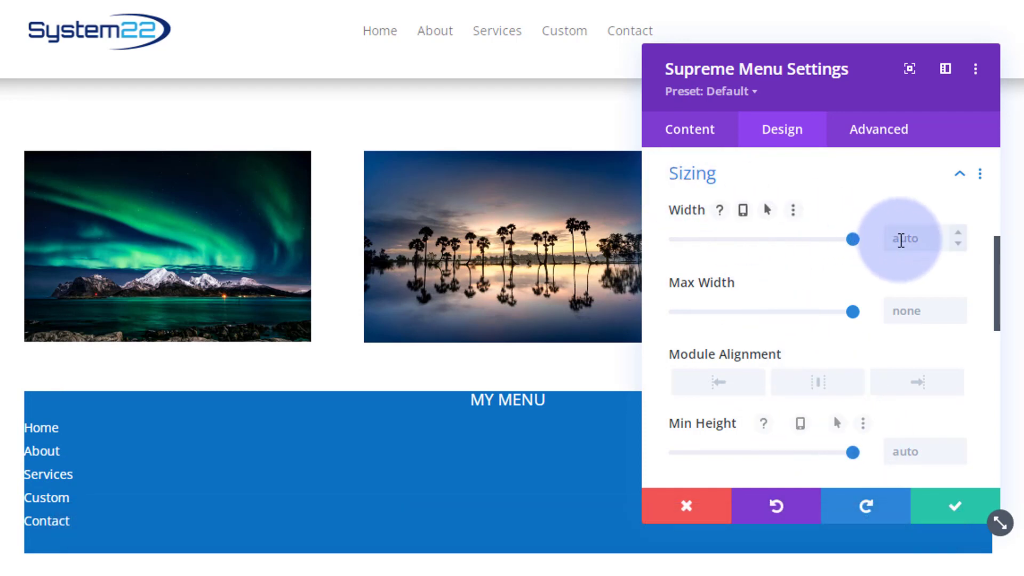
type("200px")
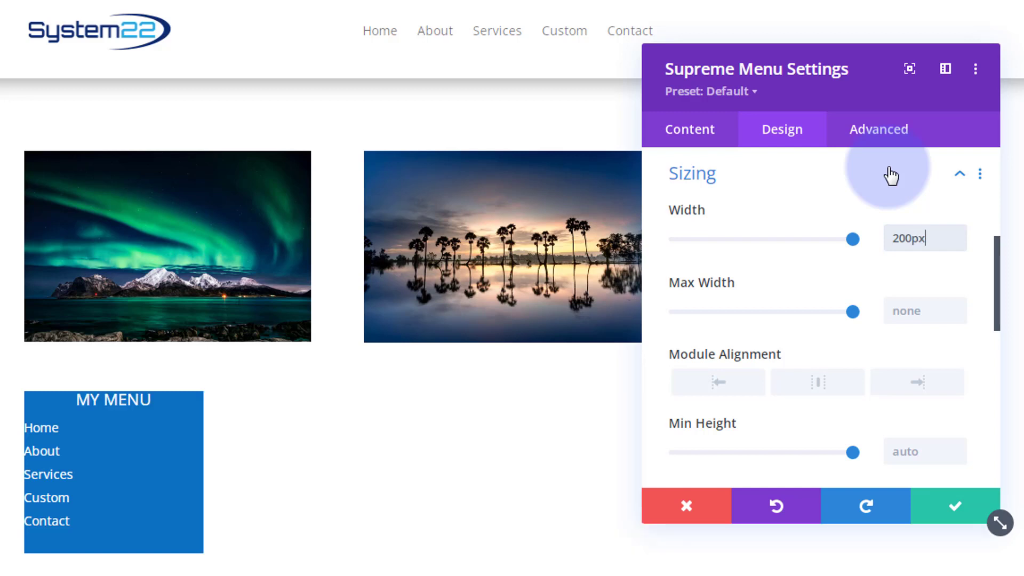
mouse_move(68, 422)
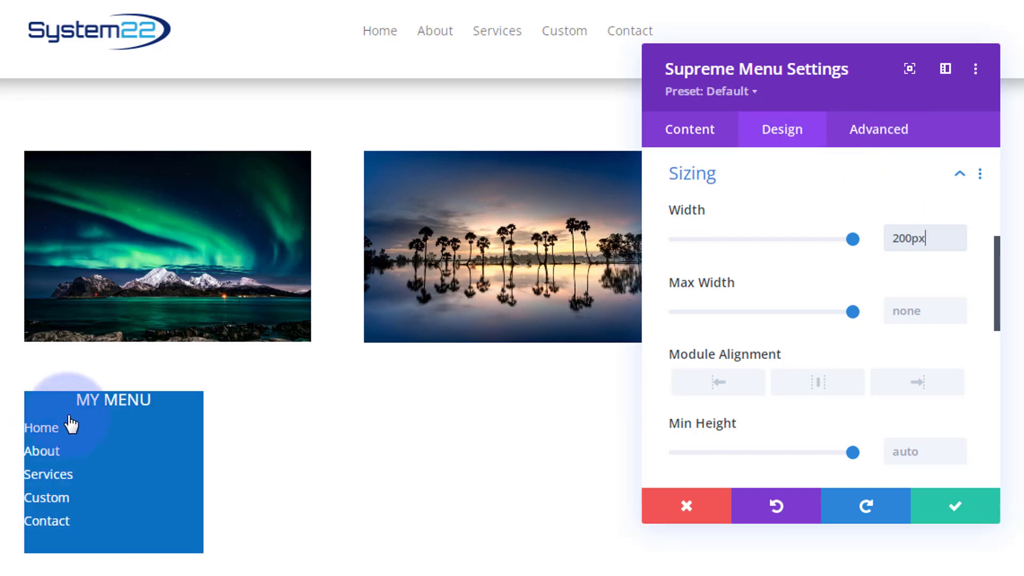
mouse_move(580, 231)
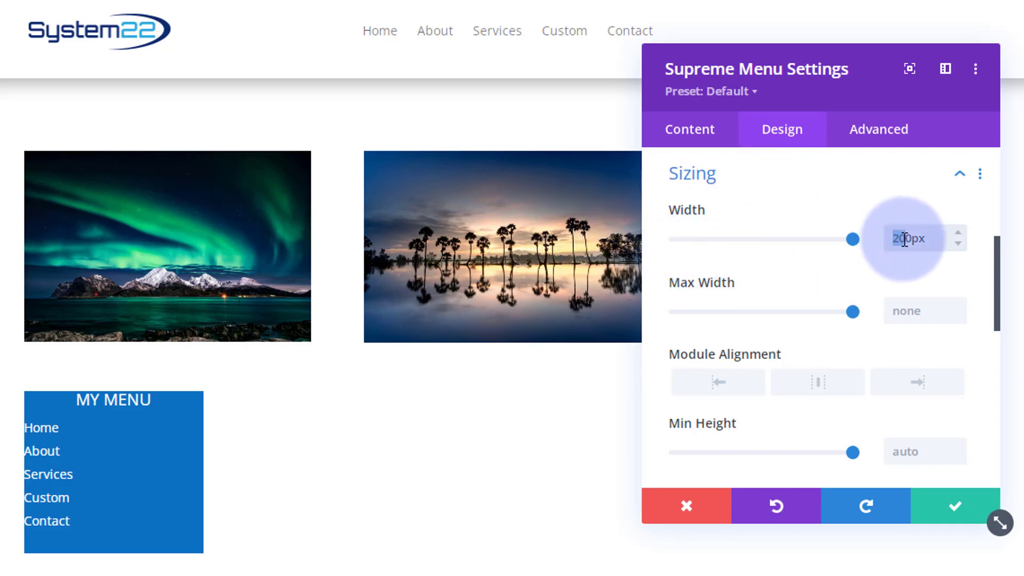
left_click_drag(851, 239, 851, 239)
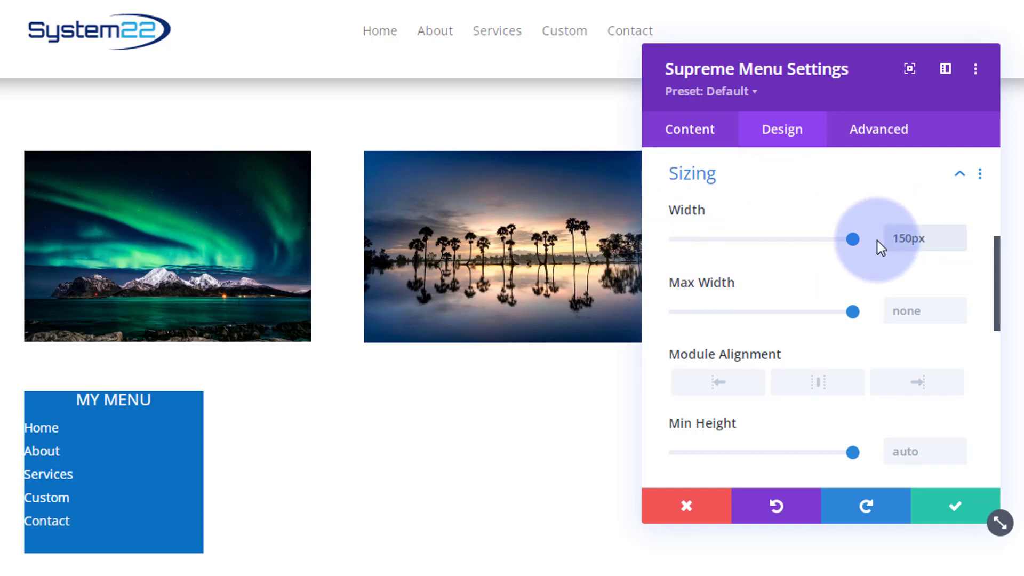
left_click_drag(852, 239, 808, 239)
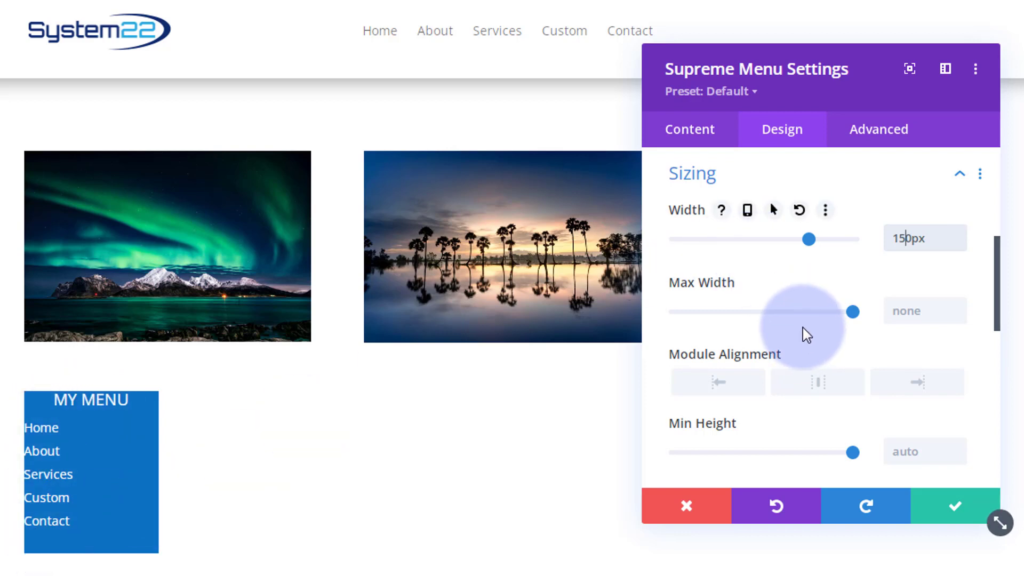
scroll("down", 3)
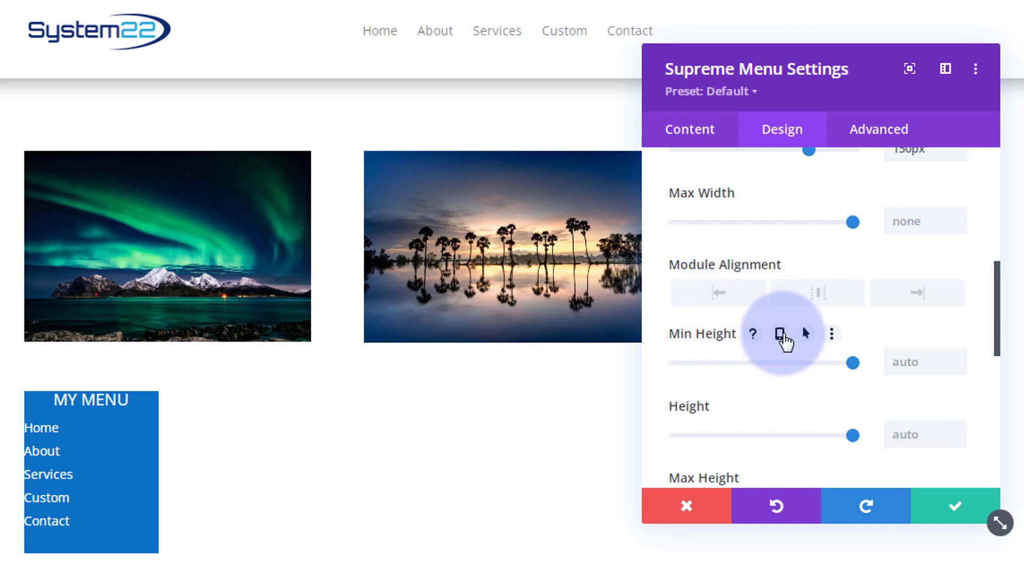
scroll("down", 3)
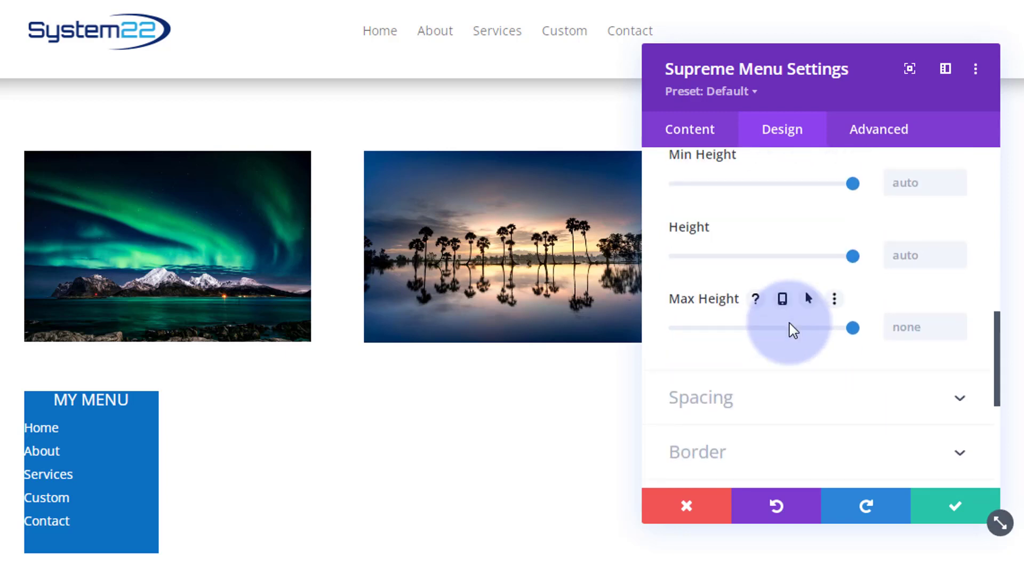
mouse_move(698, 231)
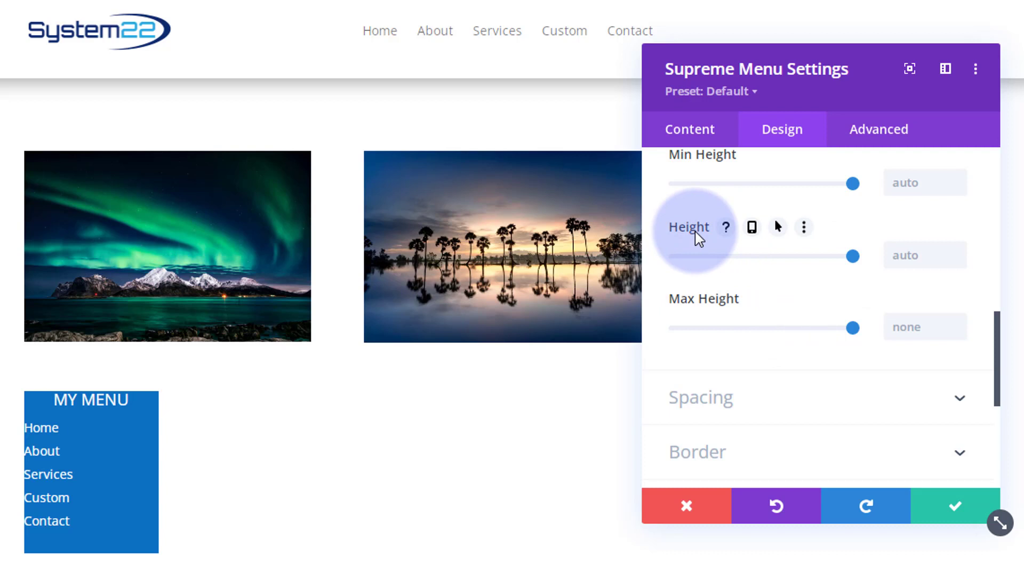
mouse_move(755, 283)
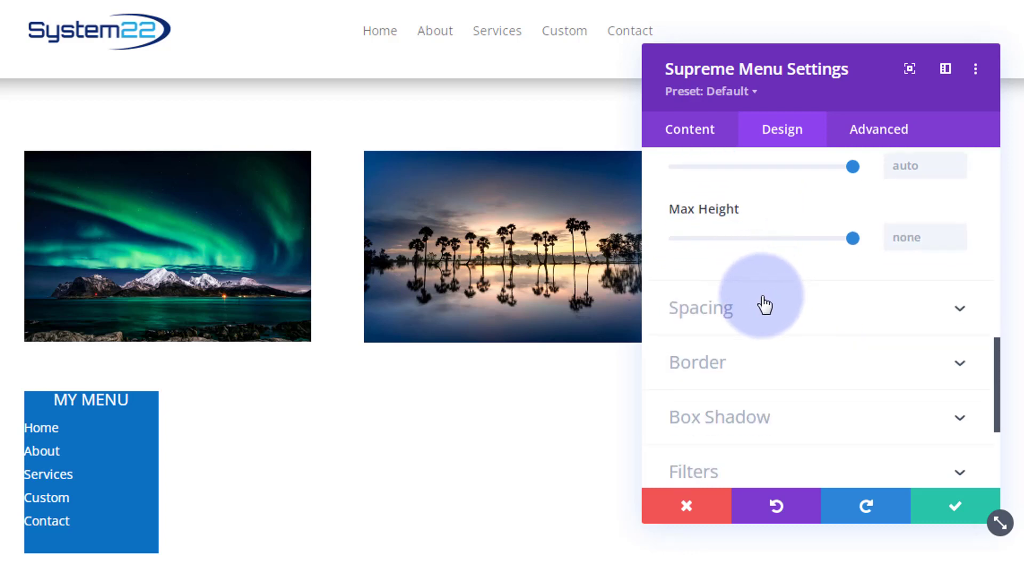
Step: Set linked padding of 20px top/bottom and 30px left/right, adjusted to 33px
left_click(699, 308)
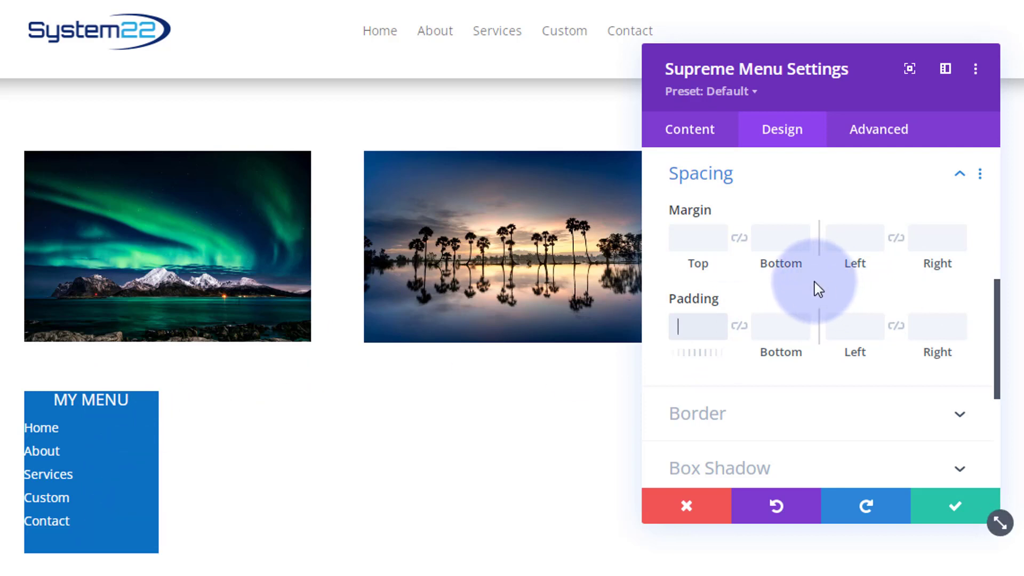
type("20px")
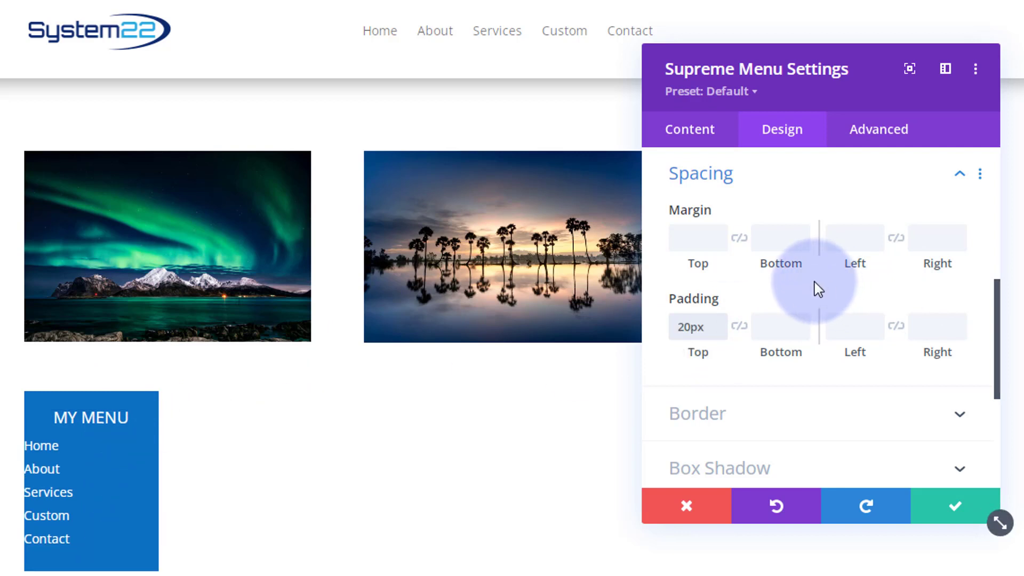
left_click(780, 327)
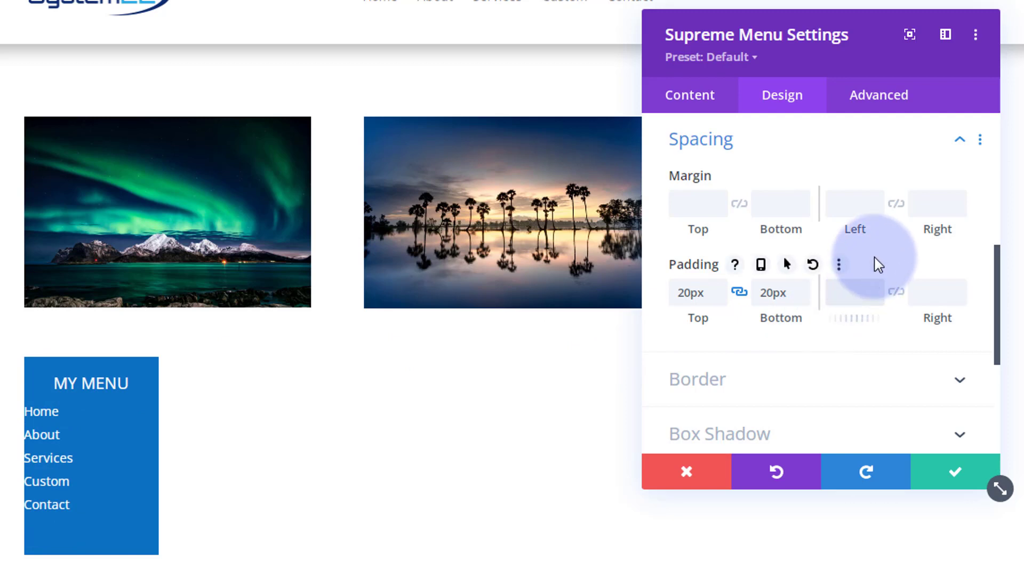
type("30px")
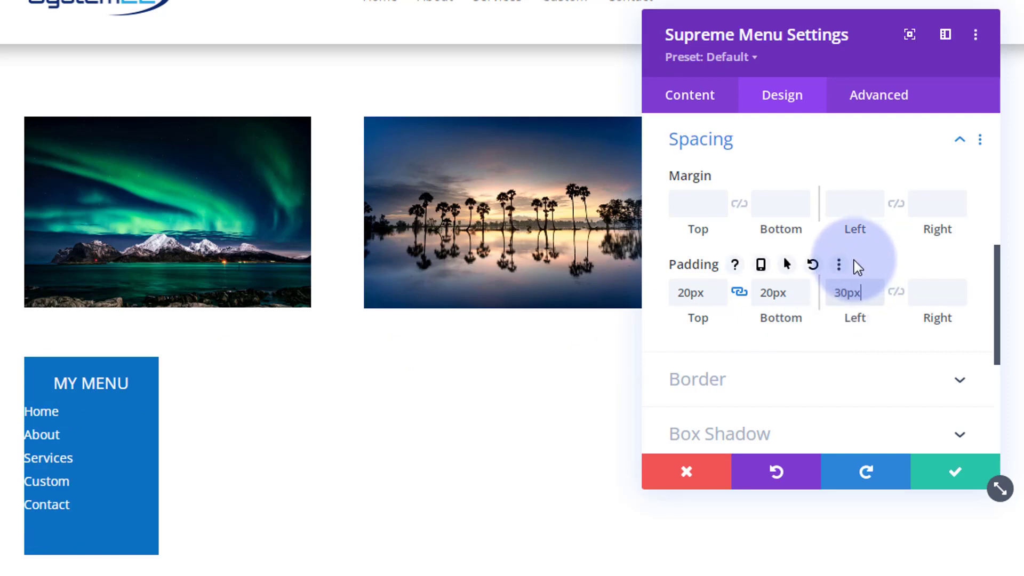
left_click(893, 292)
type("33")
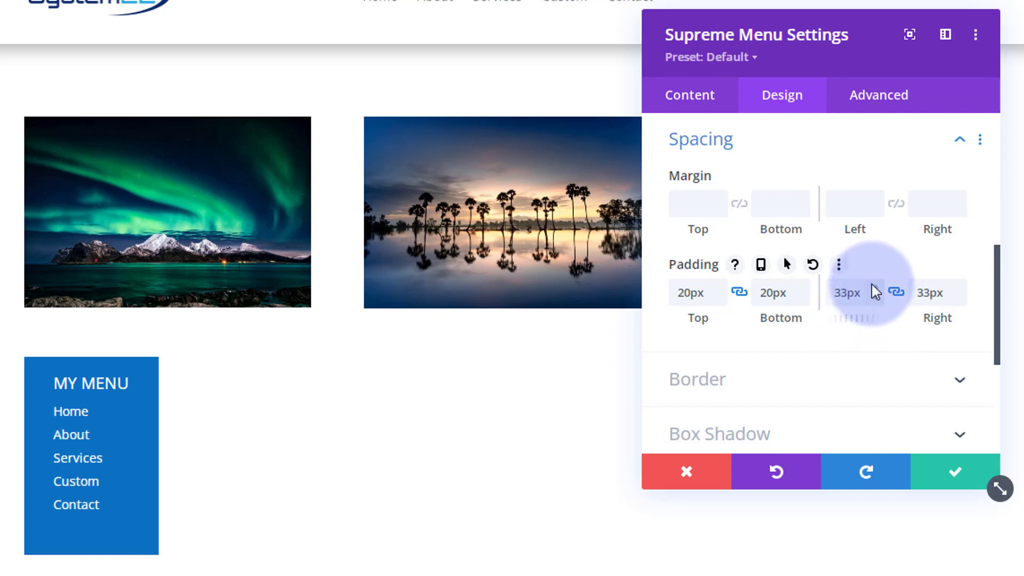
mouse_move(874, 304)
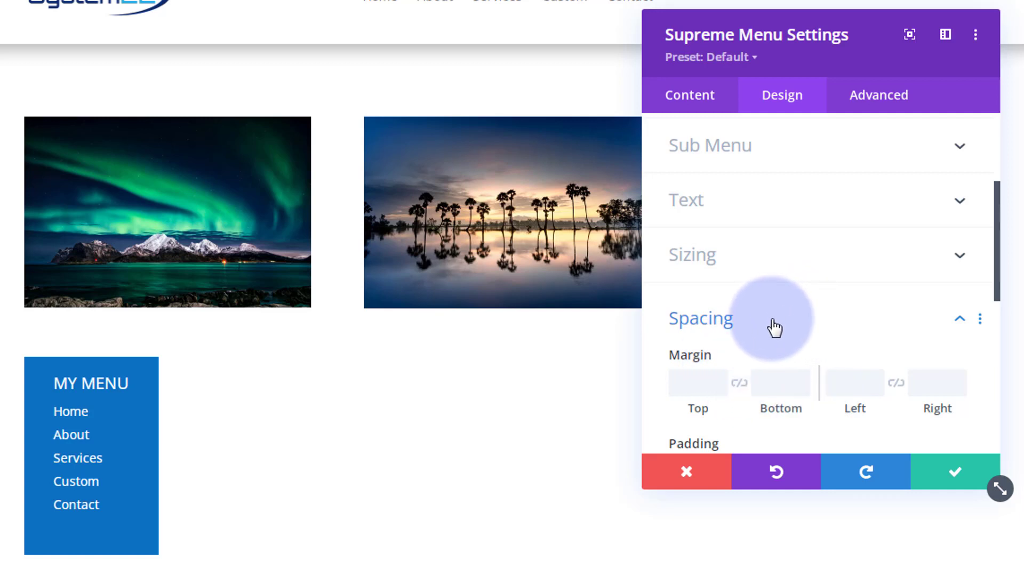
Step: In Sizing, drag the menu module's Height down from auto to roughly 100px
left_click(701, 317)
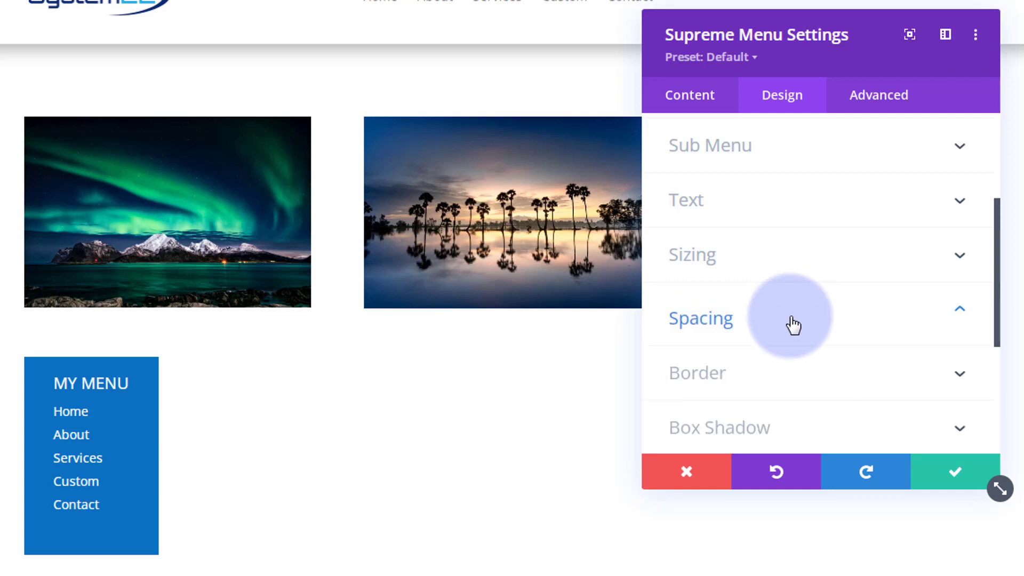
left_click(700, 318)
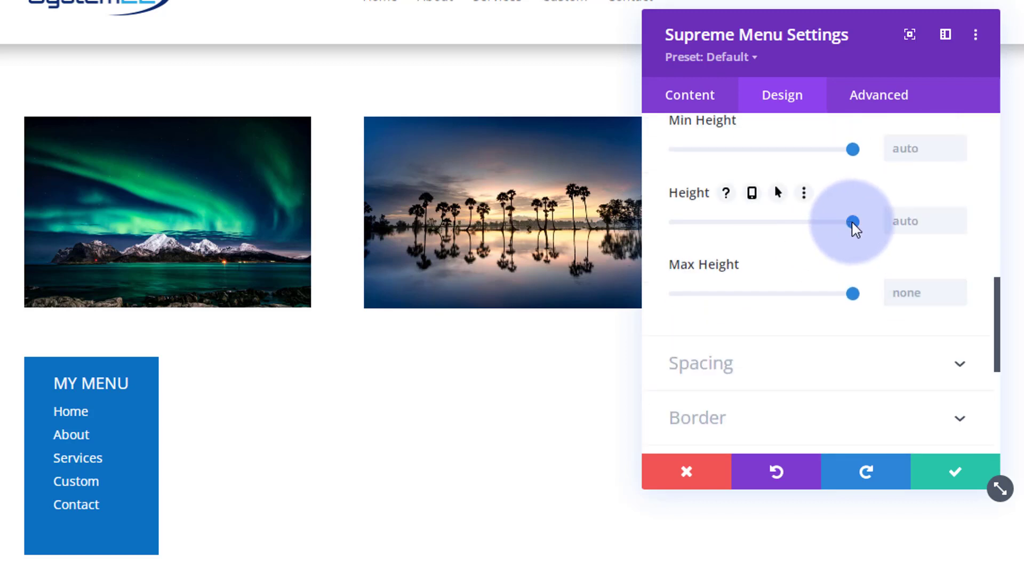
left_click_drag(852, 222, 776, 222)
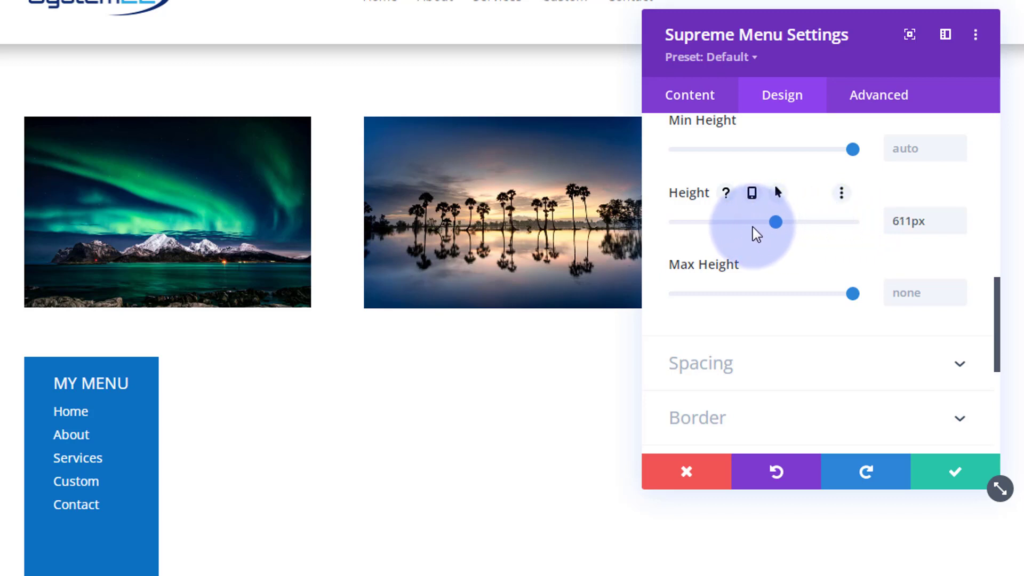
left_click_drag(775, 222, 702, 222)
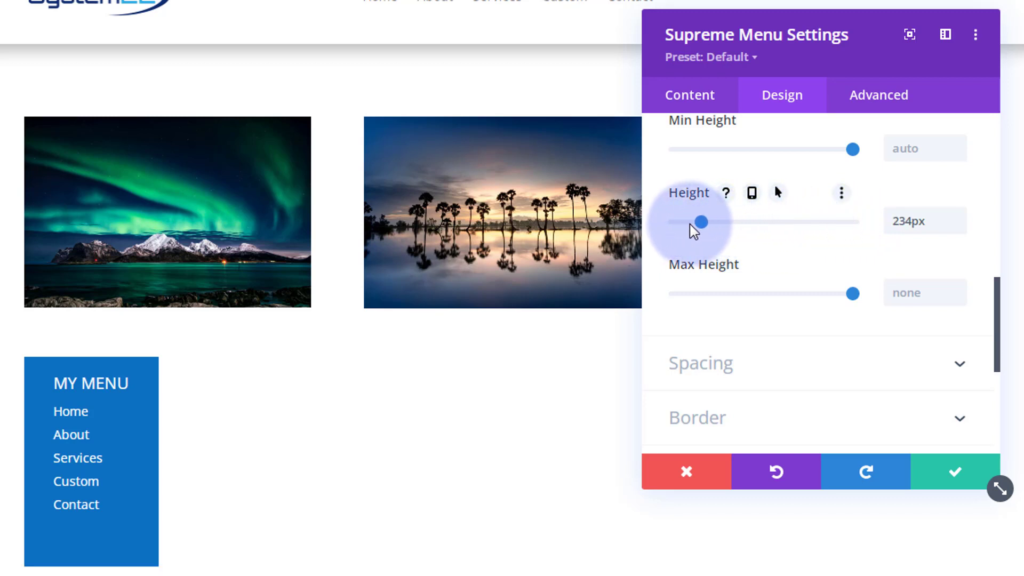
left_click_drag(705, 222, 673, 222)
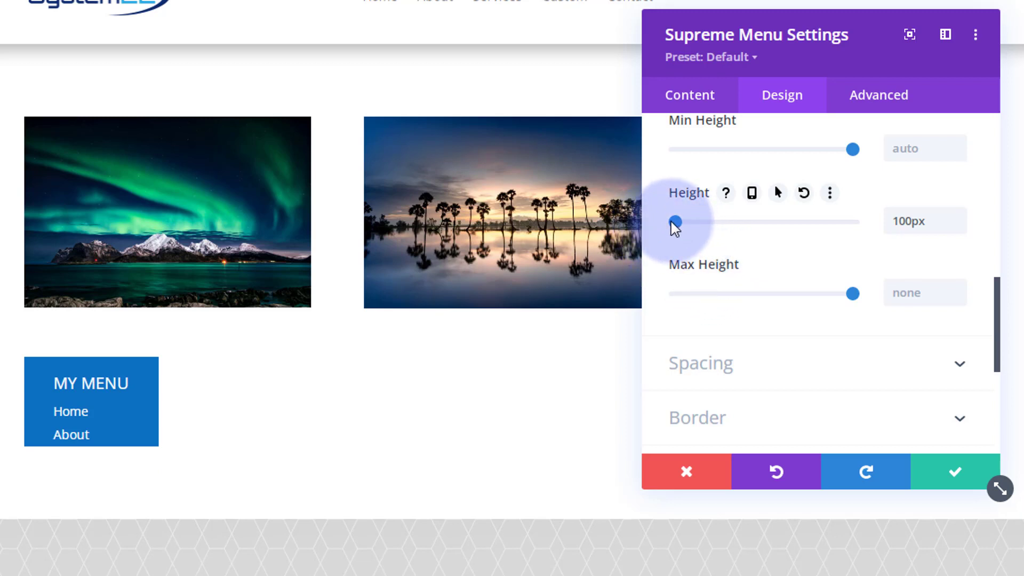
Step: Fine-tune the Height field to exactly 56px so only the MY MENU bar shows
left_click(925, 221)
type("50")
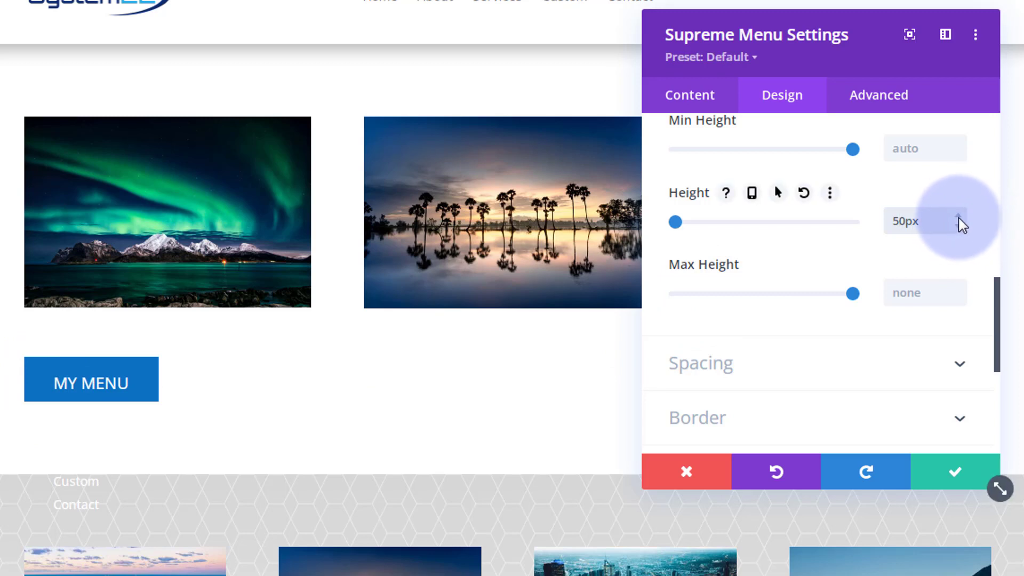
left_click(960, 215)
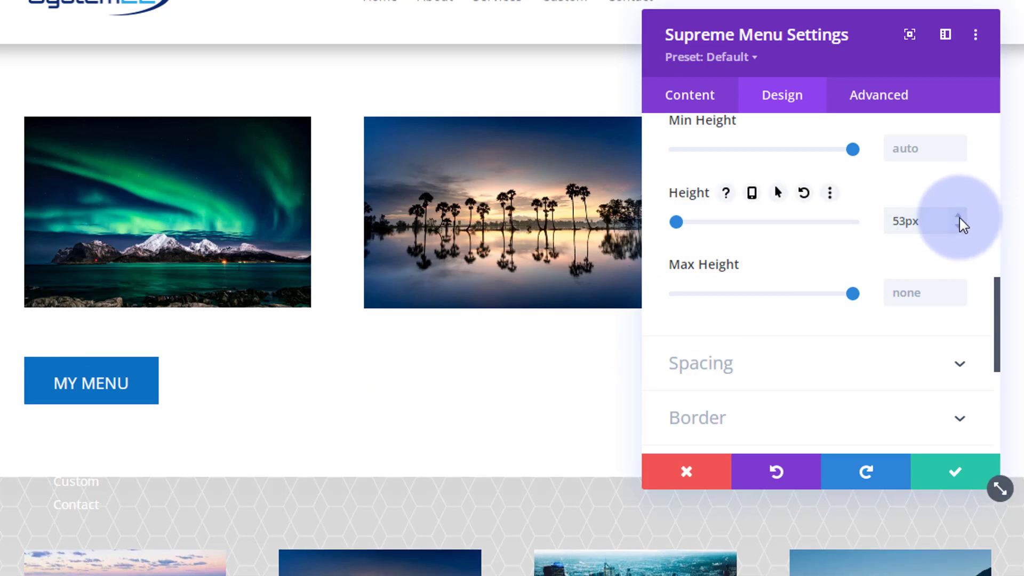
left_click(962, 215)
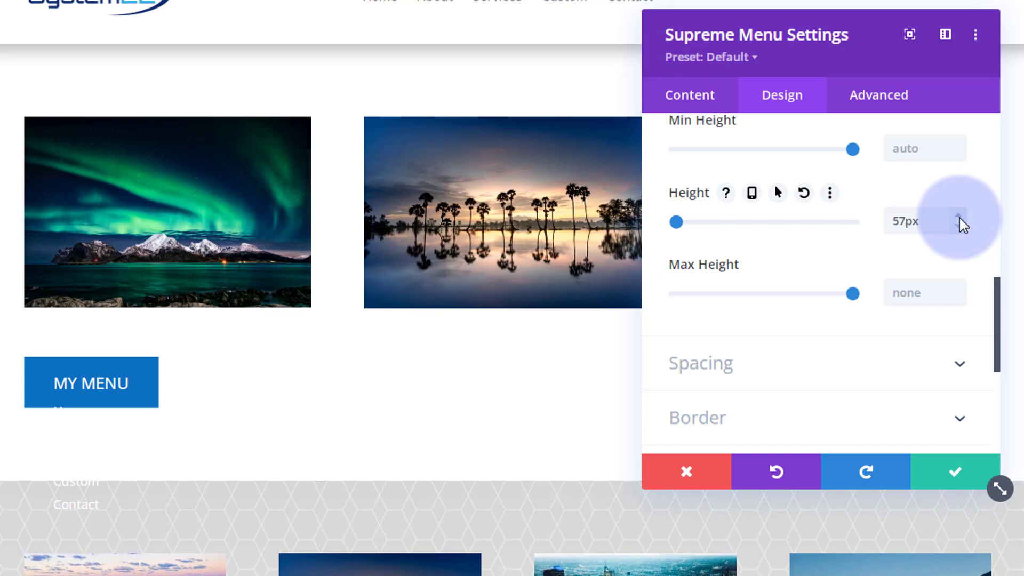
left_click(958, 214)
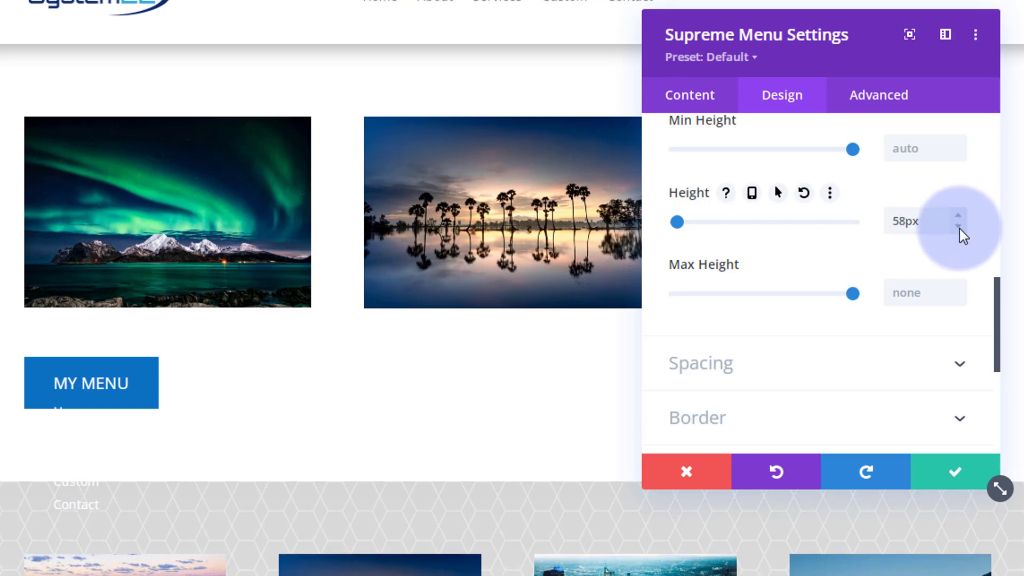
left_click(958, 227)
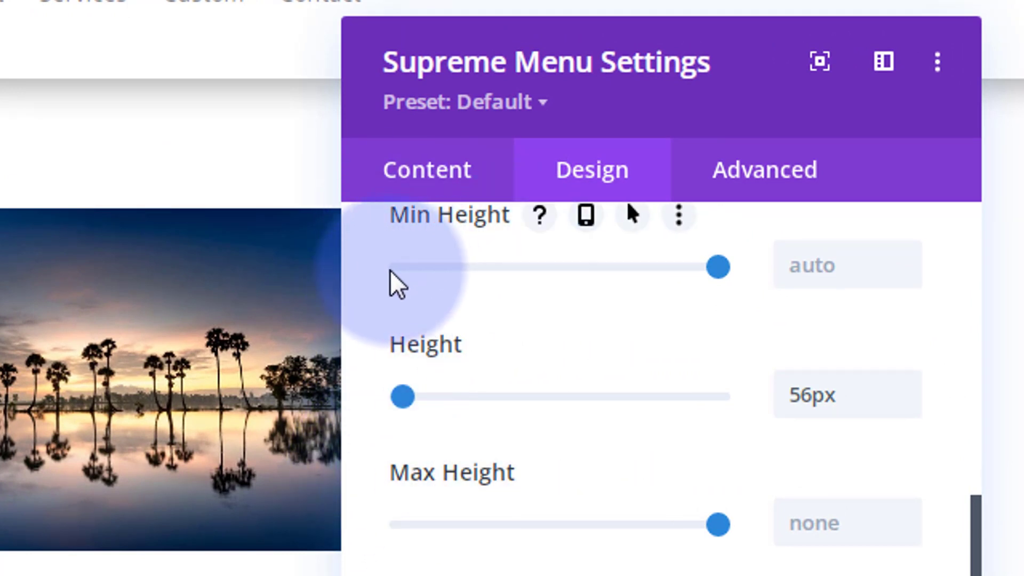
mouse_move(431, 366)
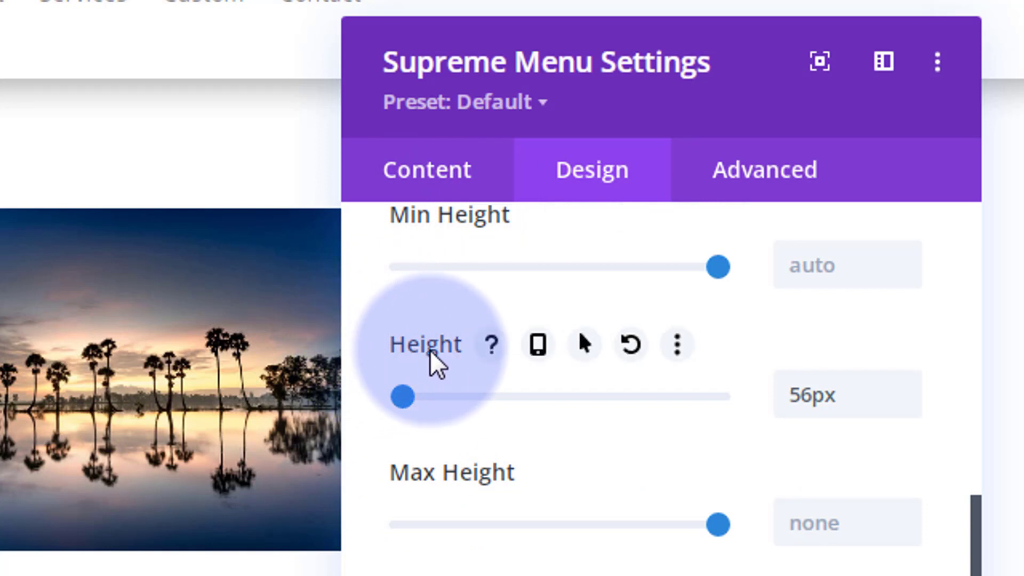
mouse_move(591, 356)
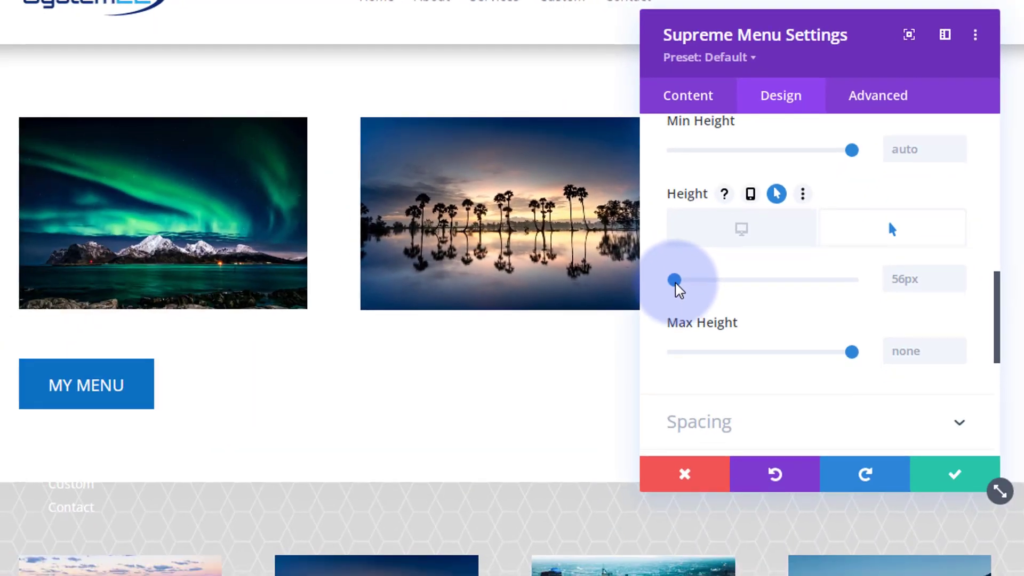
Step: Set the hover Height to 200px to reveal the links, keeping the normal Height at 56px
left_click_drag(674, 279, 691, 280)
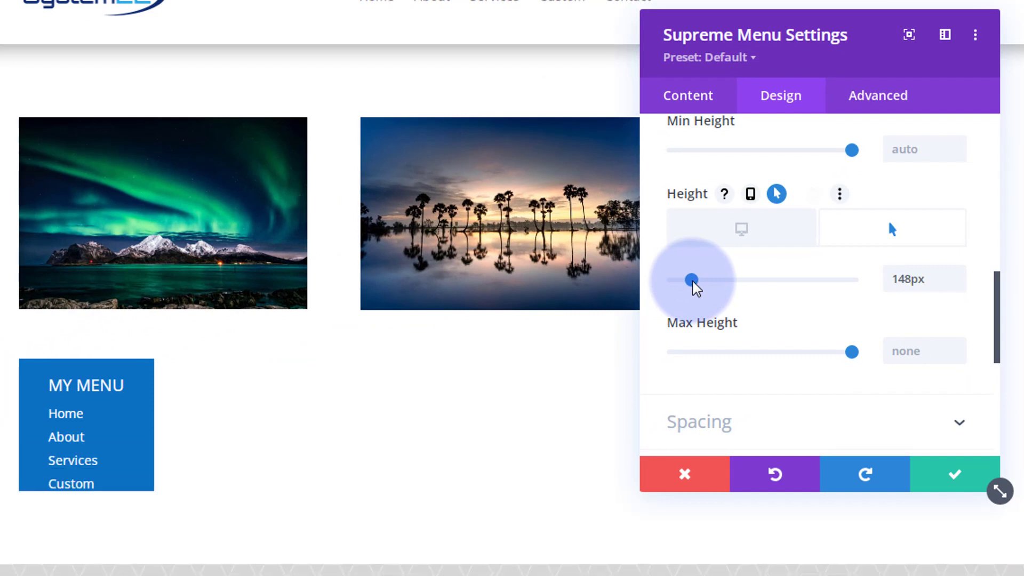
left_click_drag(691, 280, 704, 280)
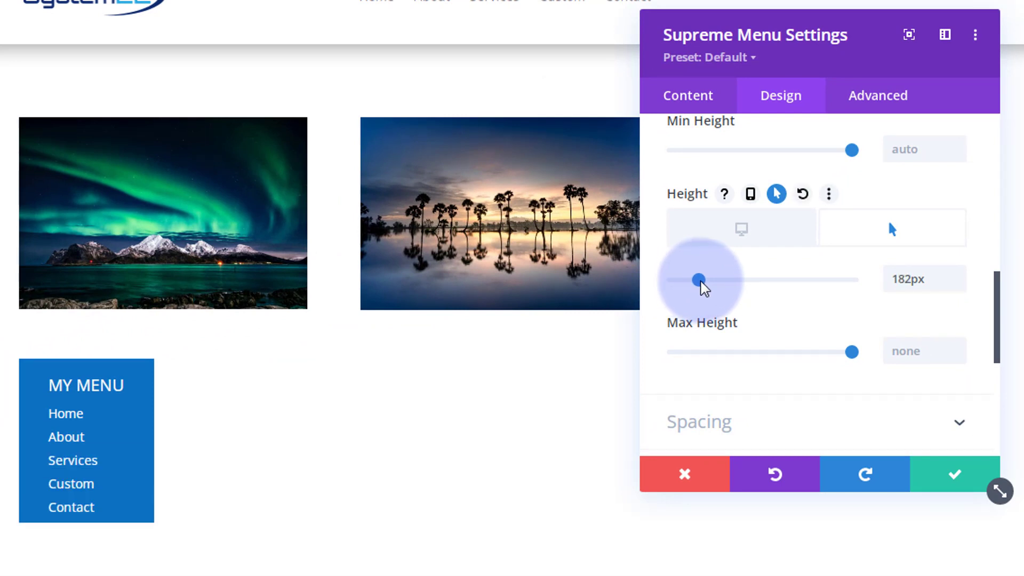
left_click_drag(696, 279, 699, 280)
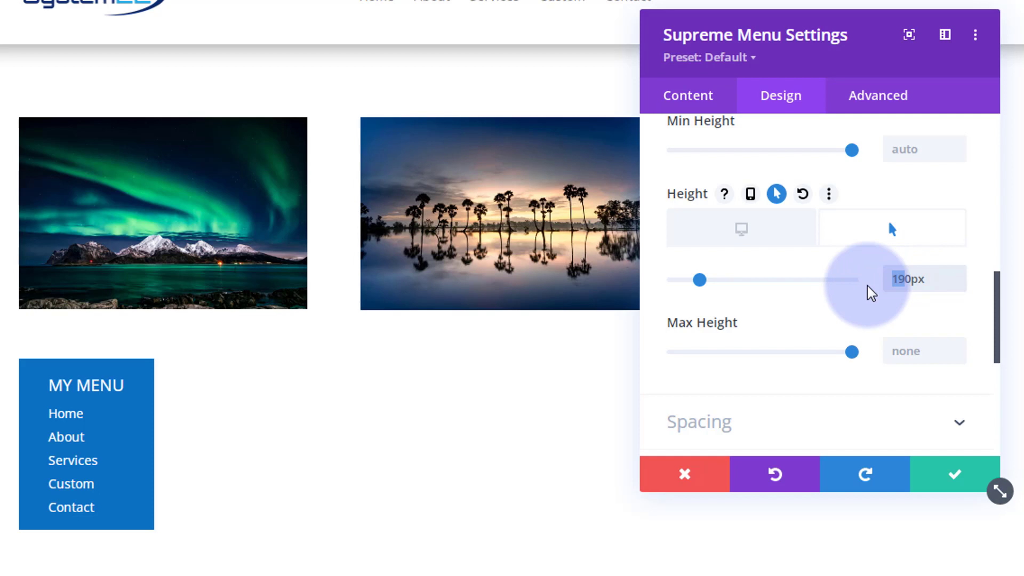
left_click_drag(702, 280, 708, 280)
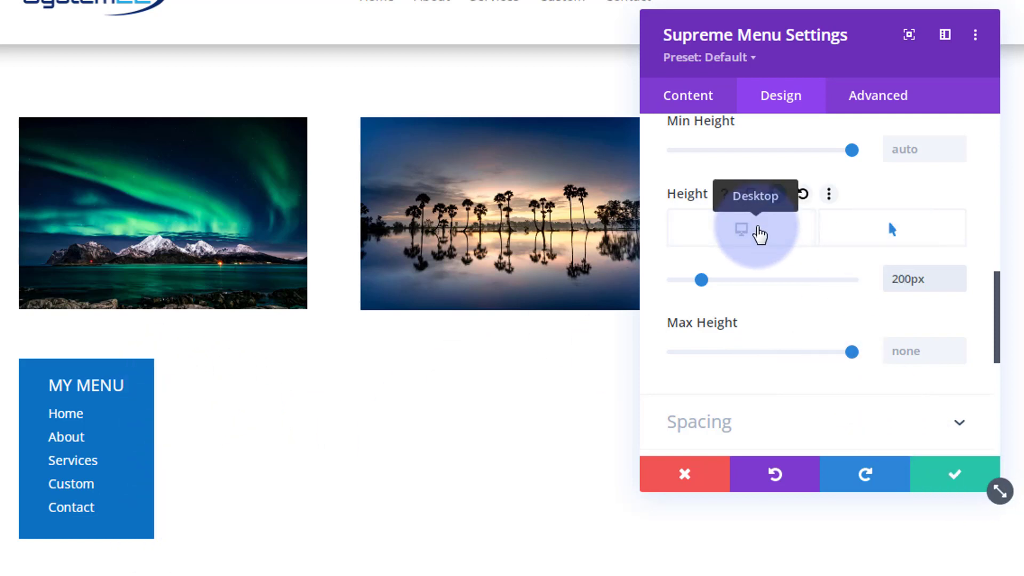
left_click_drag(703, 279, 674, 280)
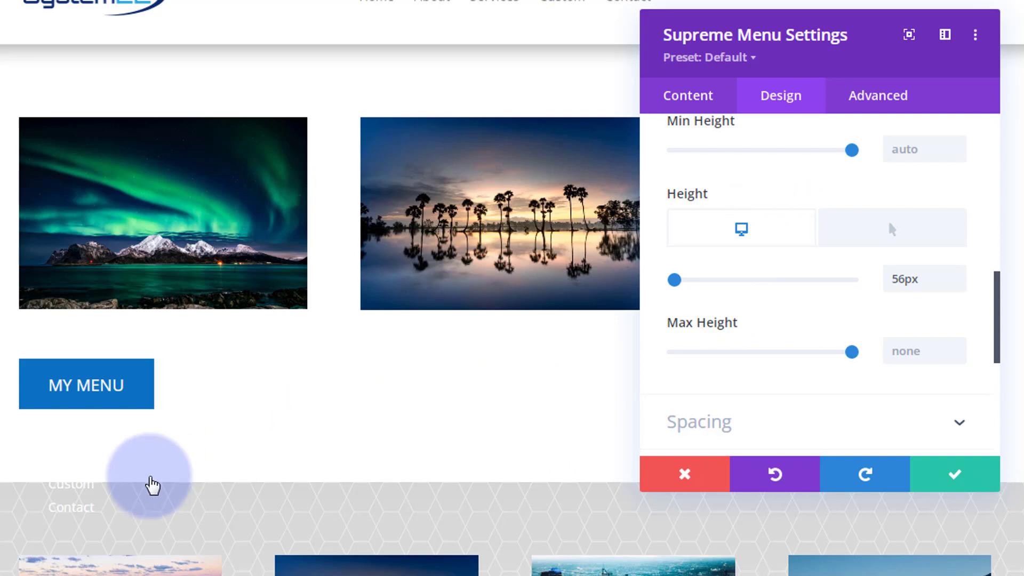
mouse_move(78, 482)
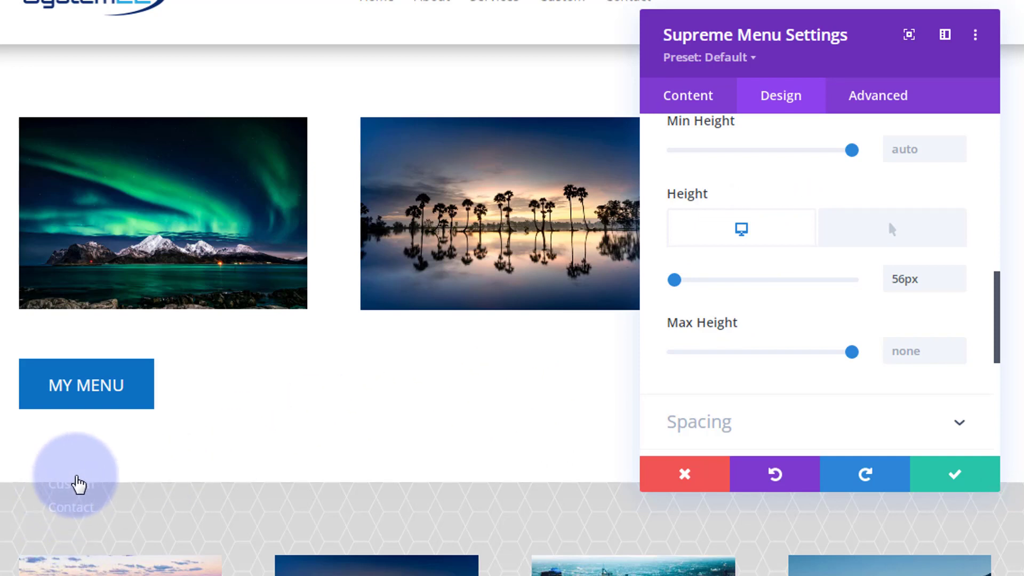
mouse_move(74, 516)
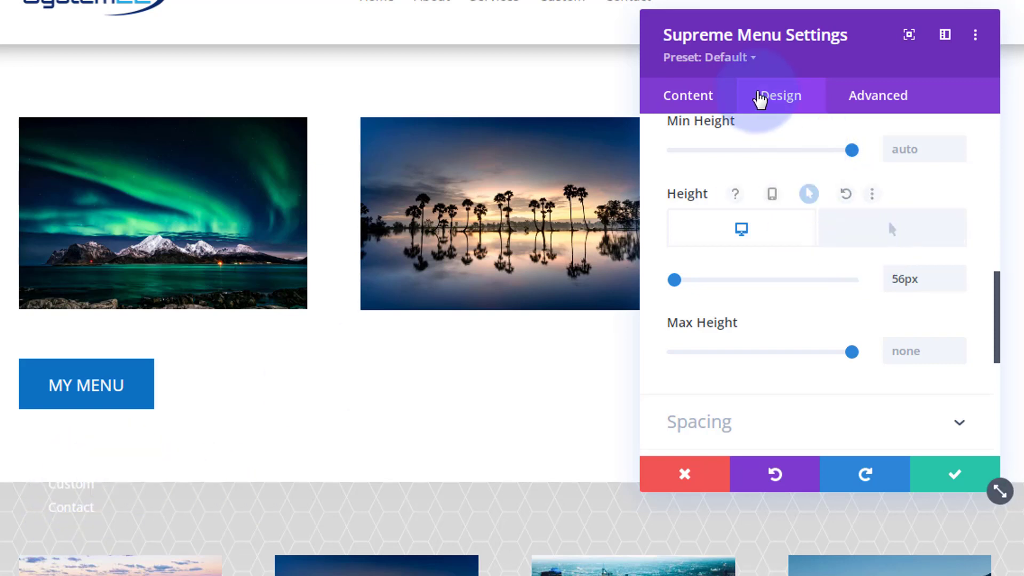
Step: In Advanced > Visibility, set the menu's Horizontal Overflow to Hidden
left_click(877, 95)
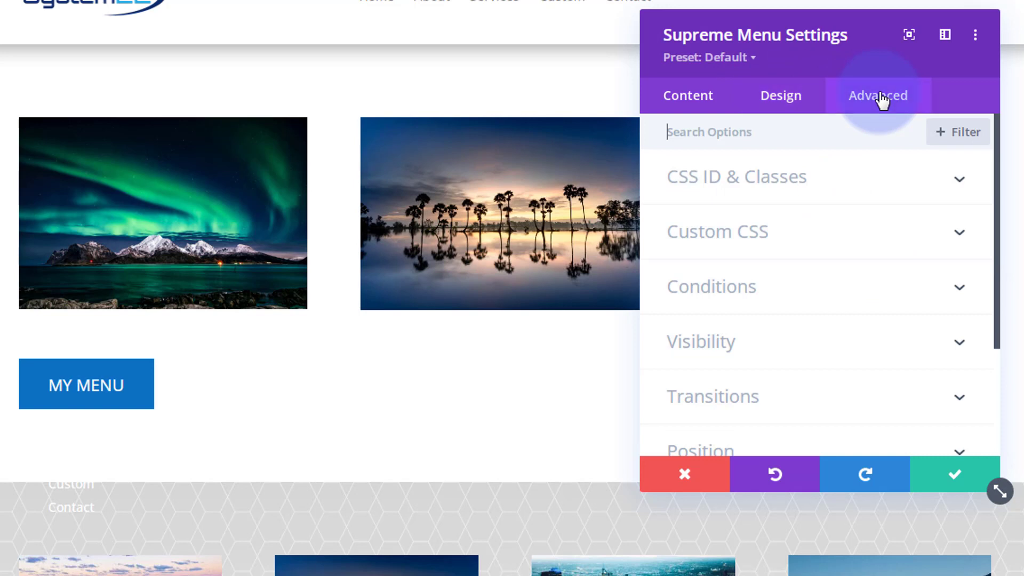
left_click(700, 342)
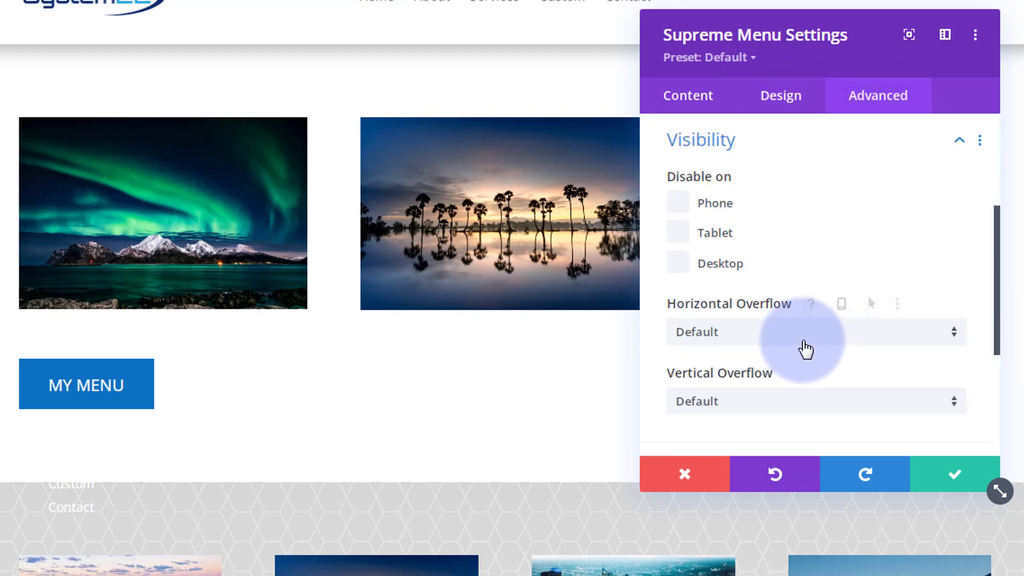
mouse_move(677, 378)
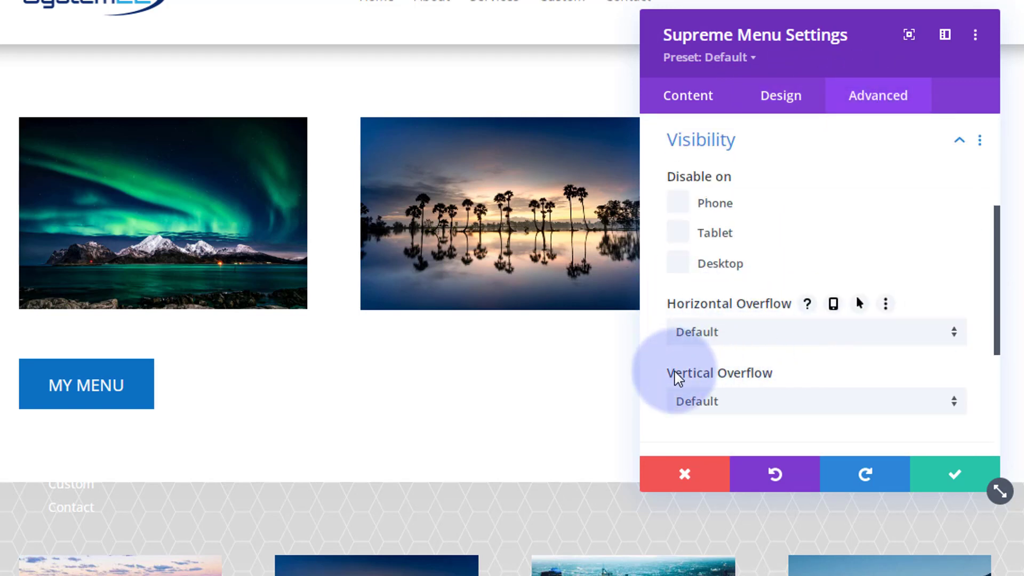
left_click(813, 332)
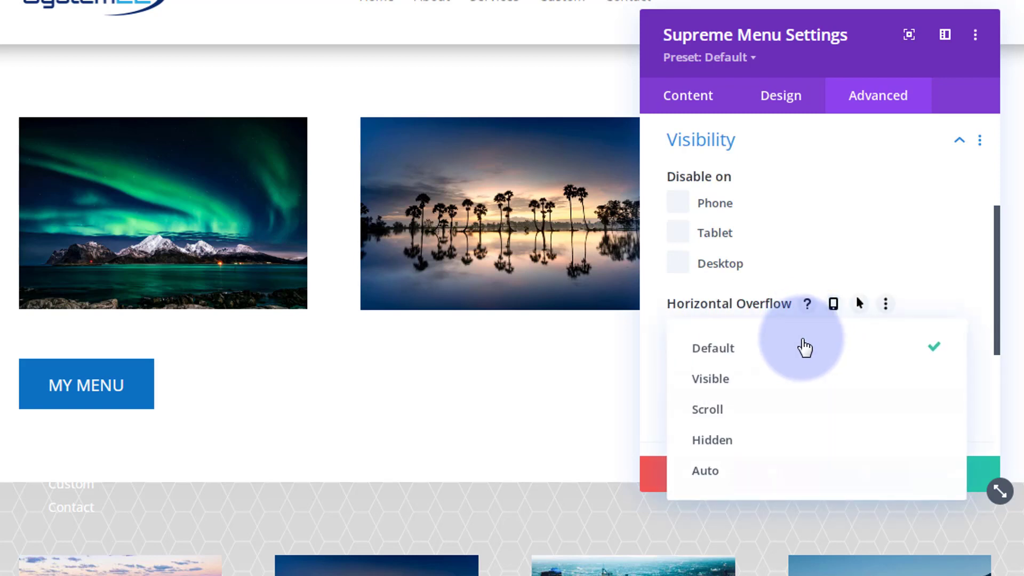
left_click(711, 439)
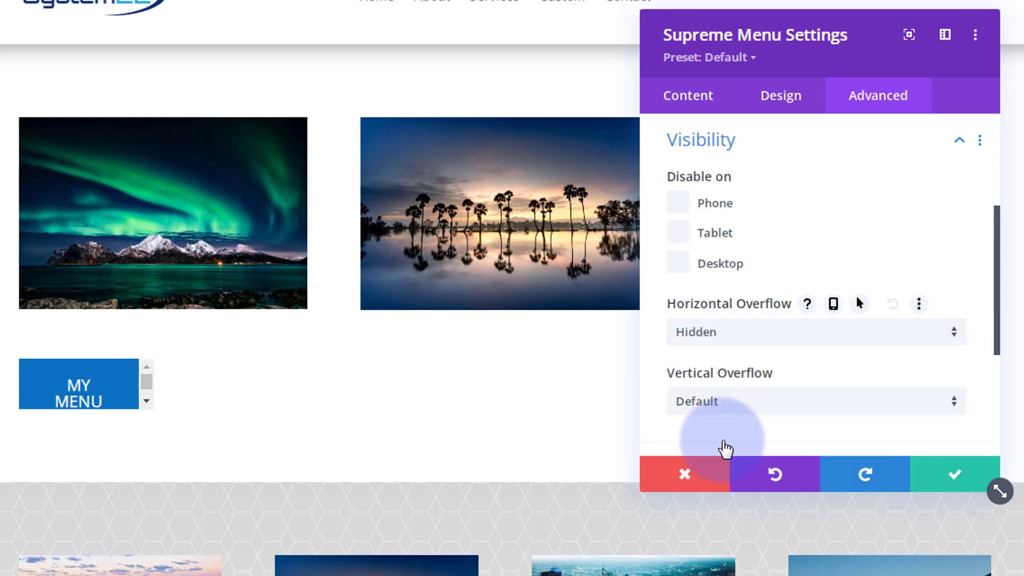
Step: Set Vertical Overflow to Hidden as well so the links no longer spill below the button
left_click(815, 401)
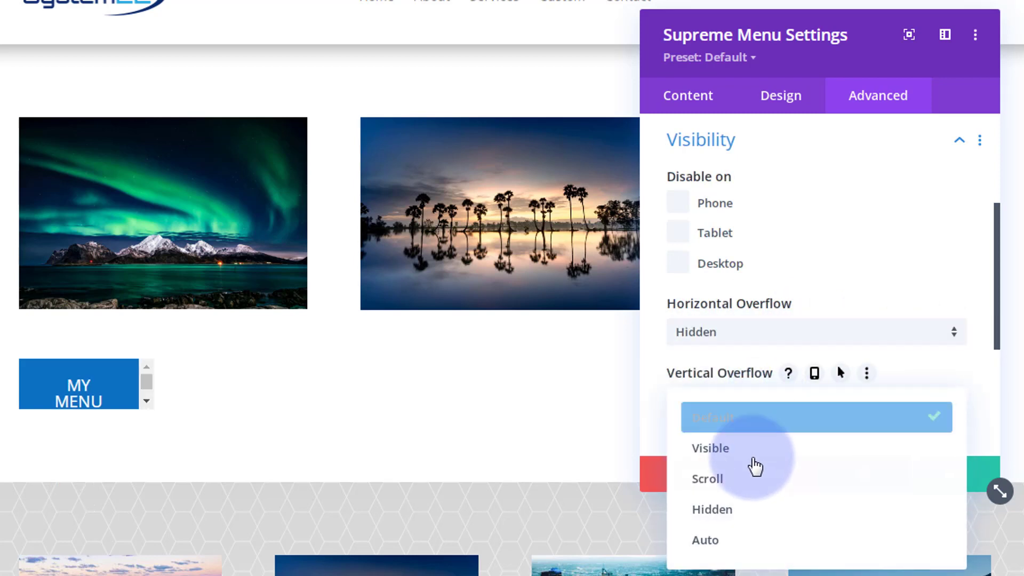
left_click(711, 510)
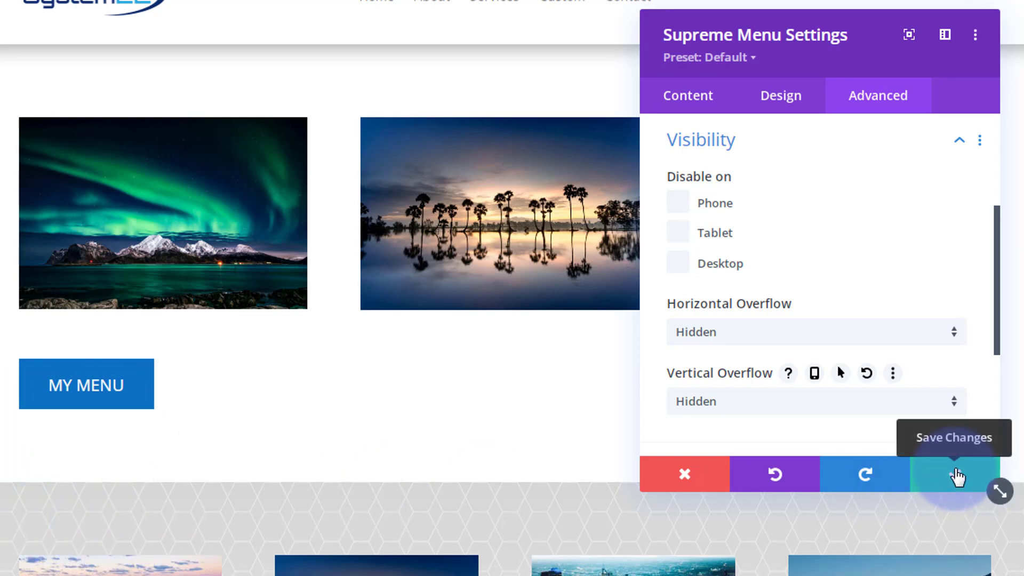
left_click(954, 474)
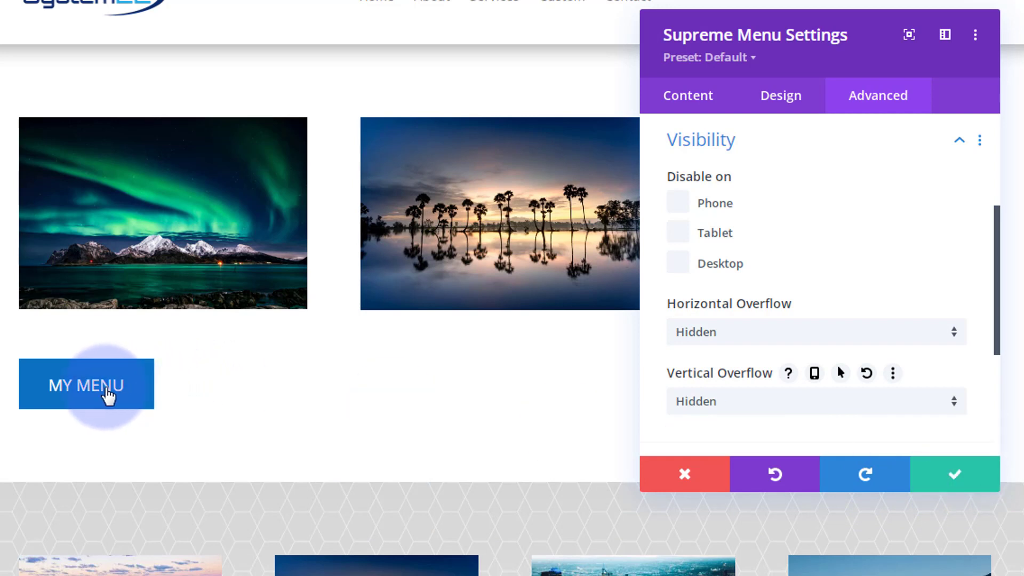
mouse_move(265, 552)
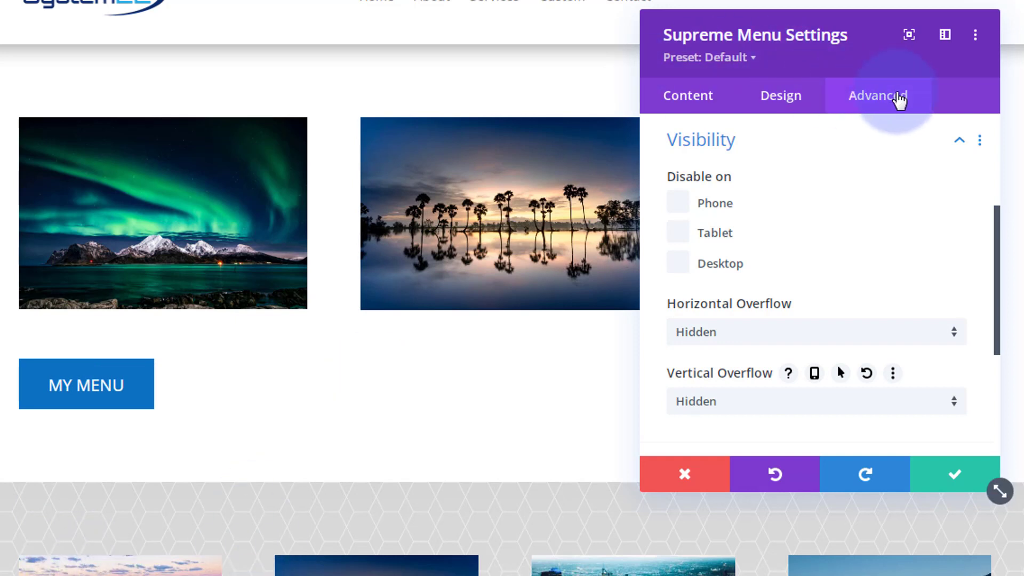
left_click(878, 95)
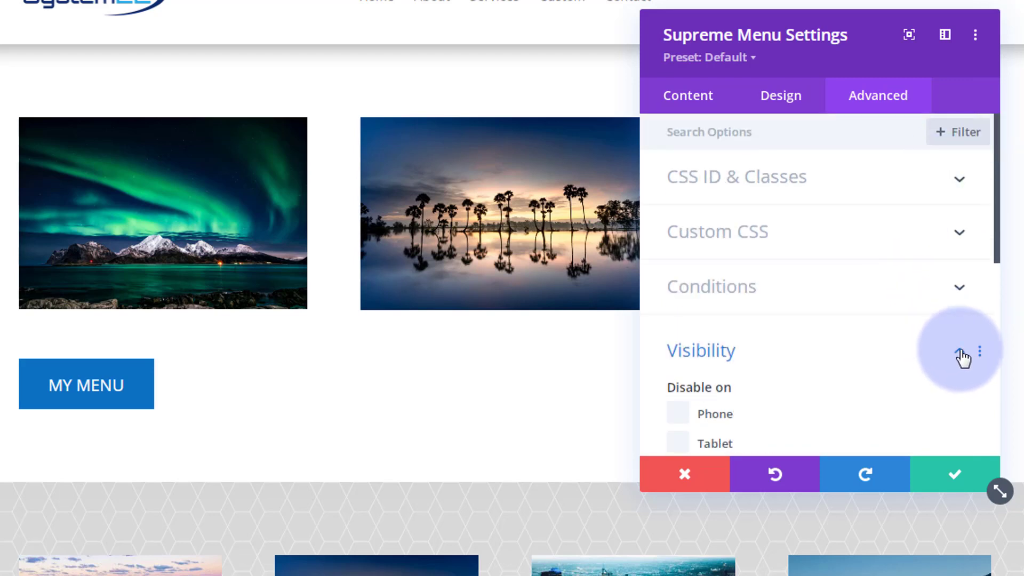
Step: In Transitions, set Transition Duration to 300ms and save the menu module settings
left_click(959, 343)
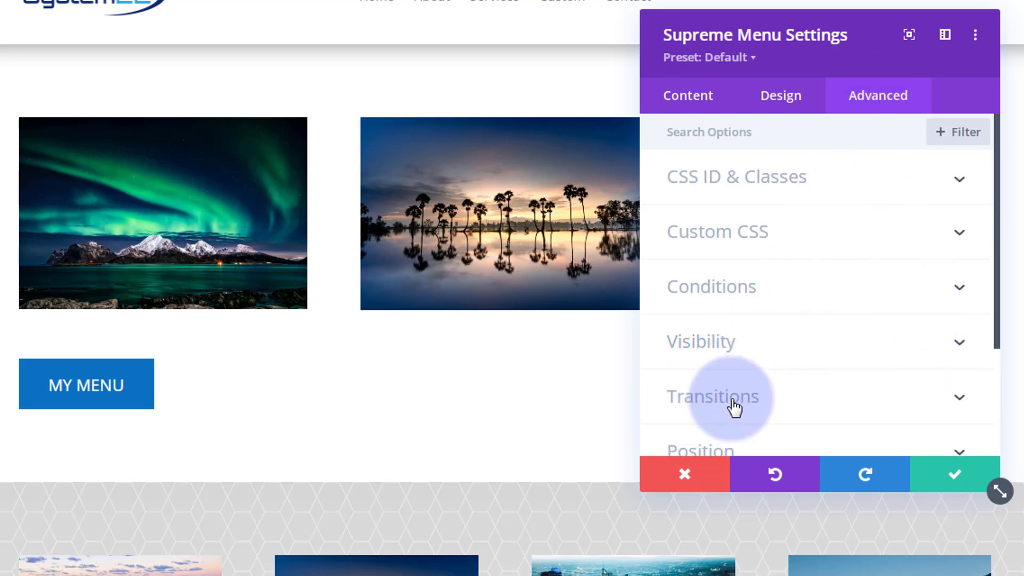
left_click(713, 396)
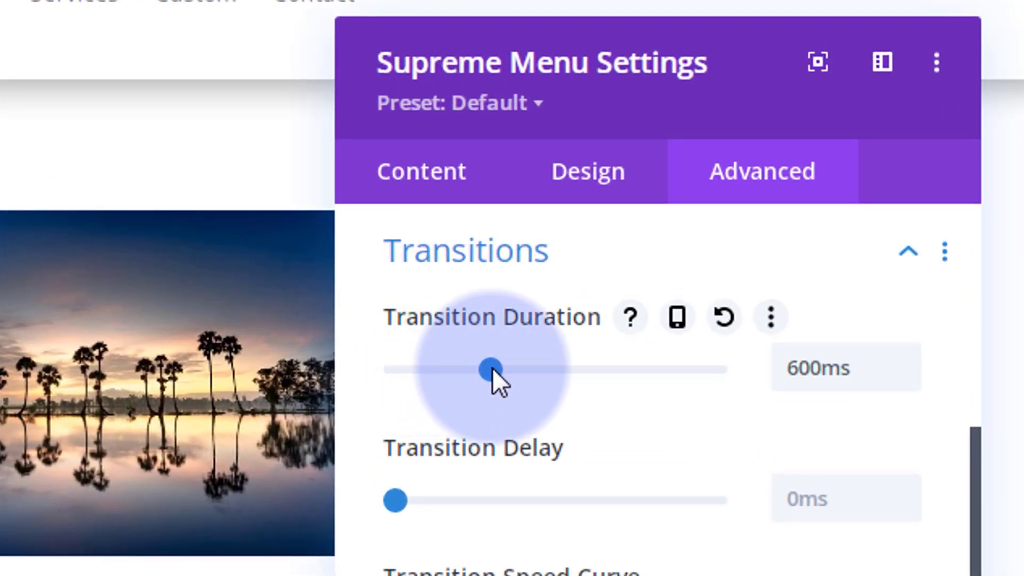
left_click_drag(486, 369, 418, 369)
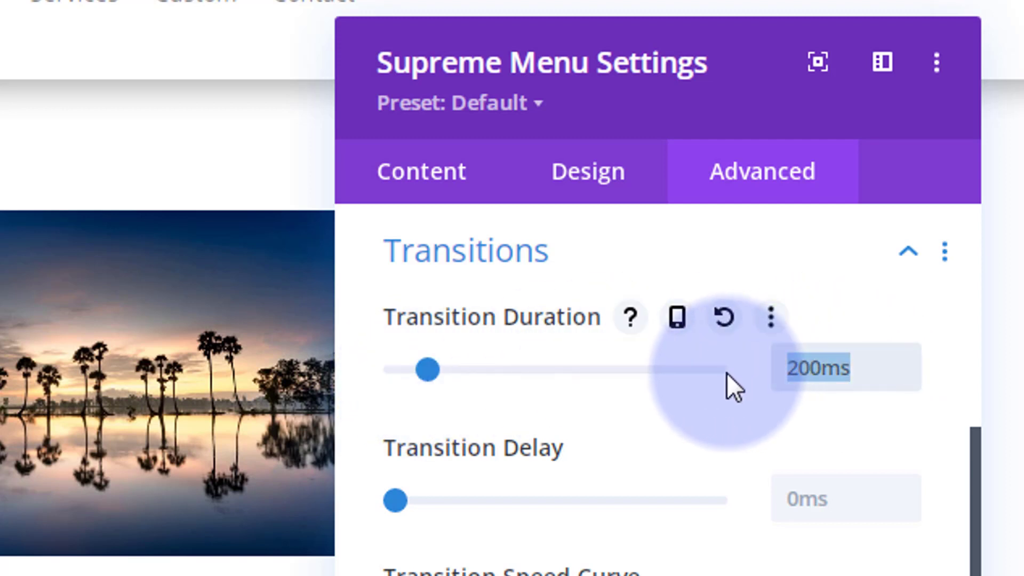
left_click_drag(427, 369, 449, 364)
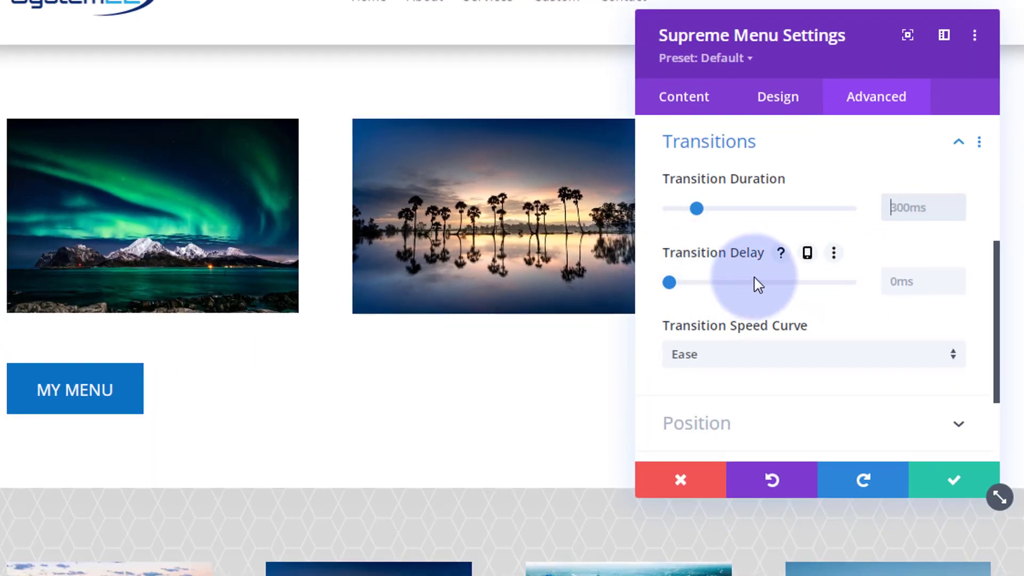
mouse_move(728, 306)
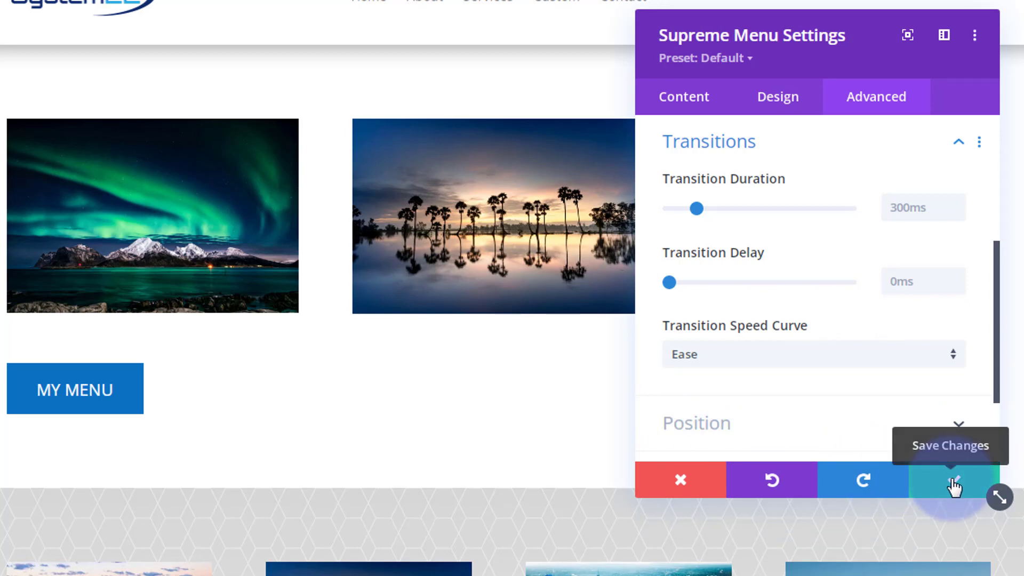
left_click(952, 480)
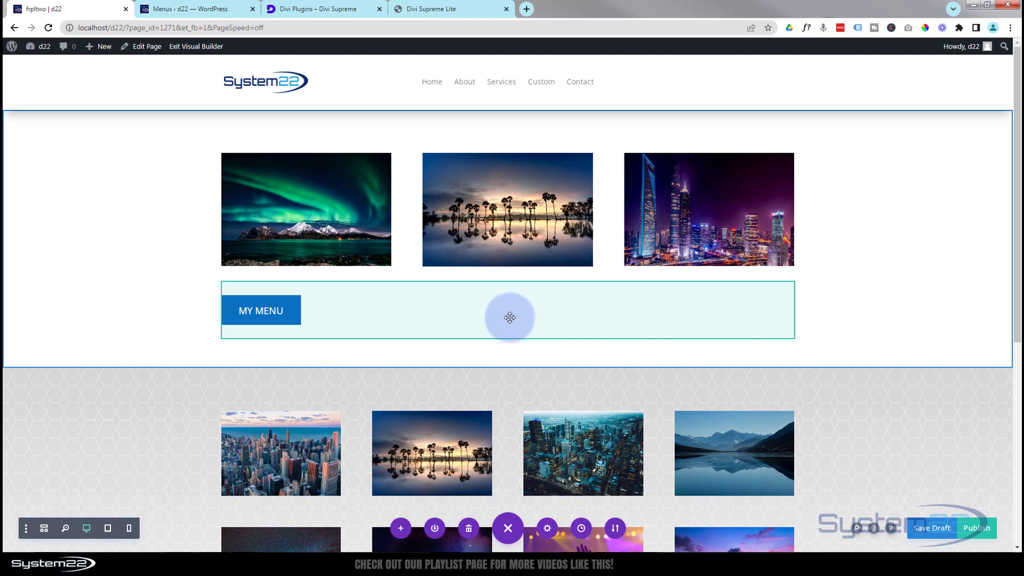
mouse_move(485, 332)
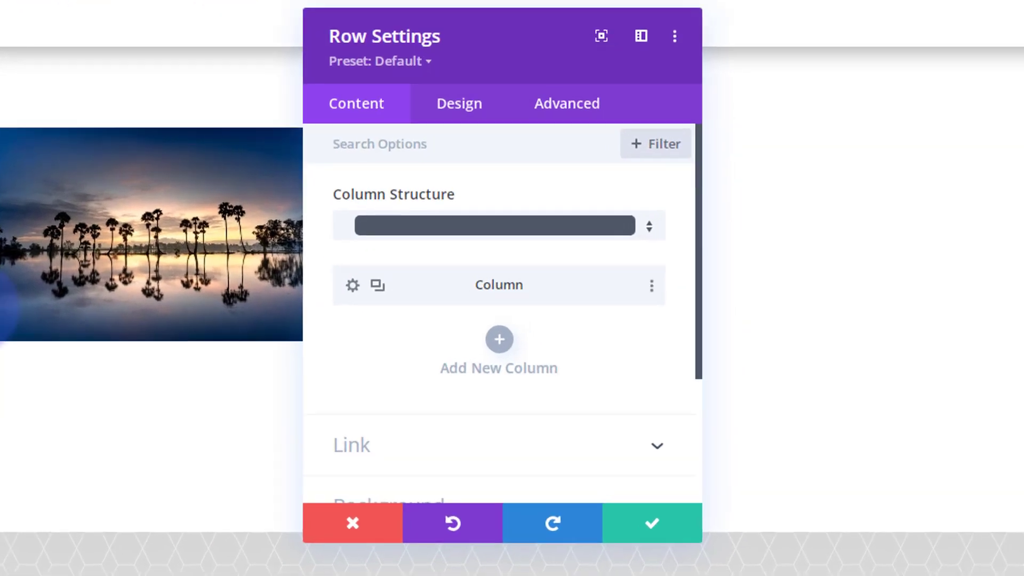
Step: In Row Settings > Advanced > Position, set the menu row's Position to Fixed
left_click(562, 102)
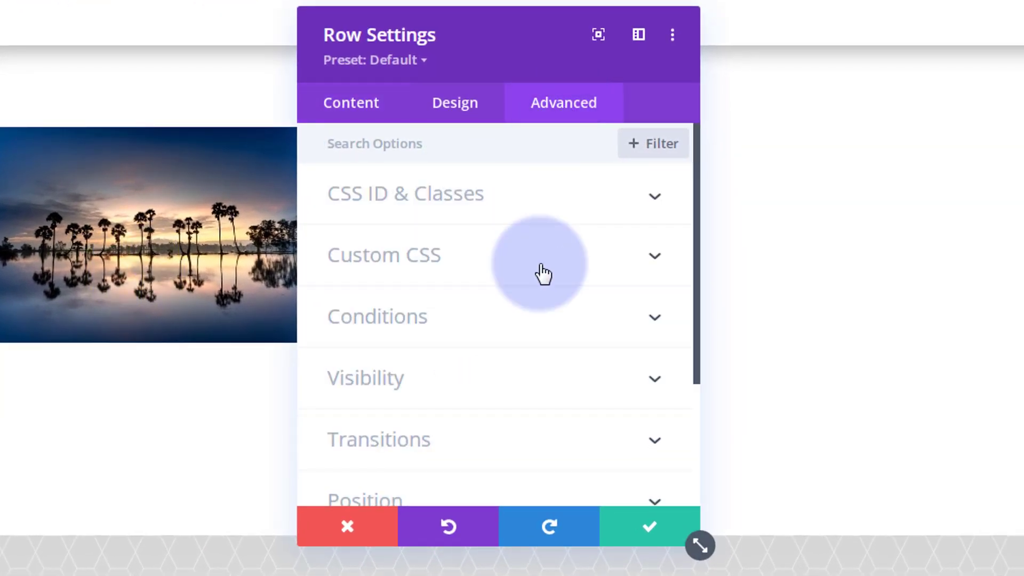
scroll("down", 3)
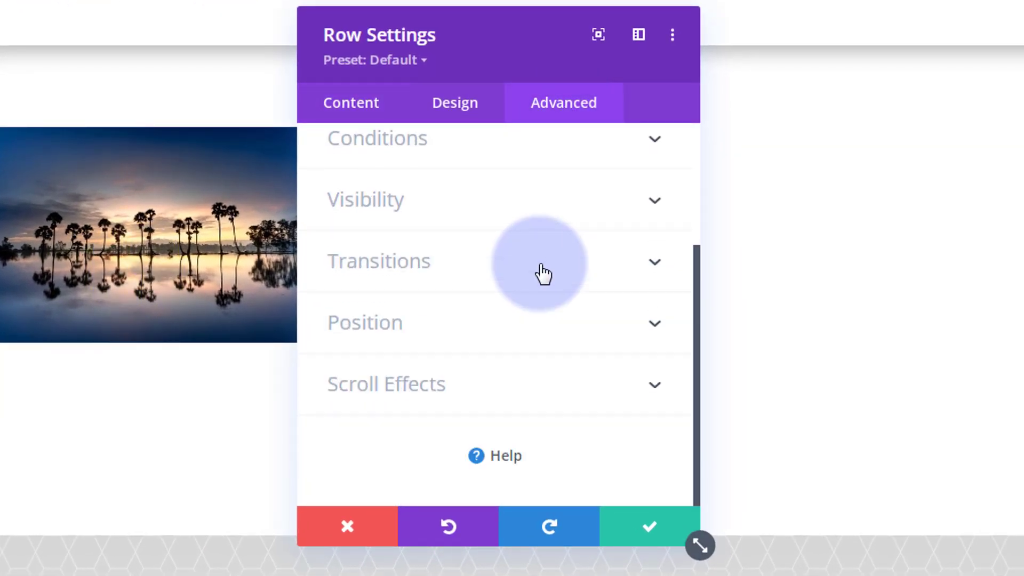
left_click(364, 322)
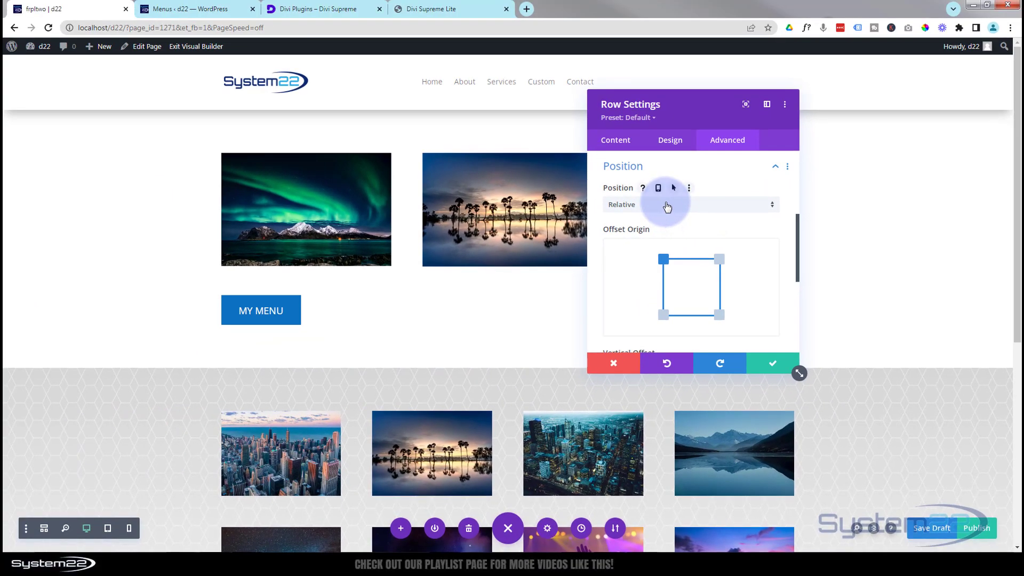
left_click(689, 205)
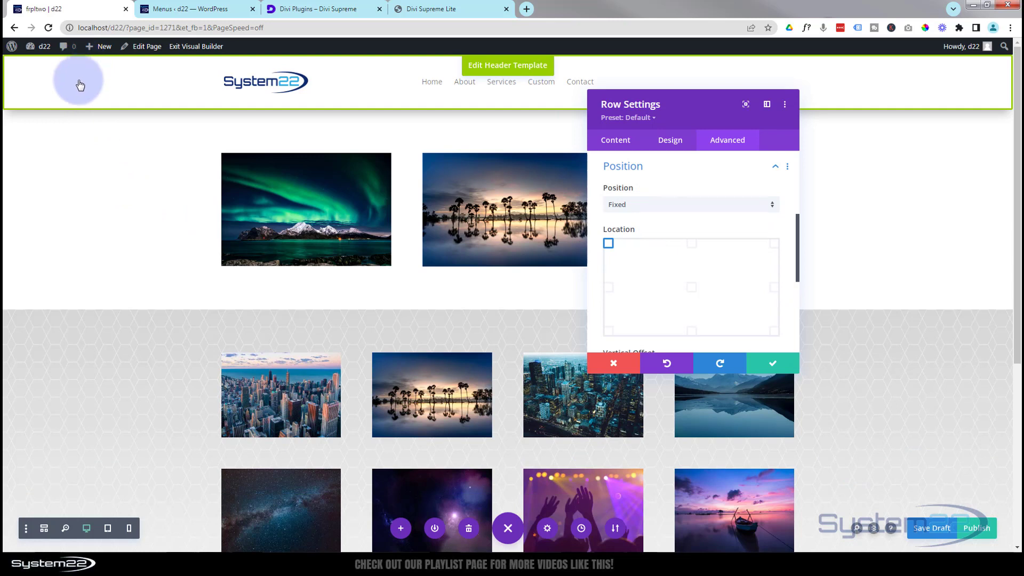
mouse_move(585, 147)
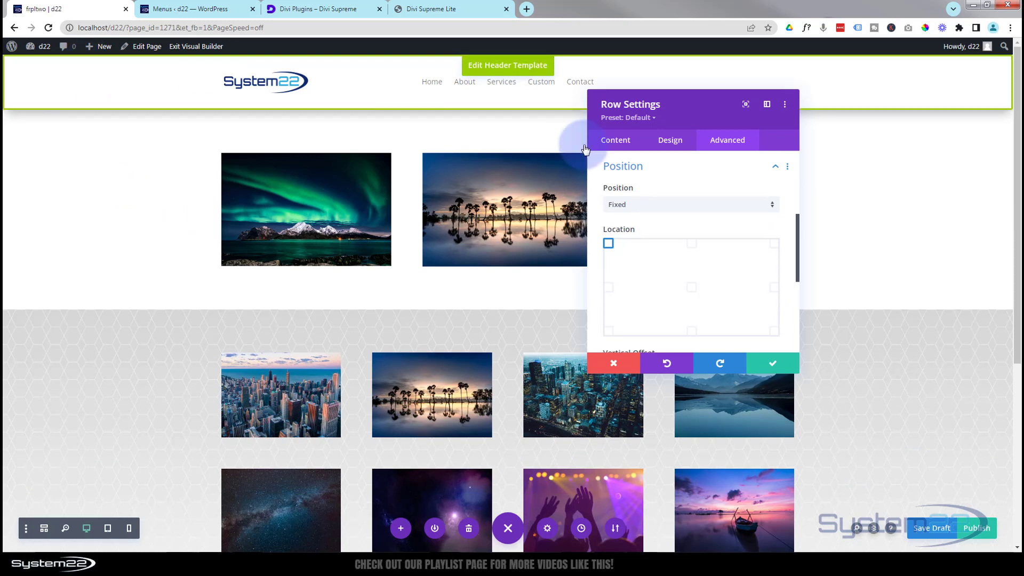
mouse_move(655, 305)
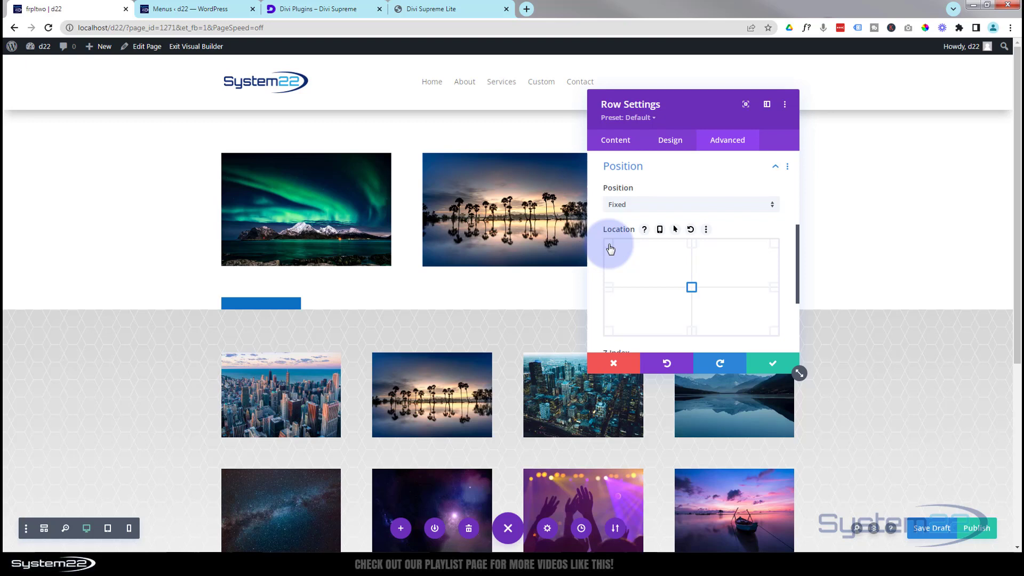
Step: Anchor the row top-left with a 105px vertical and 15px horizontal offset
left_click(607, 243)
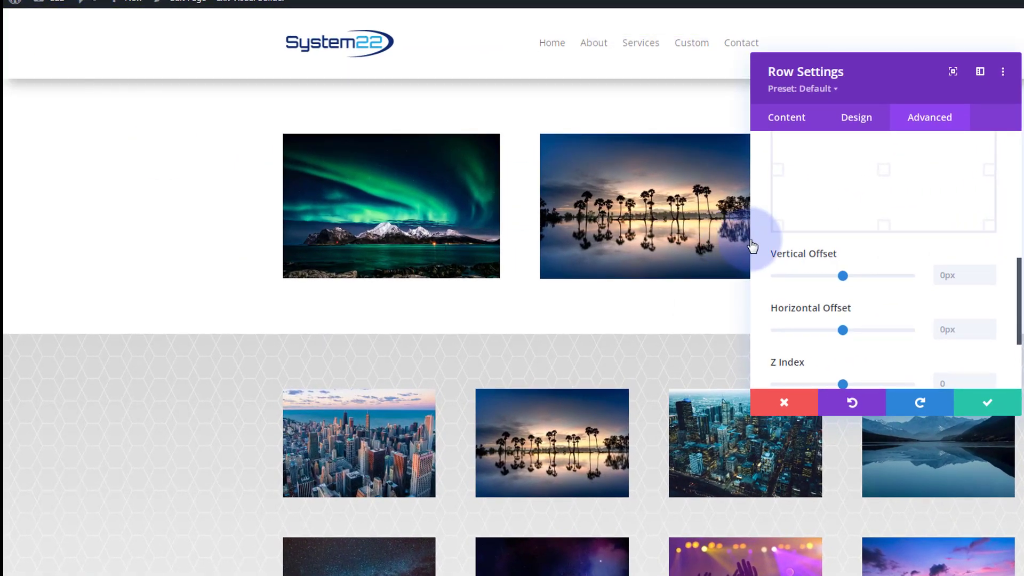
left_click_drag(842, 276, 849, 275)
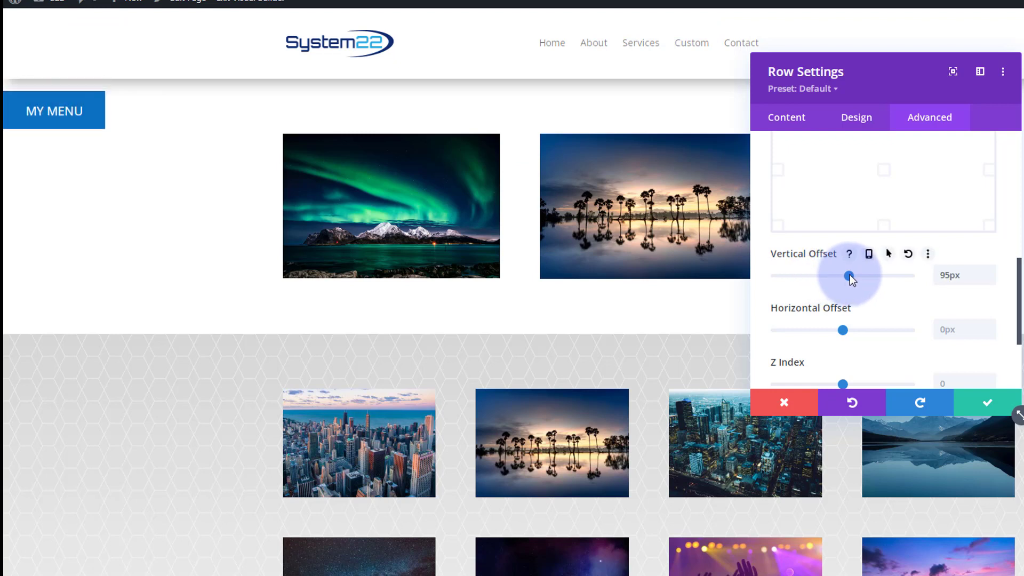
left_click_drag(848, 275, 852, 275)
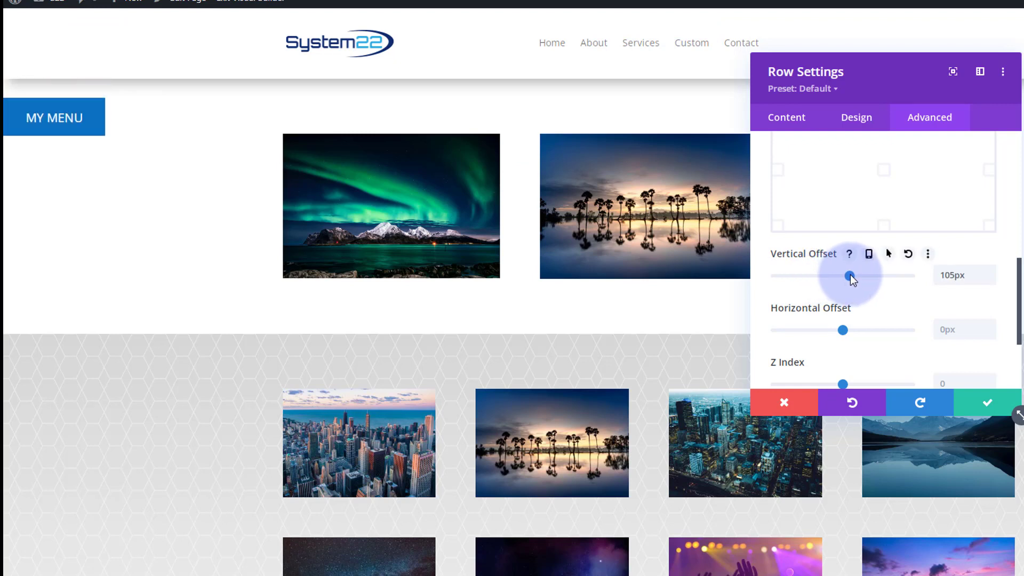
mouse_move(843, 333)
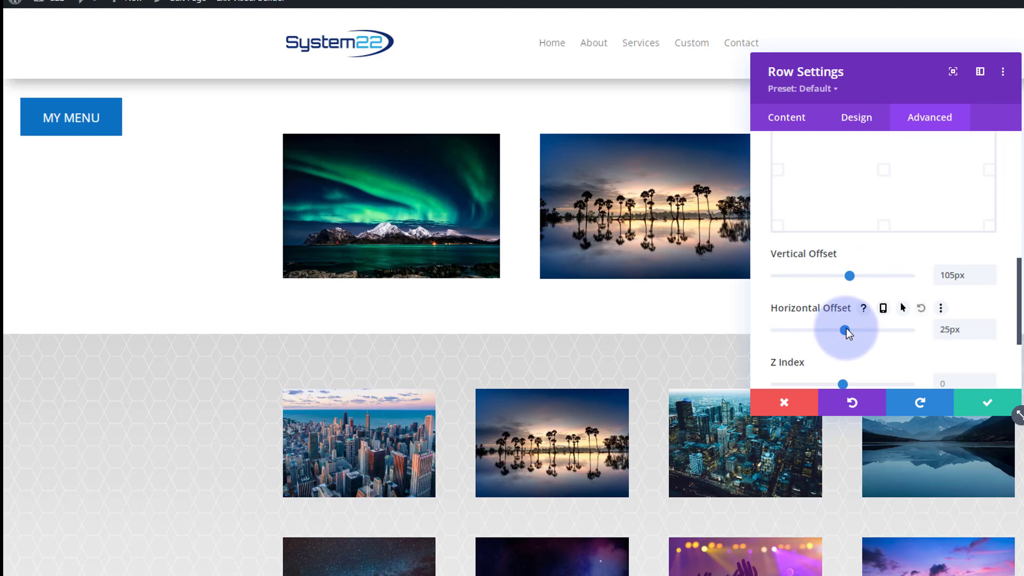
left_click_drag(850, 331, 843, 331)
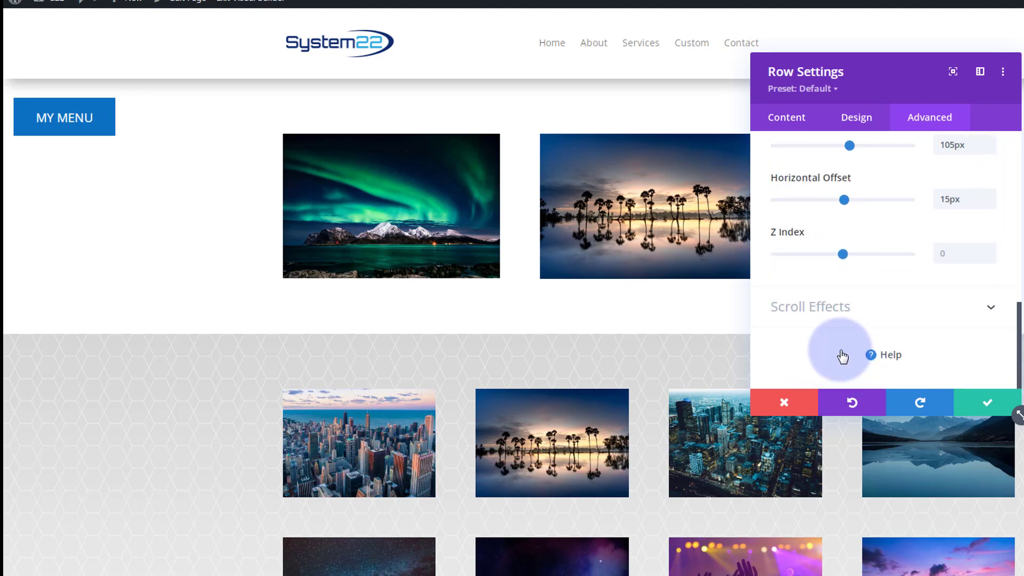
mouse_move(790, 262)
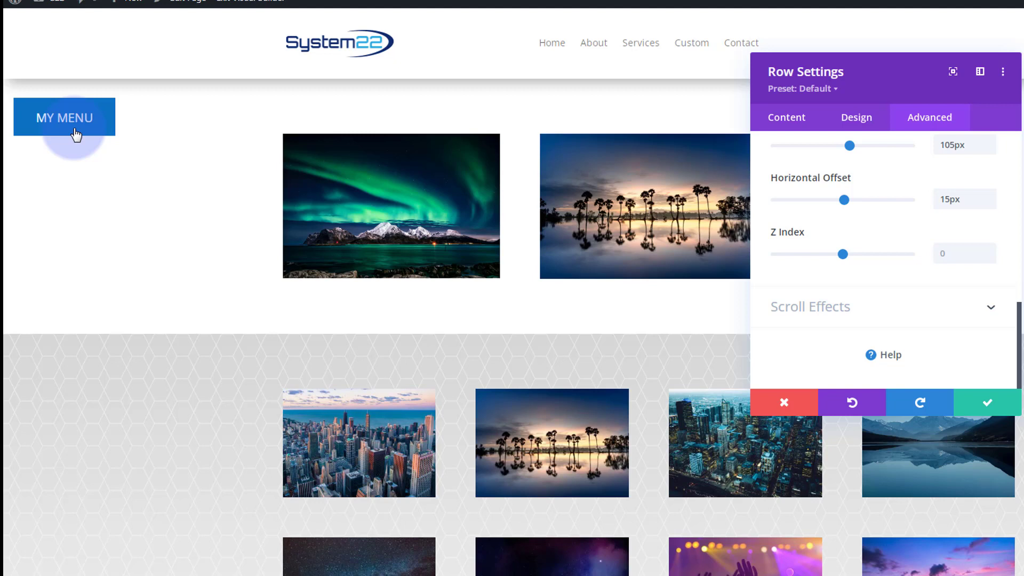
mouse_move(342, 202)
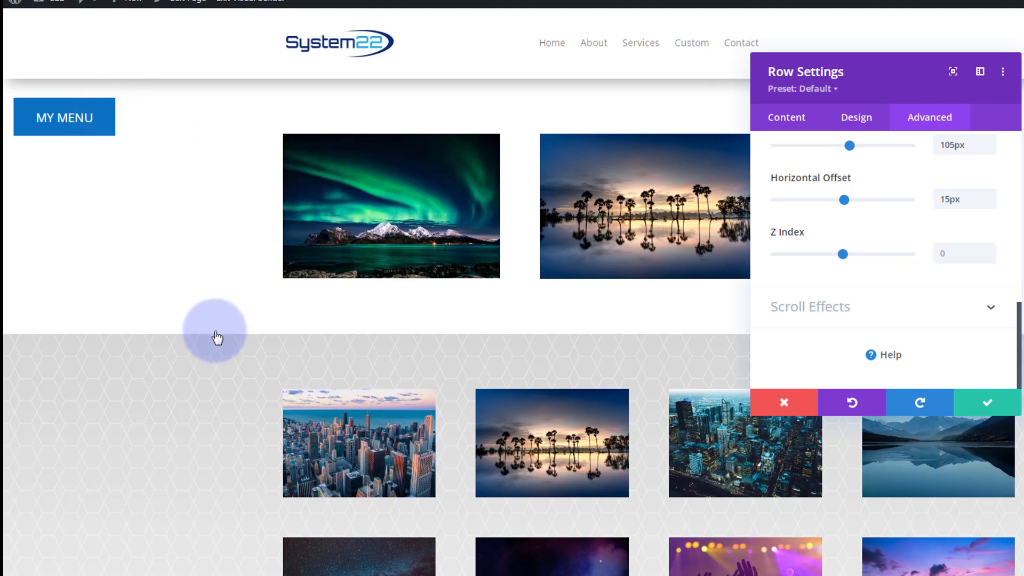
Step: Raise the row's Z Index to 500 so it stacks above the page content
scroll("down", 3)
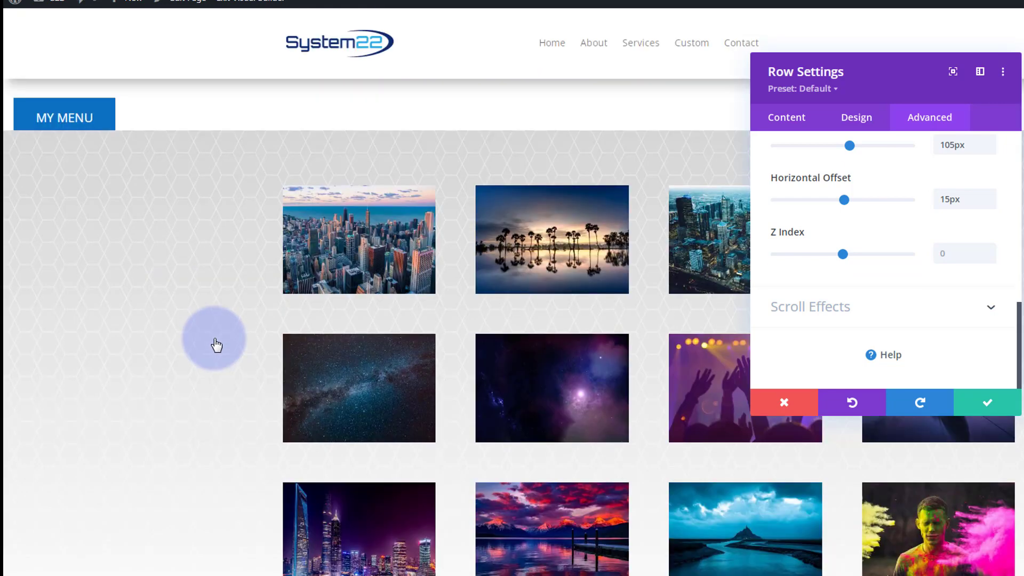
mouse_move(115, 271)
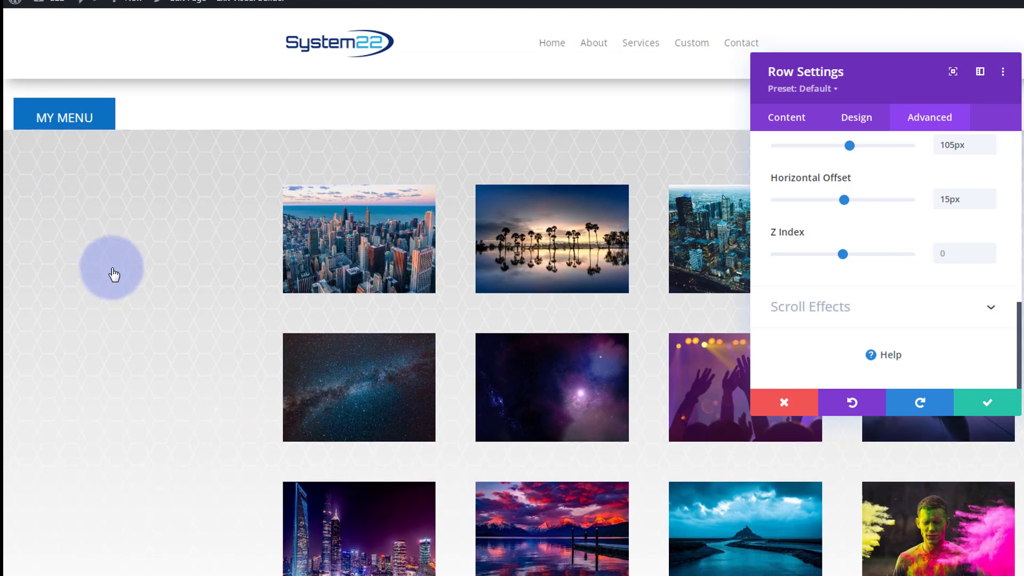
scroll("down", 3)
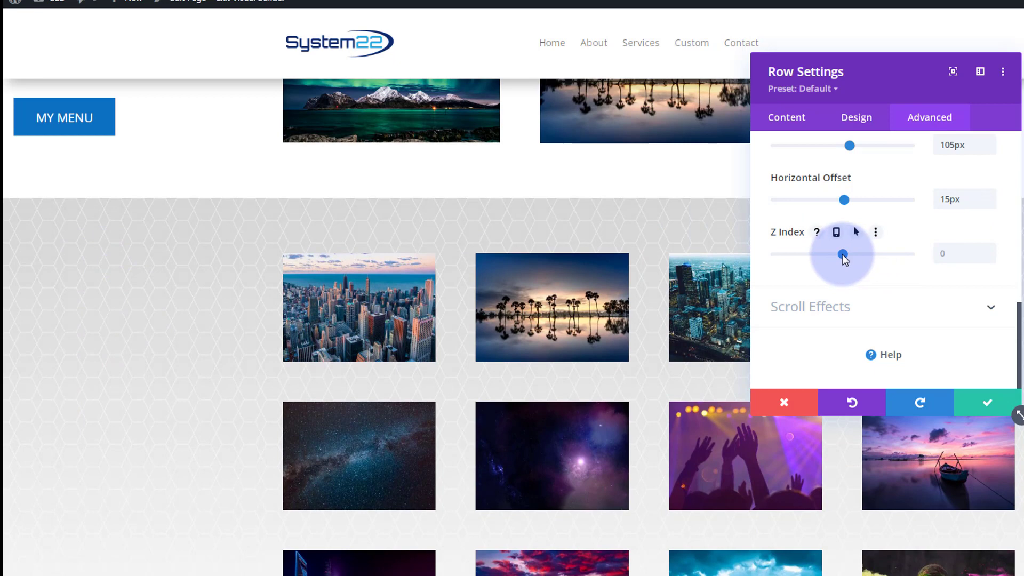
left_click_drag(841, 254, 896, 254)
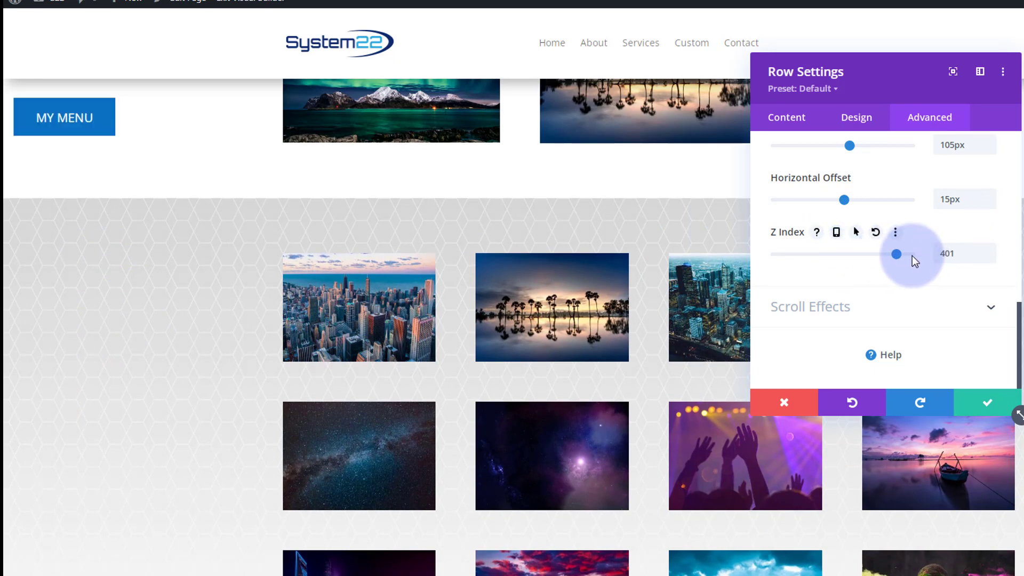
left_click_drag(896, 254, 904, 254)
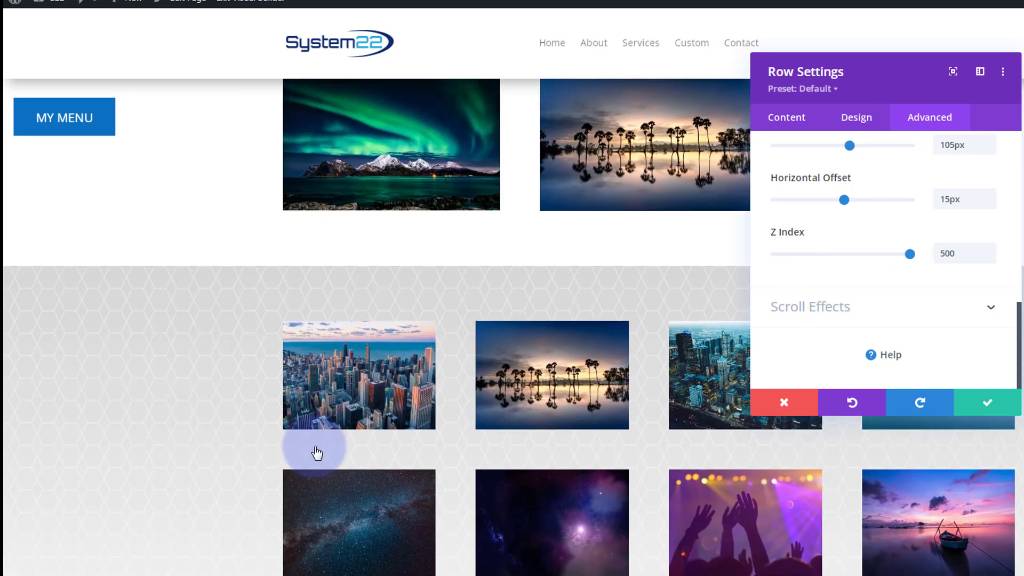
mouse_move(854, 257)
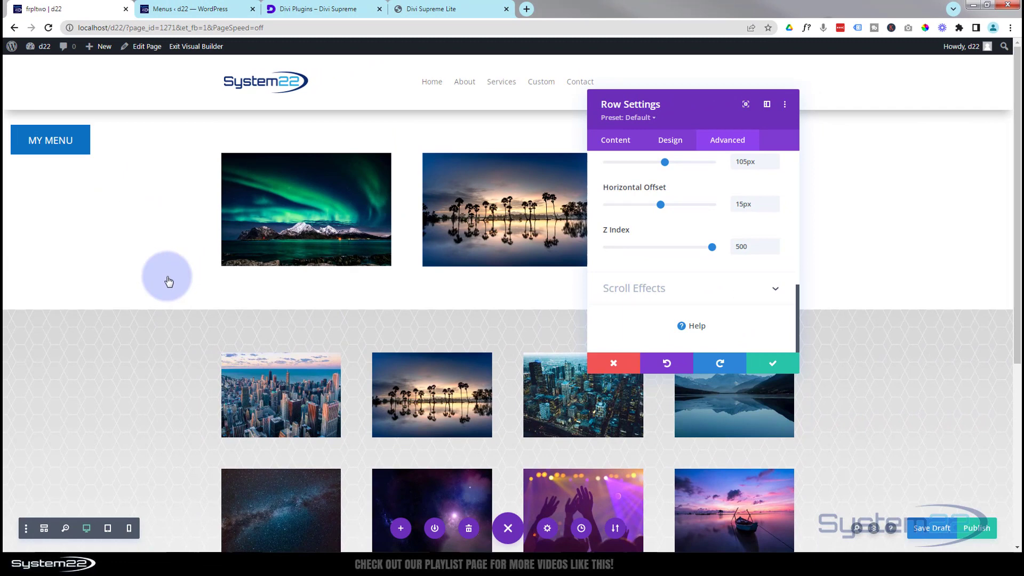
mouse_move(183, 287)
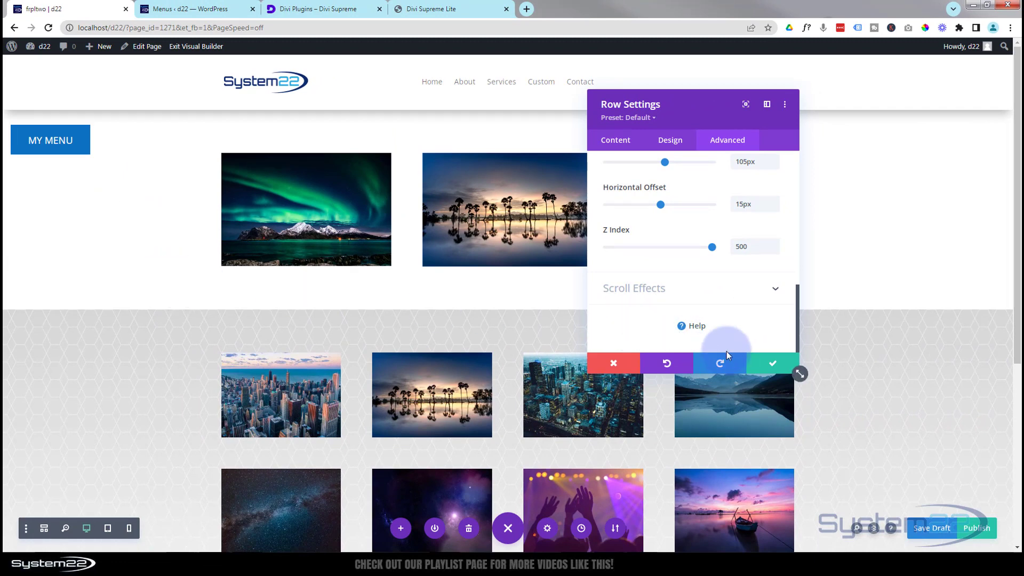
Step: Apply the row settings and save the page draft
left_click(771, 363)
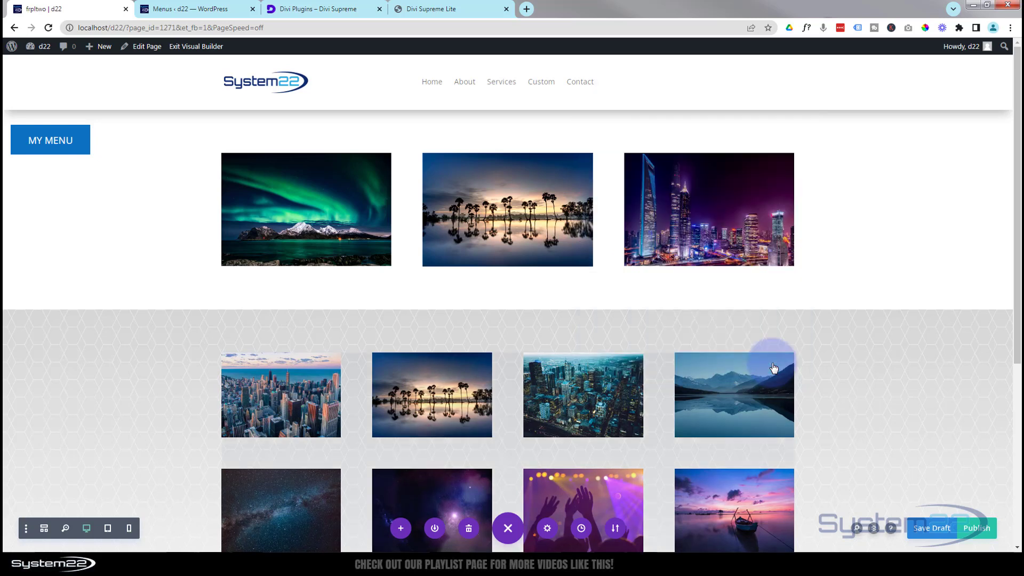
mouse_move(932, 528)
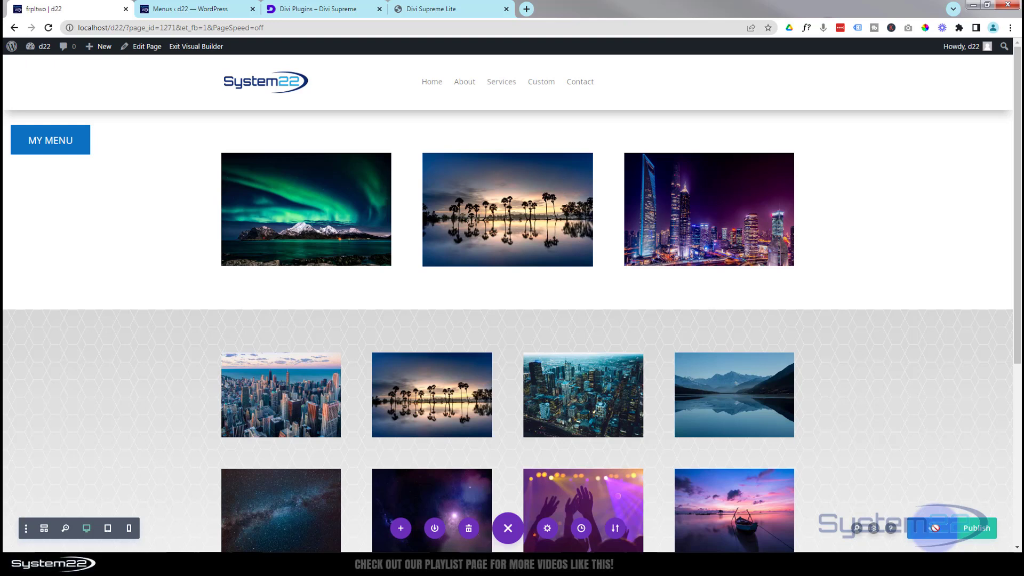
left_click(196, 45)
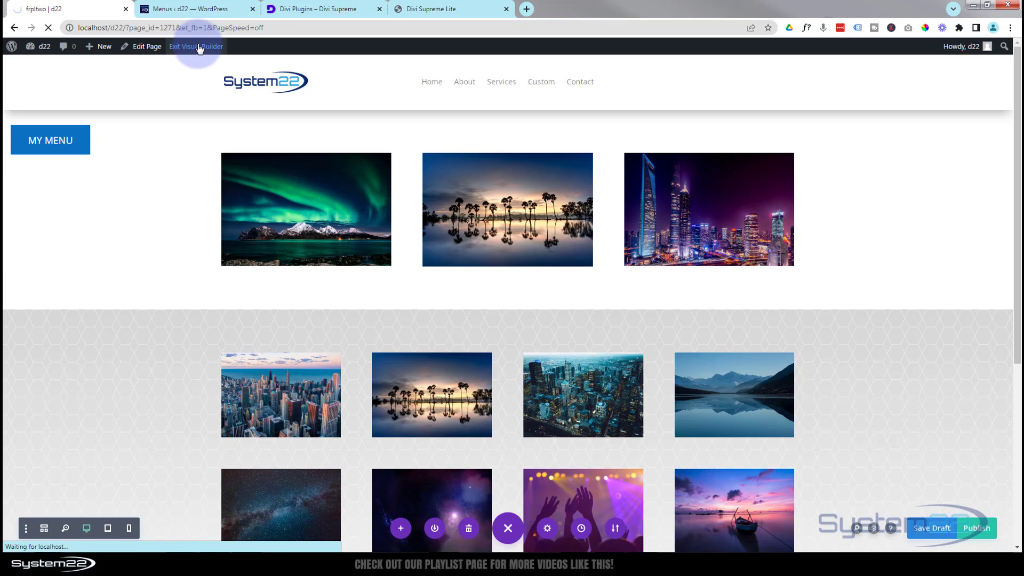
Step: Exit the Visual Builder and scroll the live page to check MY MENU stays pinned and expands on hover
left_click(196, 45)
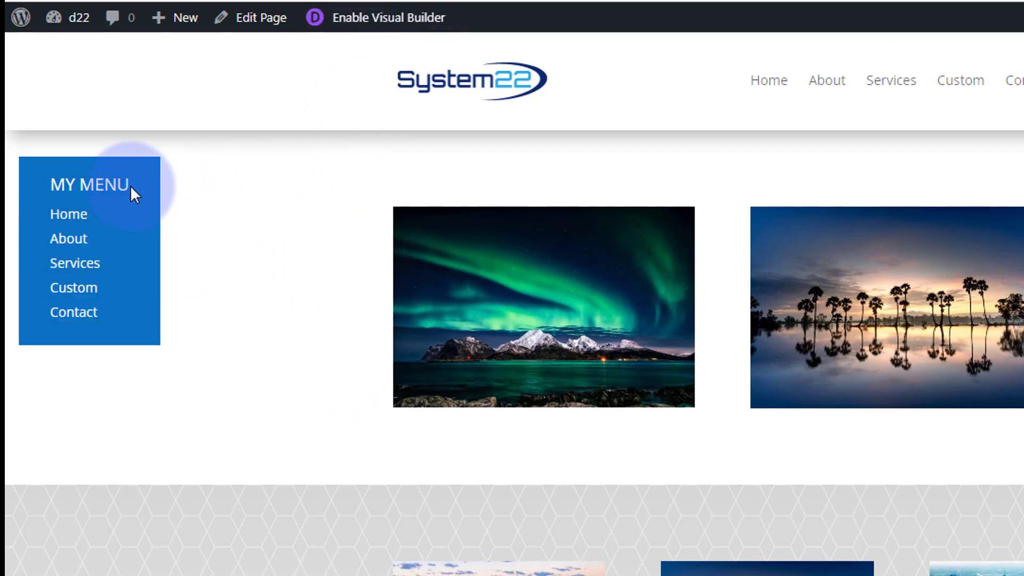
mouse_move(74, 242)
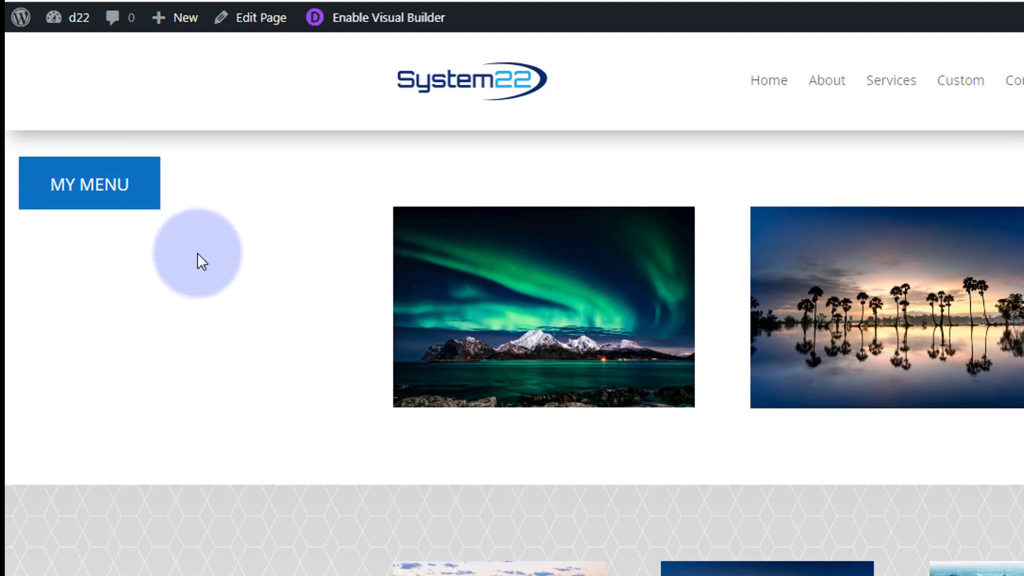
scroll("down", 3)
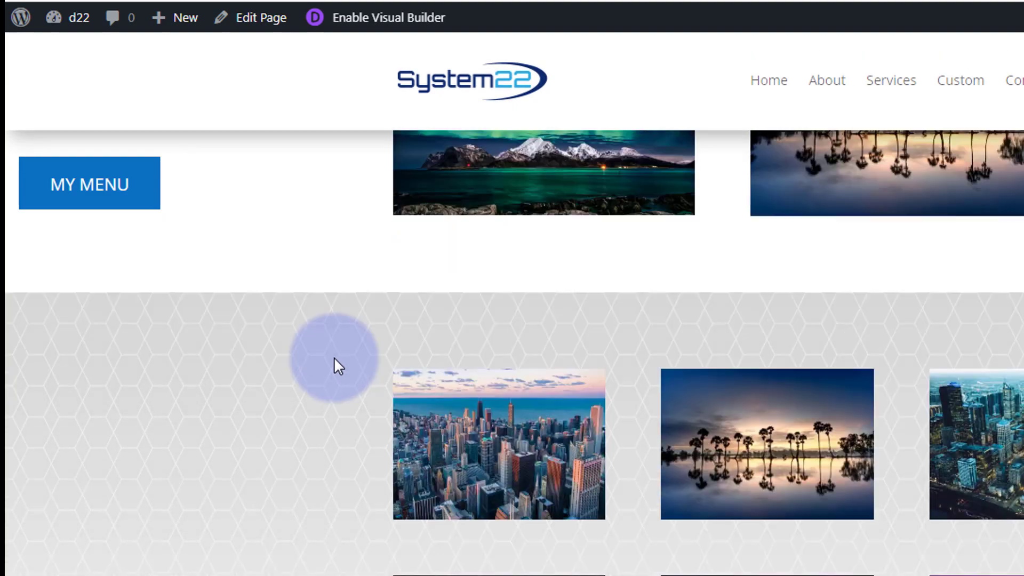
scroll("down", 3)
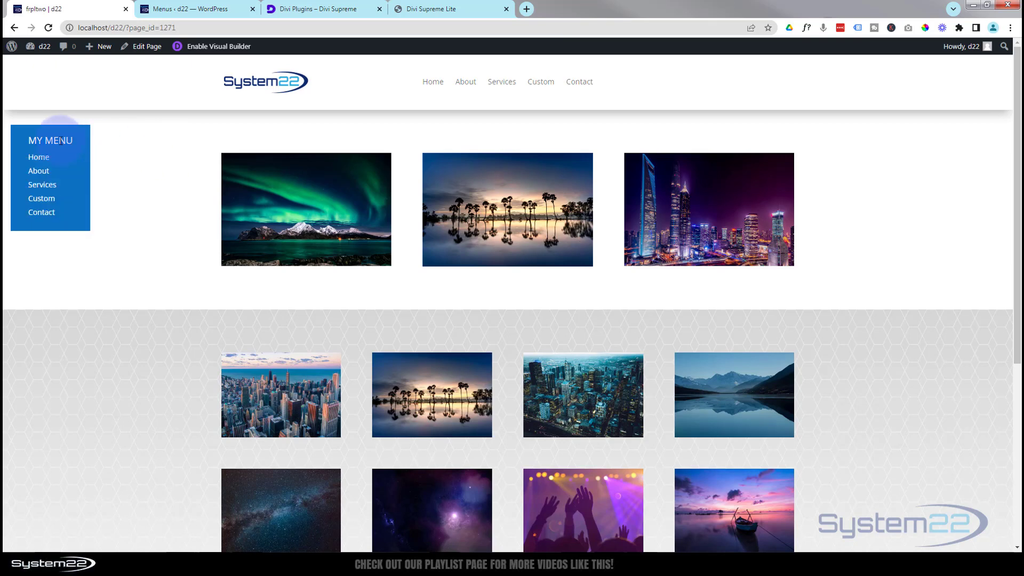
Step: Visit the Divi Supreme plugins tab showing Supreme Modules Lite, then return to the site page
left_click(320, 9)
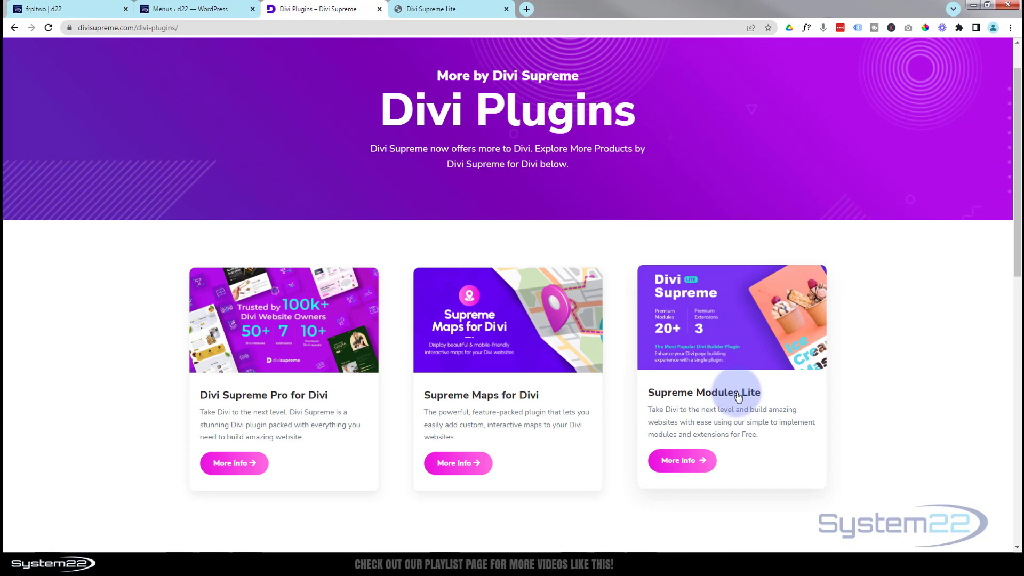
mouse_move(778, 401)
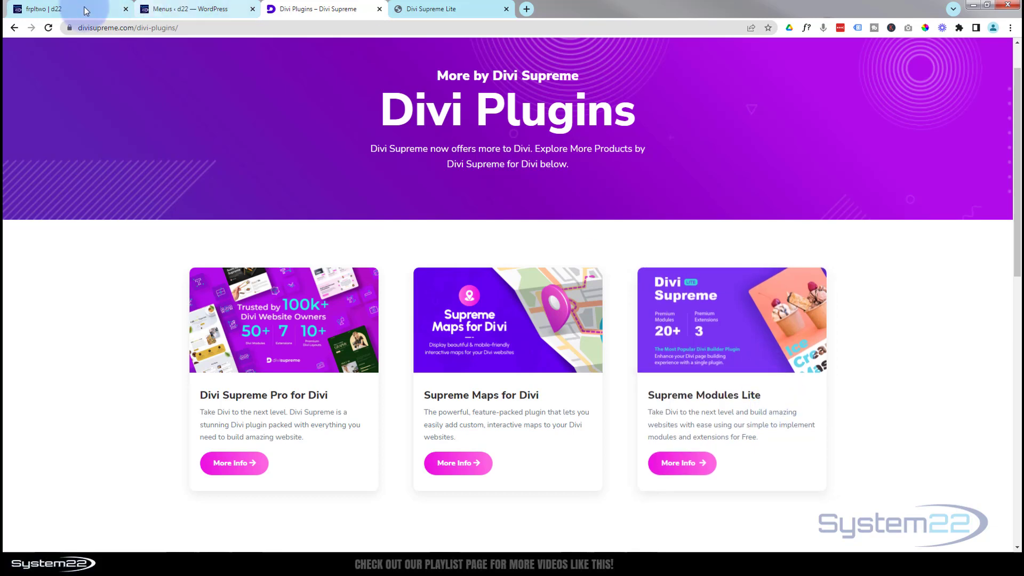
left_click(45, 8)
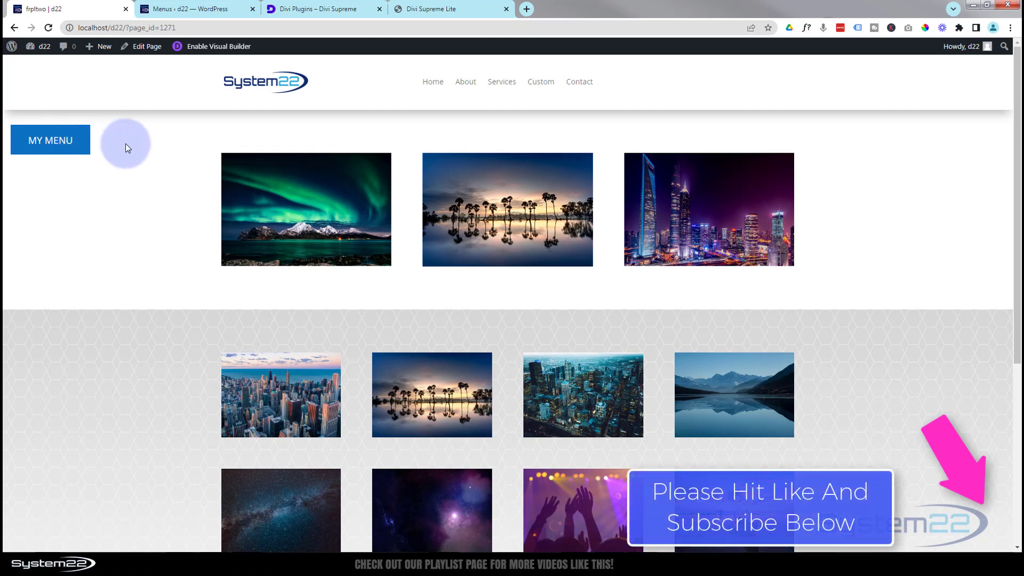
scroll("down", 3)
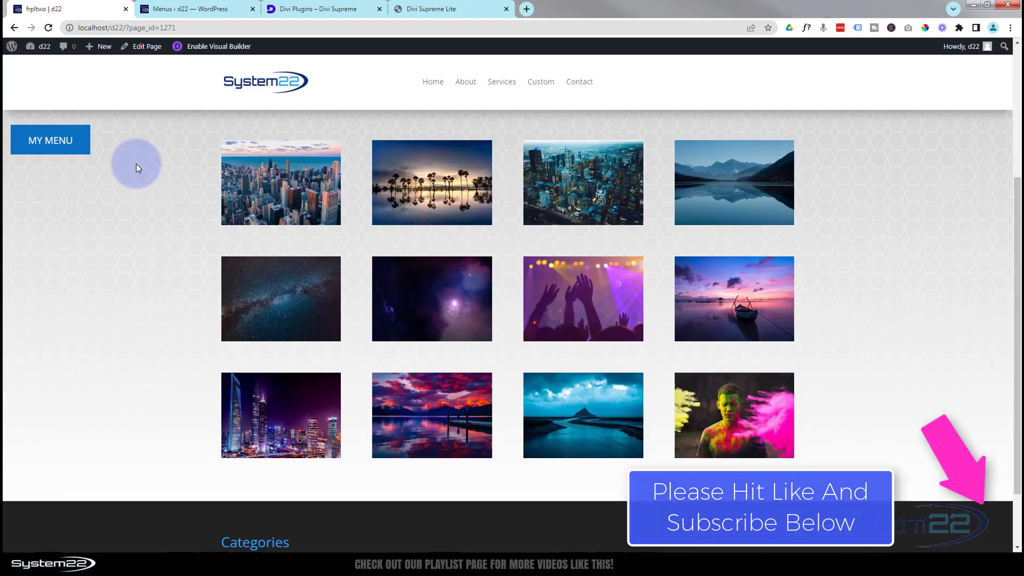